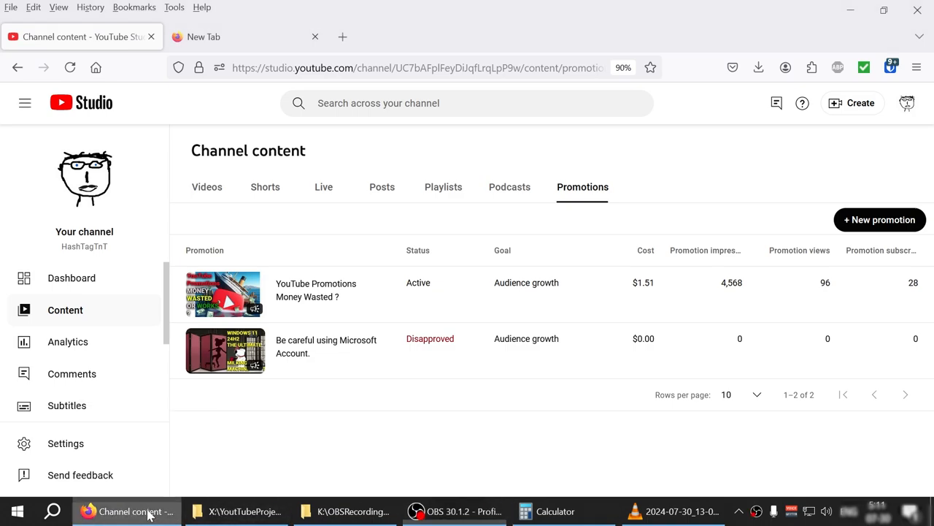
pyautogui.moveTo(468, 441)
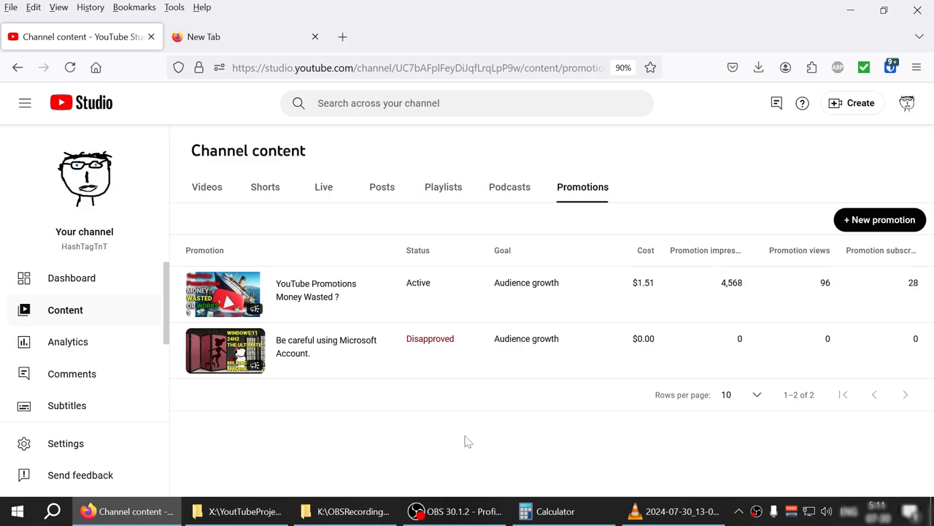
pyautogui.moveTo(614, 198)
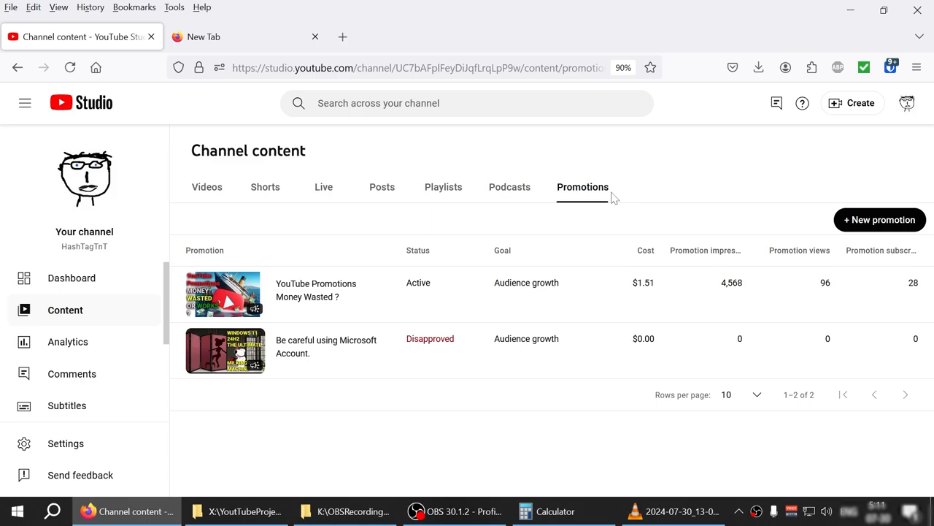
pyautogui.moveTo(596, 443)
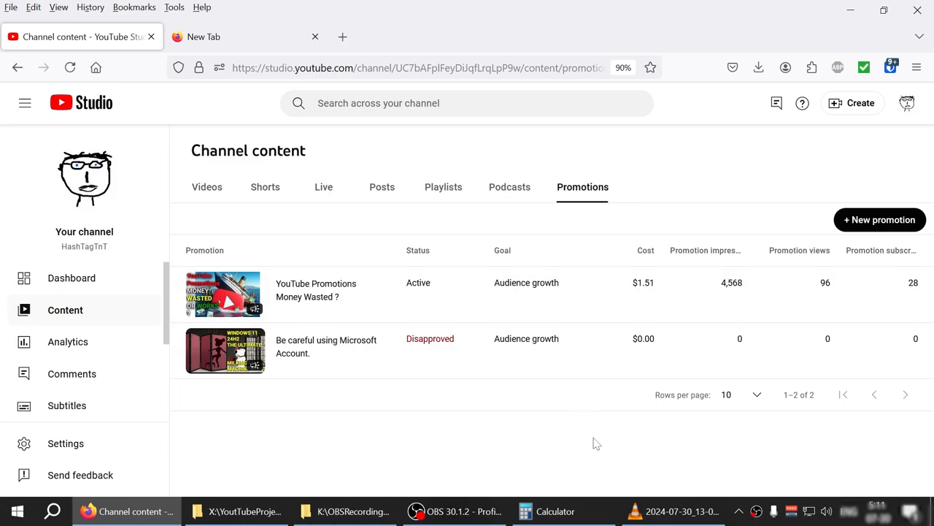
pyautogui.moveTo(606, 449)
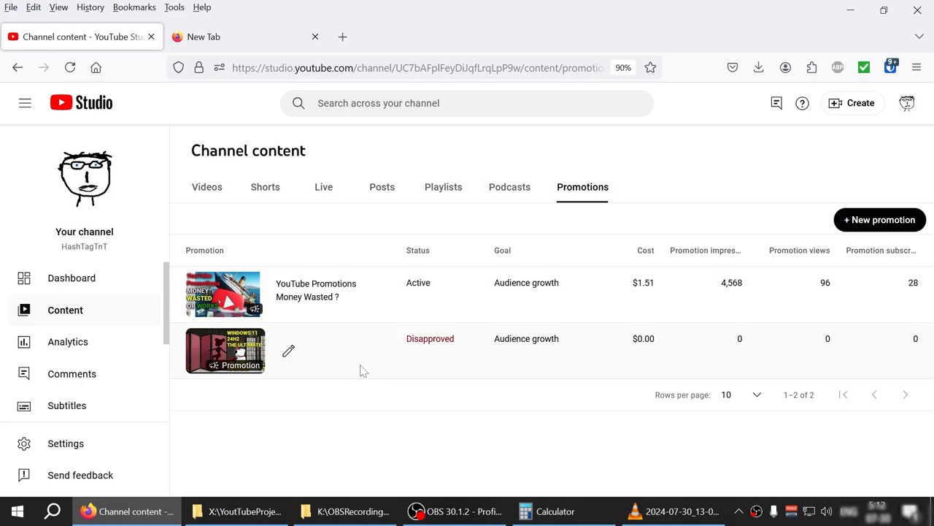
pyautogui.moveTo(241, 366)
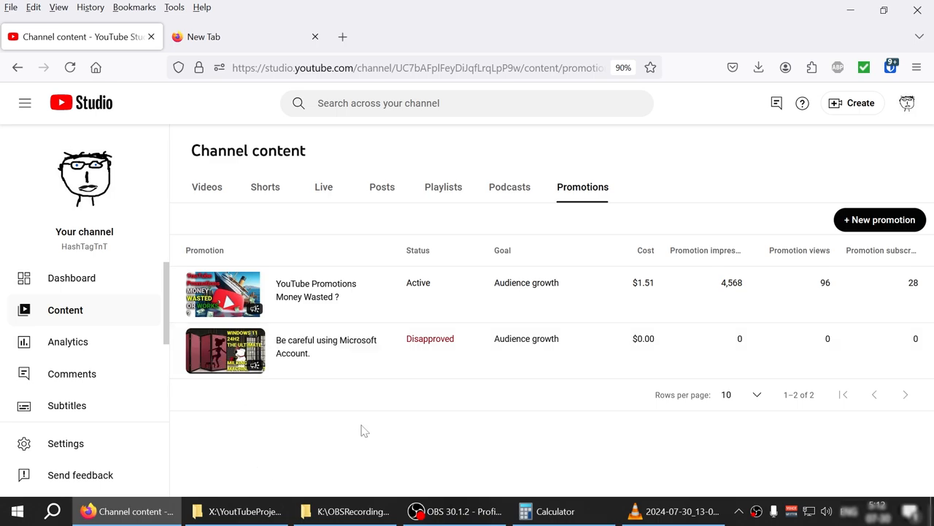
pyautogui.moveTo(366, 368)
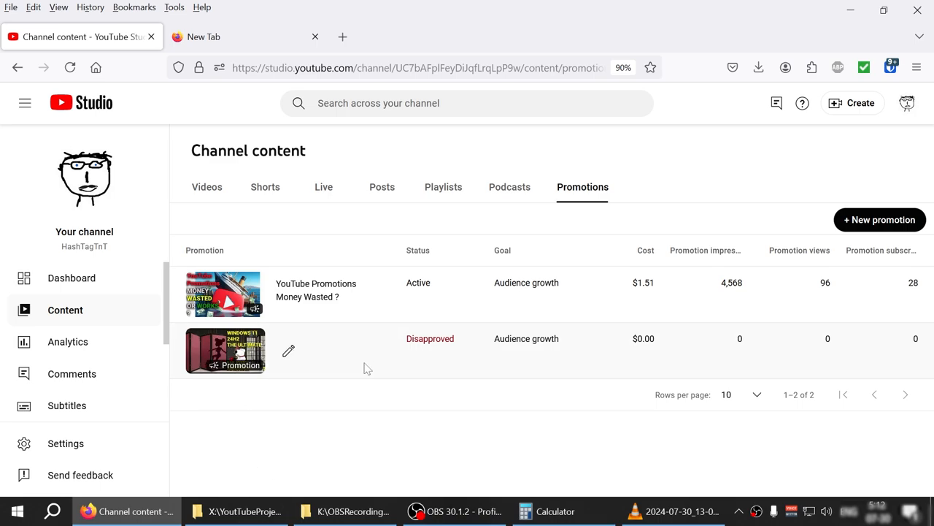
pyautogui.moveTo(367, 344)
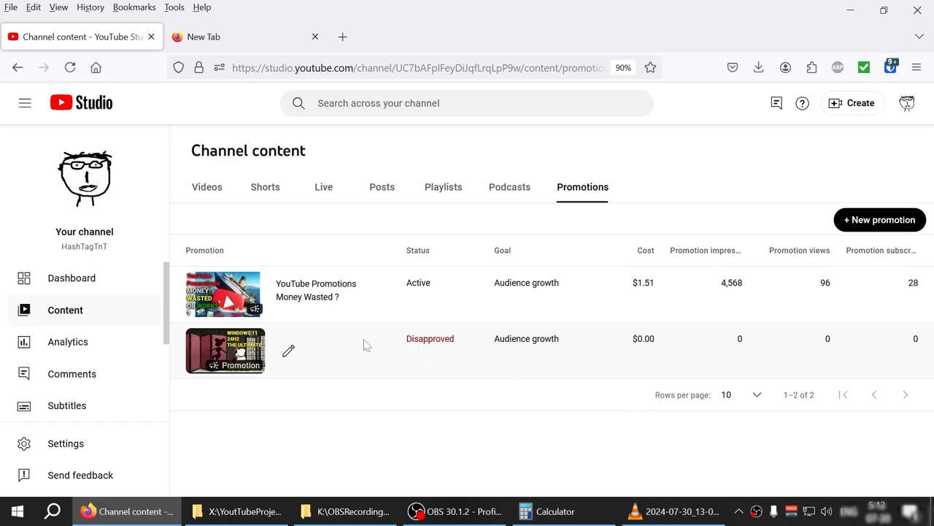
pyautogui.moveTo(526, 338)
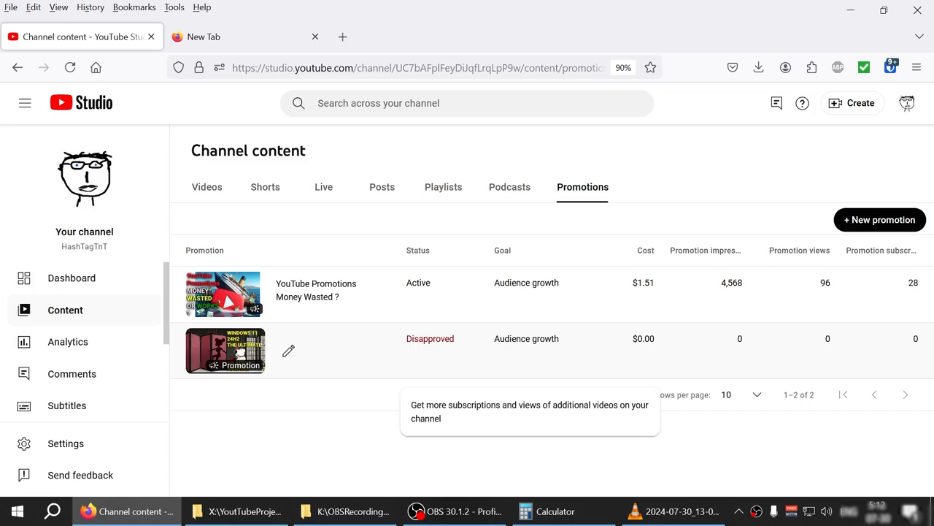
pyautogui.moveTo(478, 351)
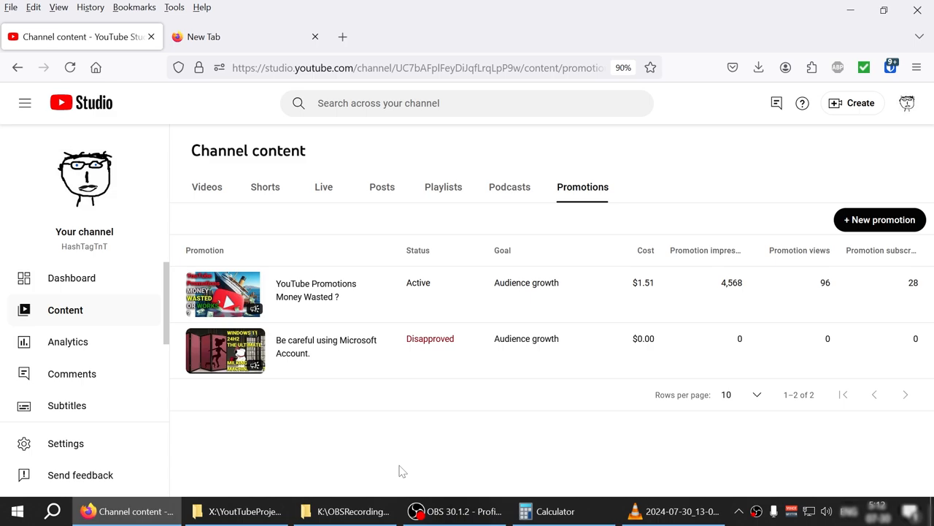
pyautogui.moveTo(511, 400)
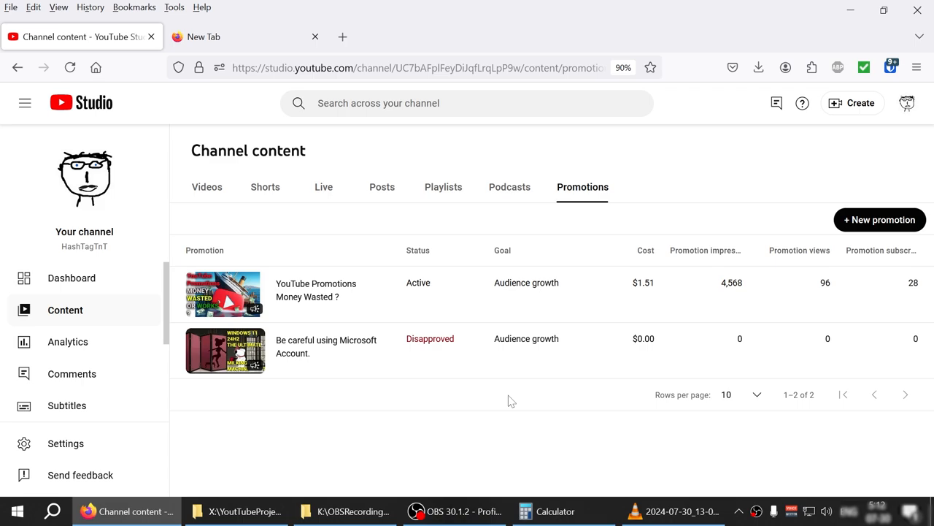
pyautogui.moveTo(391, 418)
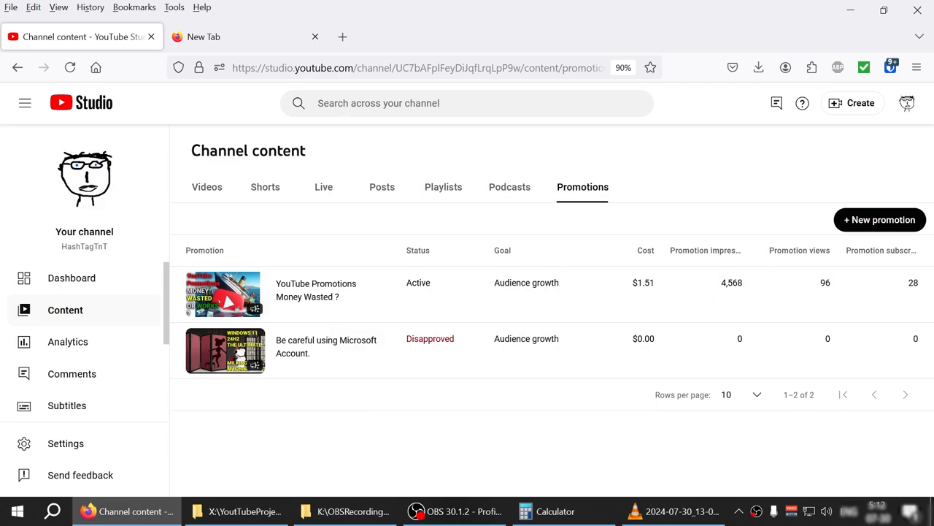
# From the channel page, play 'YouTube Promotions Money Wasted or it Works?' in a new tab
pyautogui.click(212, 36)
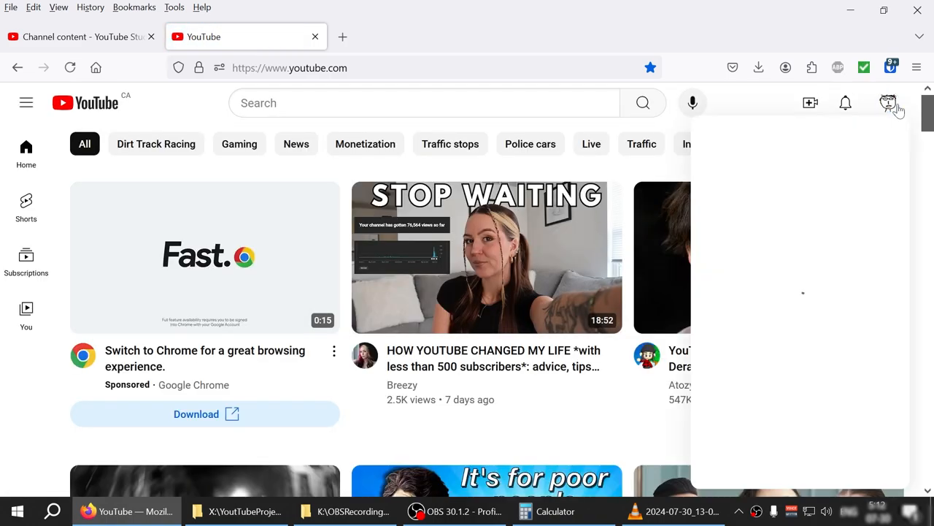
pyautogui.click(889, 102)
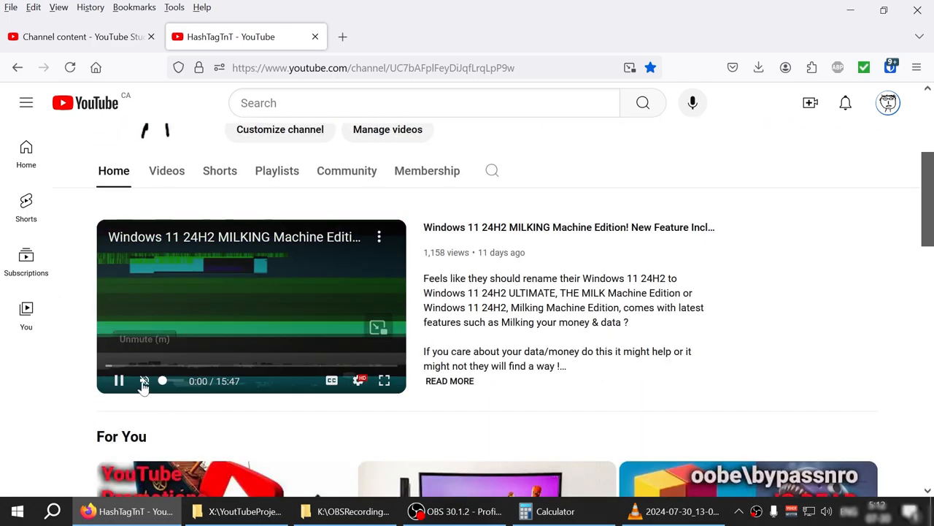
pyautogui.scroll(-3)
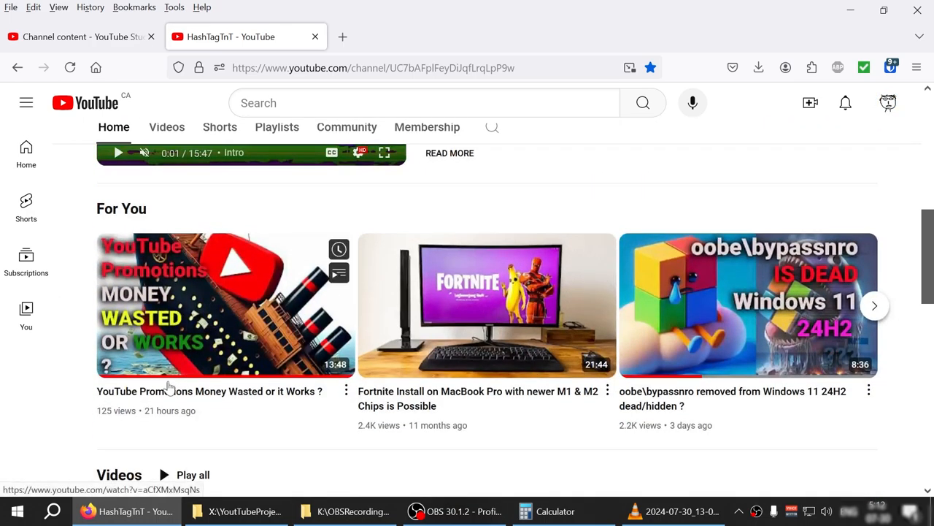
pyautogui.click(225, 305)
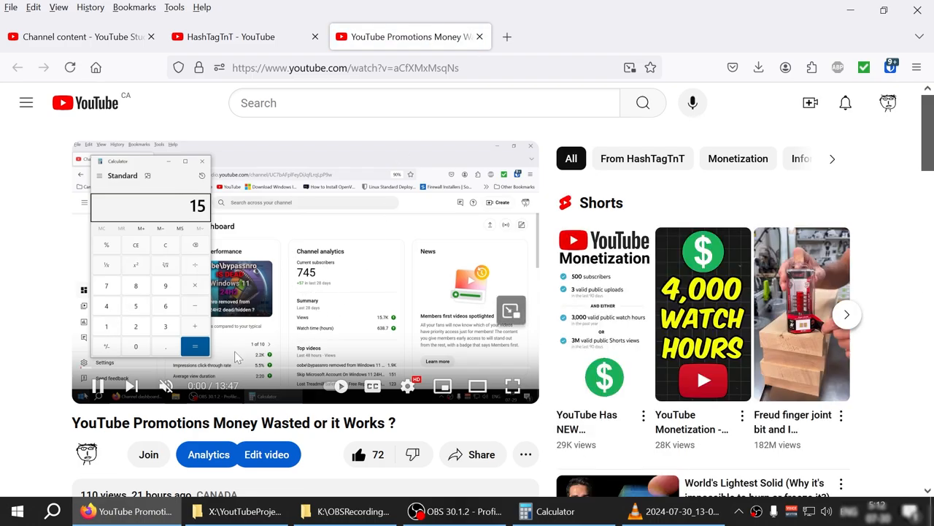
pyautogui.scroll(-3)
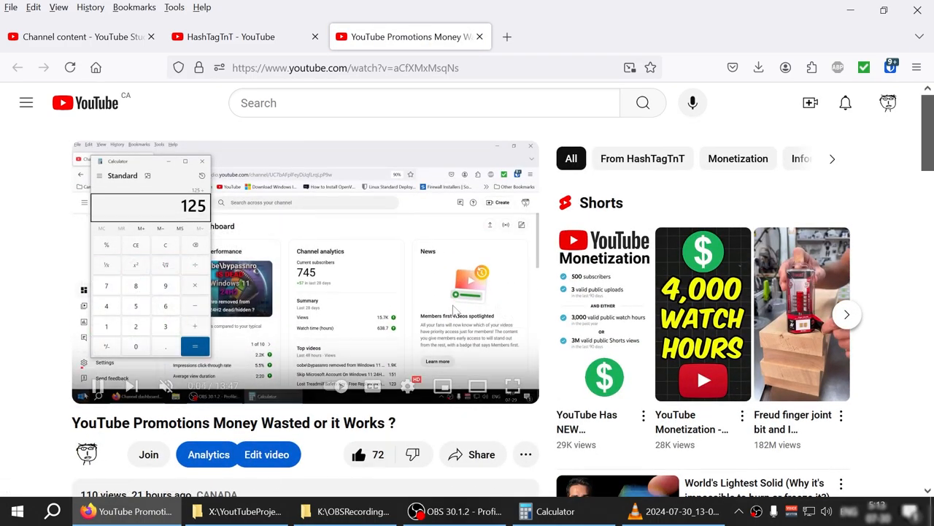
# Return to the YouTube Studio Promotions table with the active promotion's cost, impressions, views and subscribers
pyautogui.click(135, 325)
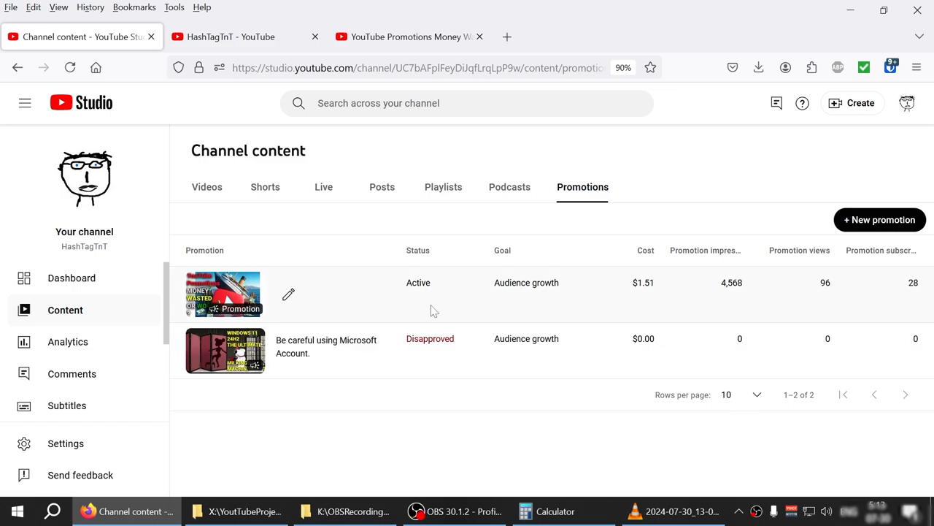
pyautogui.moveTo(681, 304)
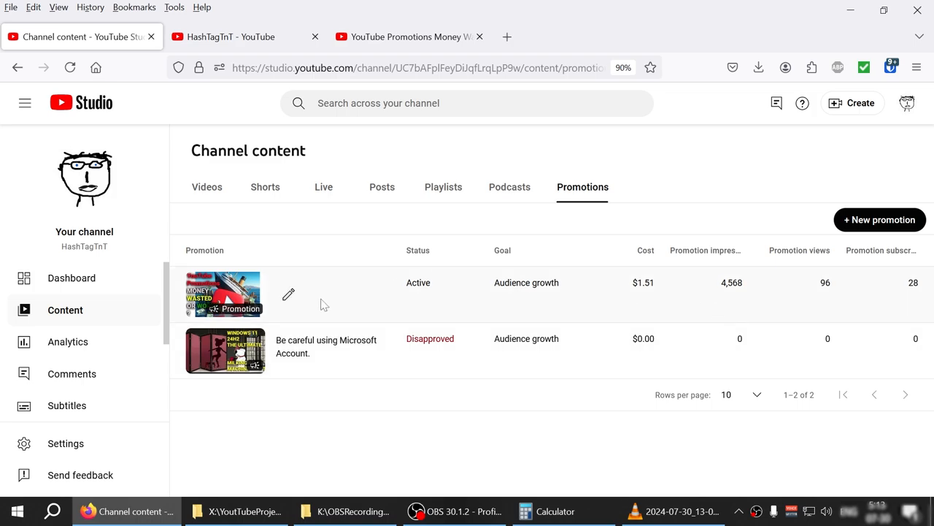
pyautogui.moveTo(659, 304)
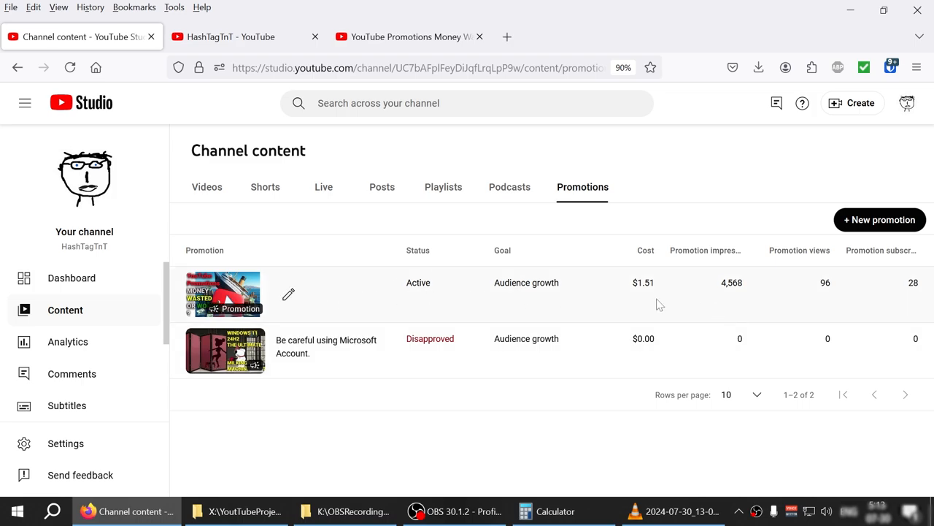
pyautogui.moveTo(659, 290)
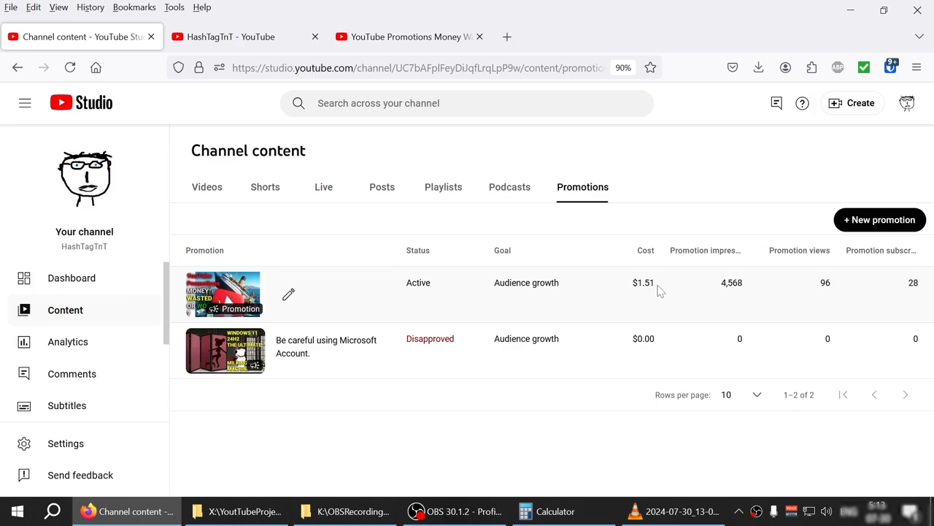
pyautogui.moveTo(289, 356)
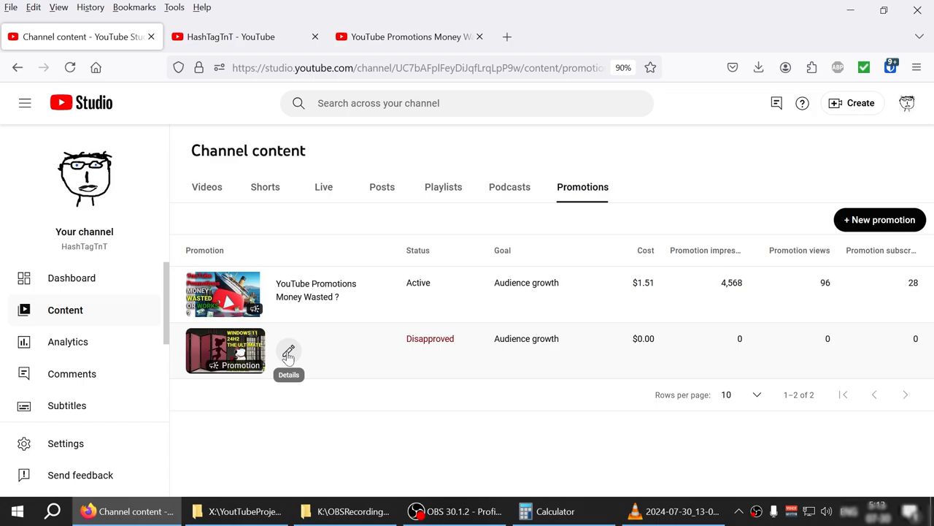
pyautogui.click(289, 351)
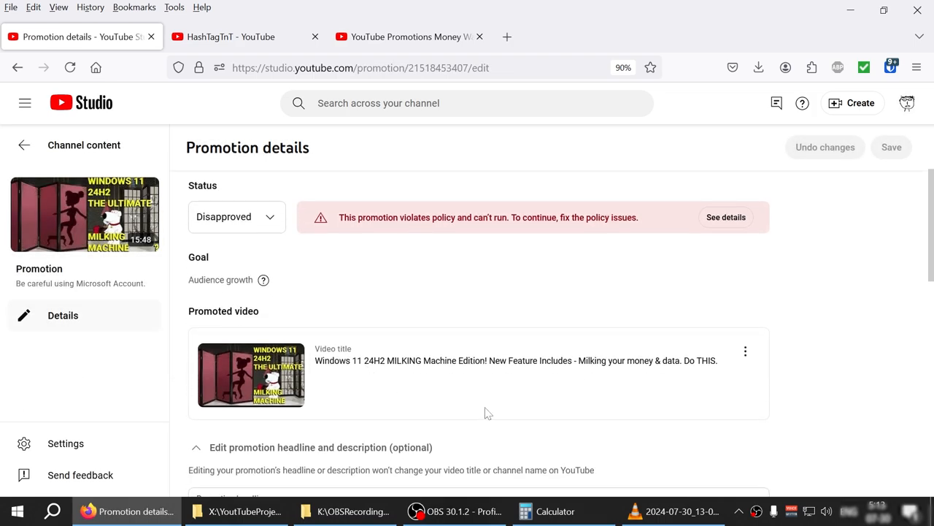
pyautogui.scroll(-3)
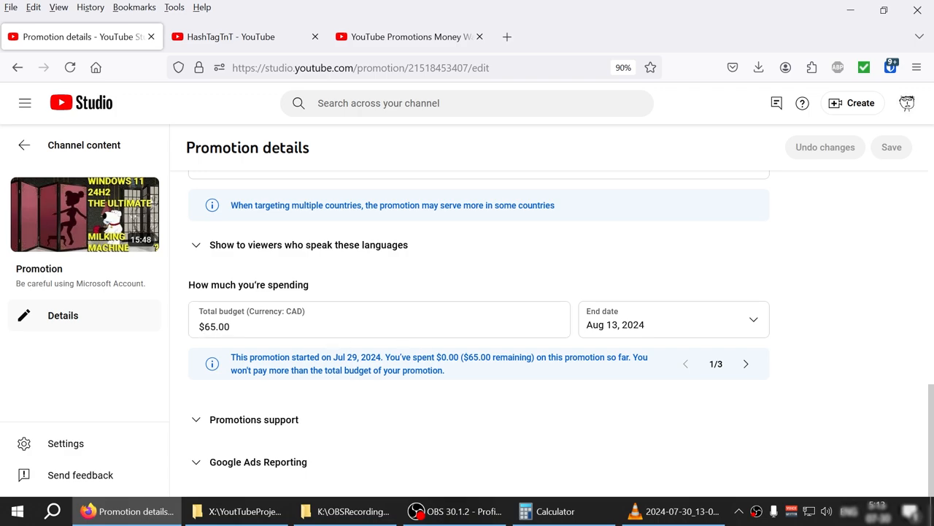
pyautogui.scroll(3)
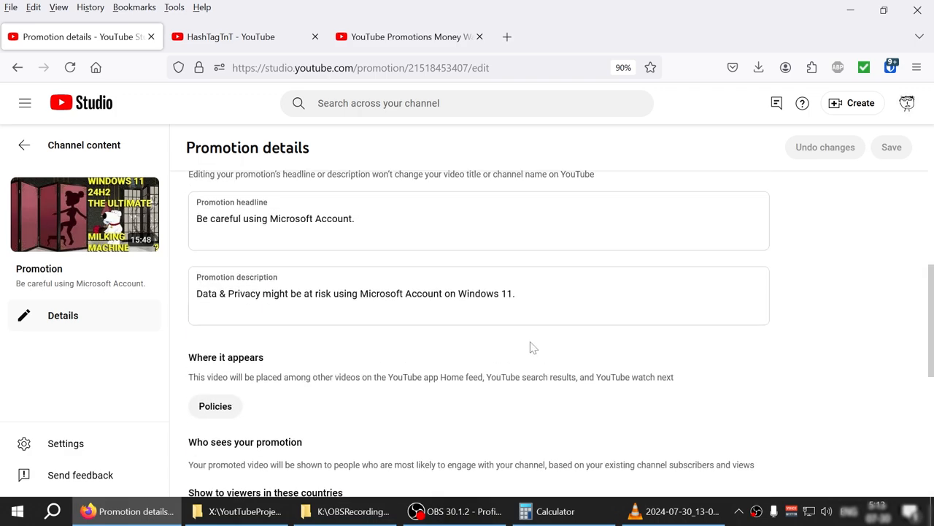
pyautogui.click(24, 145)
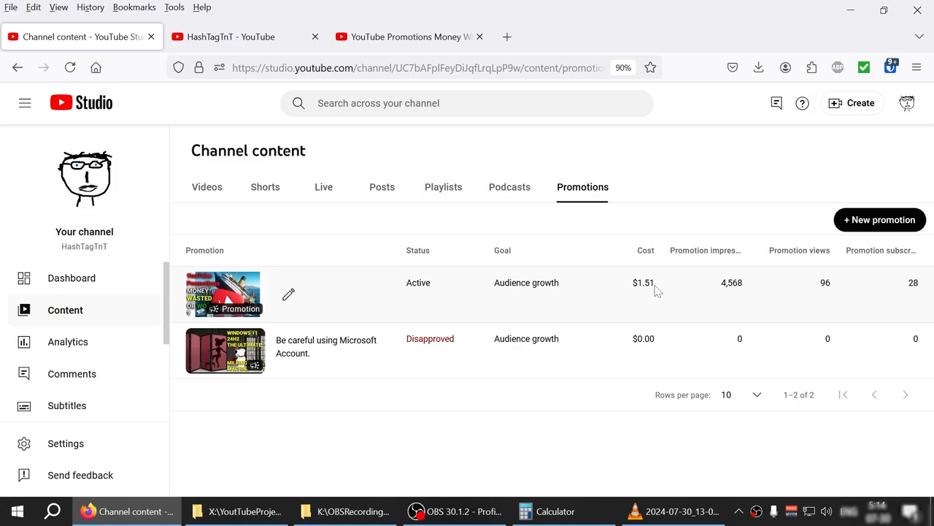
# Select the active promotion's $1.51 figure in the Cost column
pyautogui.doubleClick(643, 283)
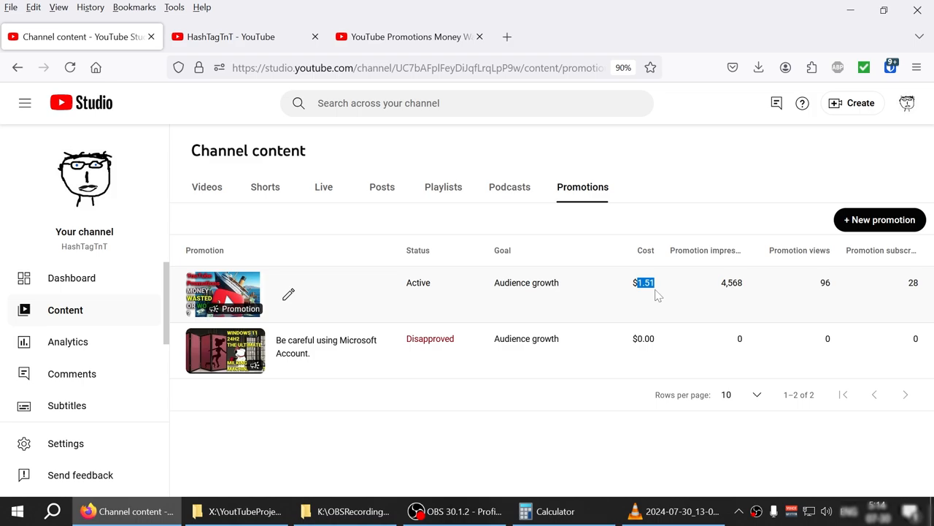
pyautogui.moveTo(909, 292)
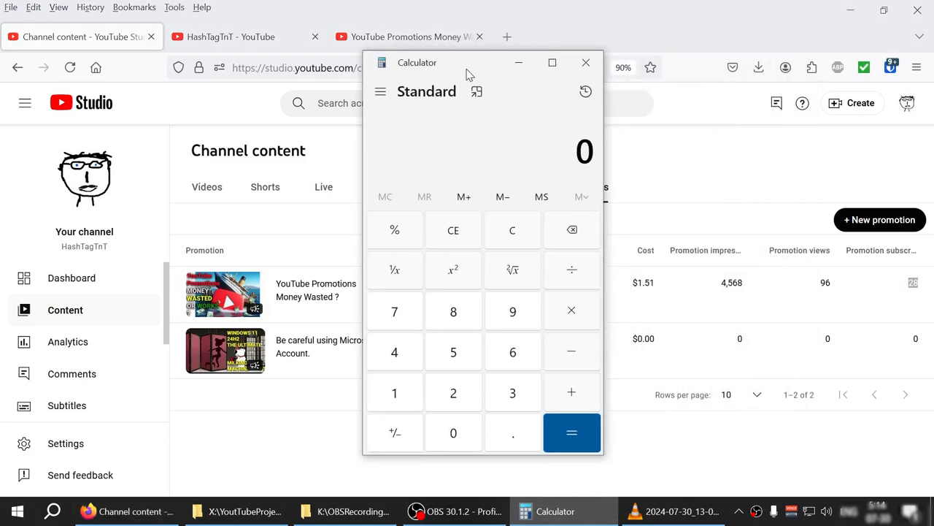
pyautogui.moveTo(467, 399)
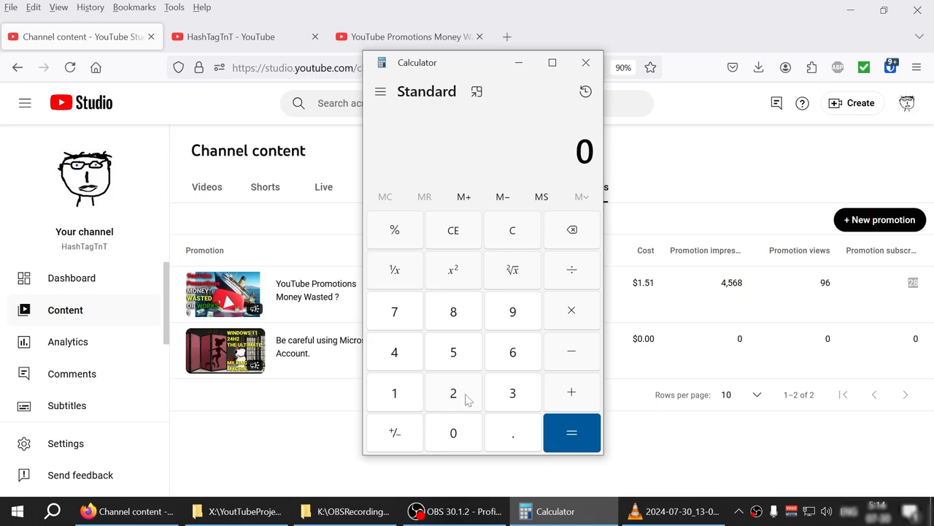
pyautogui.moveTo(481, 399)
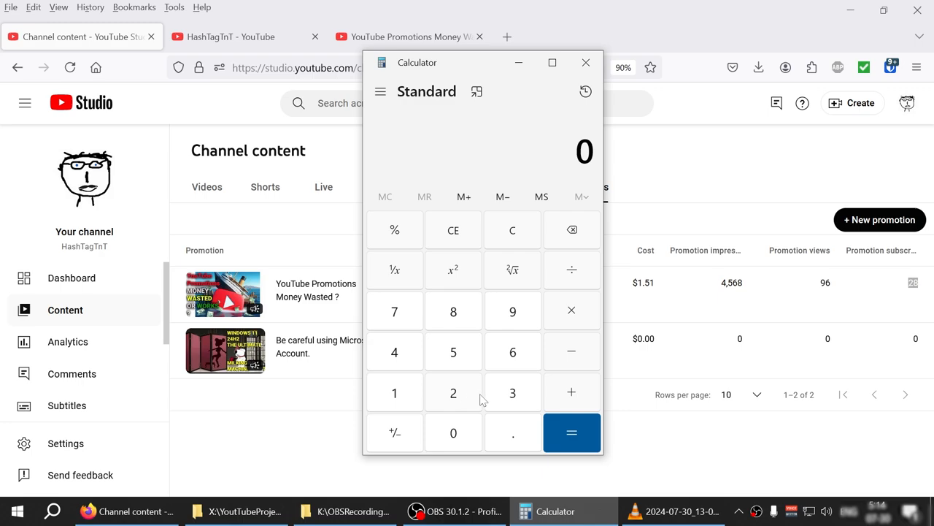
pyautogui.moveTo(460, 364)
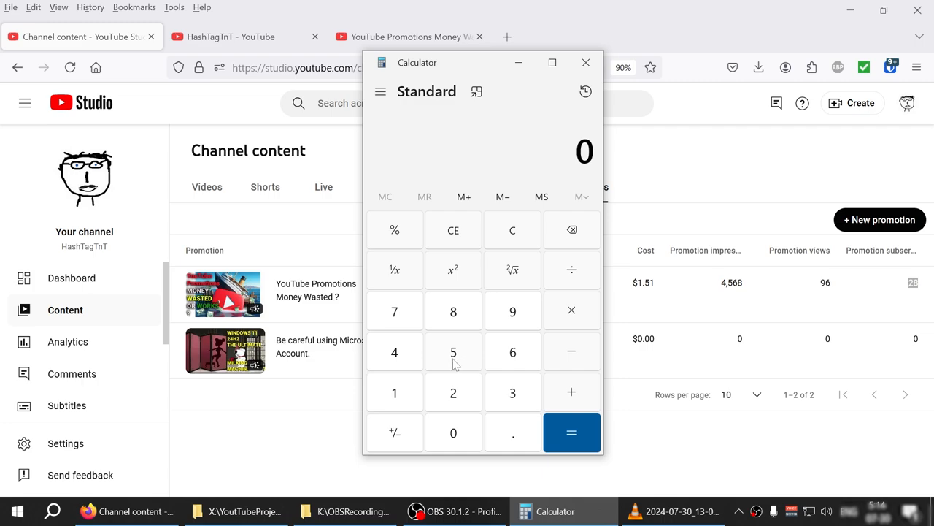
pyautogui.moveTo(458, 373)
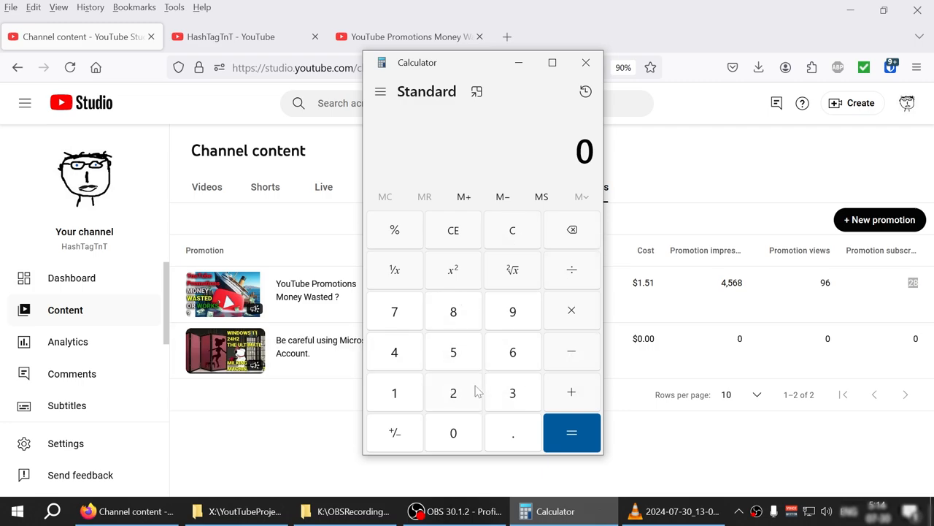
# In Calculator, compute 28 ÷ 1.5, 18 × 2 = 36, and cost per subscriber 1.51 ÷ 28 ≈ 0.0539
pyautogui.click(394, 392)
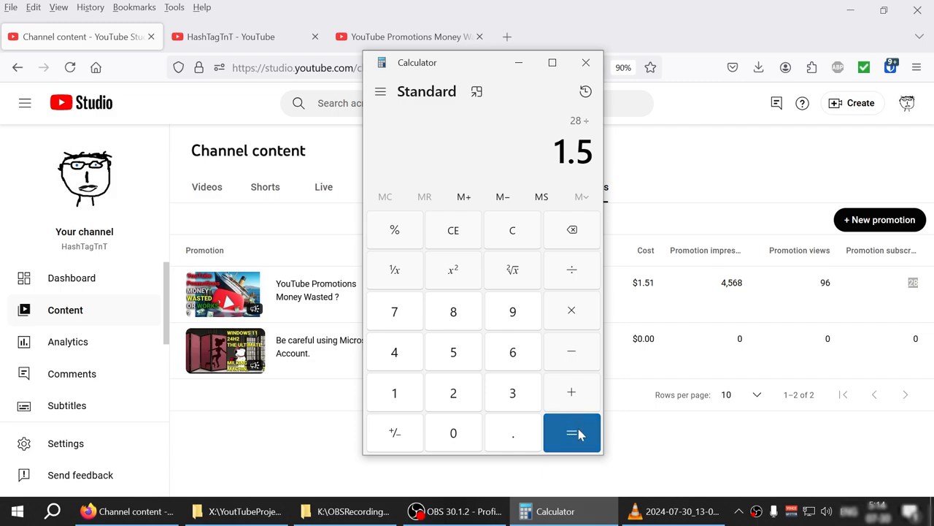
pyautogui.click(572, 433)
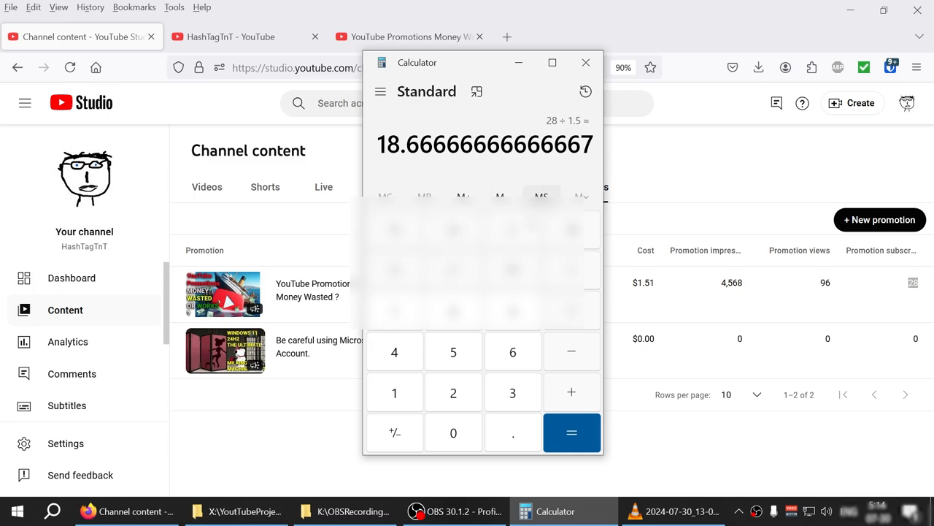
pyautogui.moveTo(454, 330)
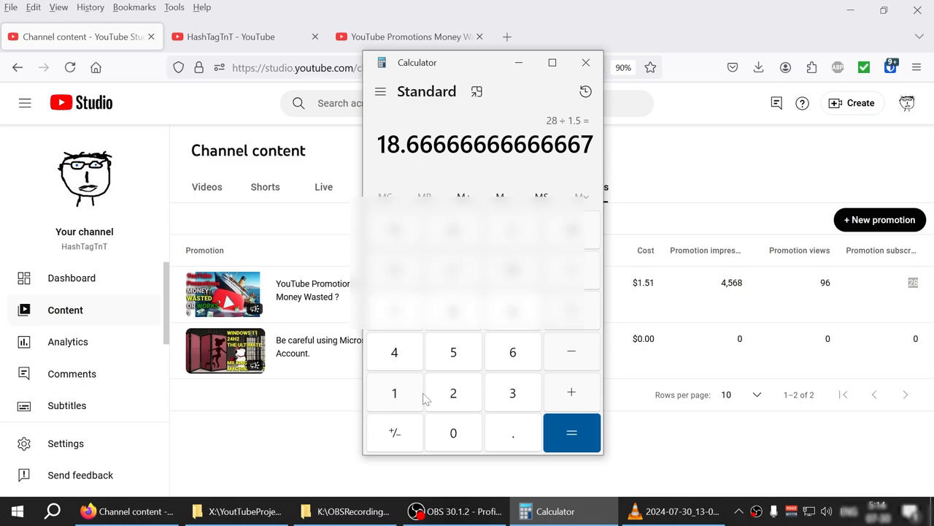
pyautogui.moveTo(241, 294)
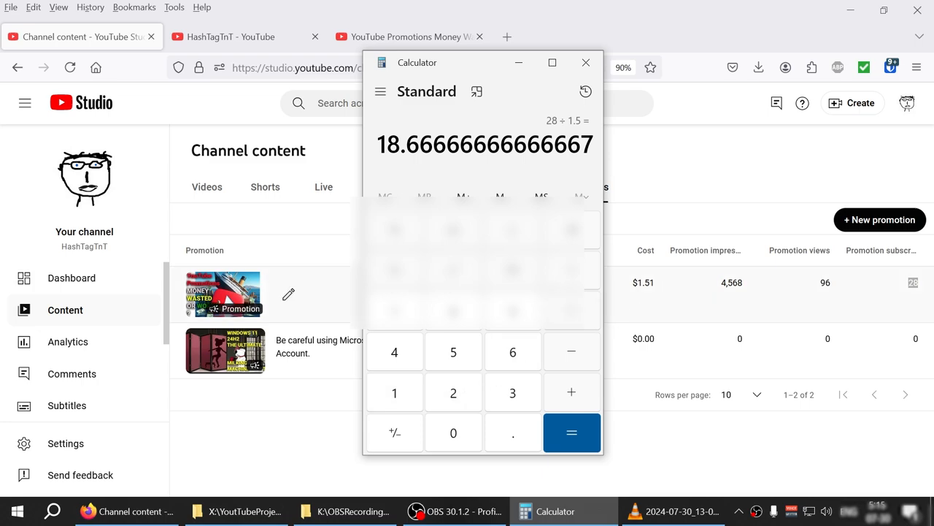
pyautogui.click(394, 392)
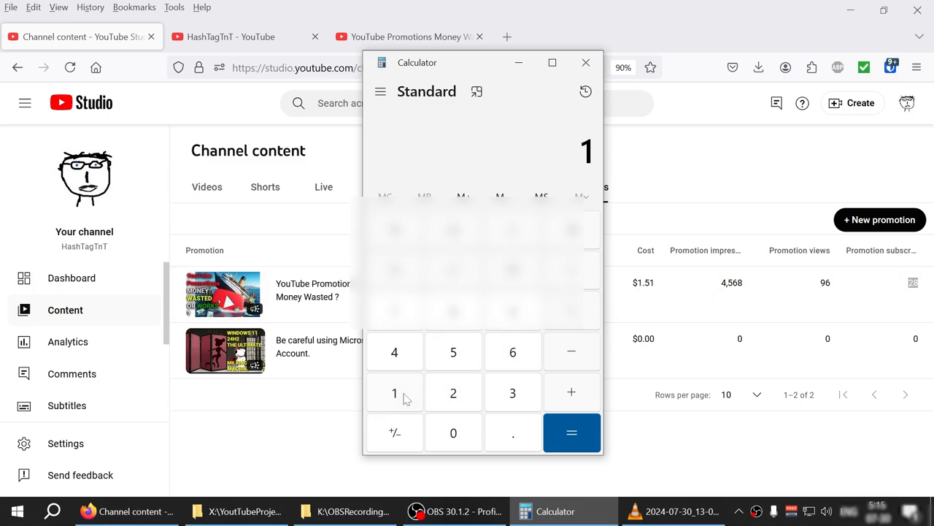
pyautogui.click(453, 392)
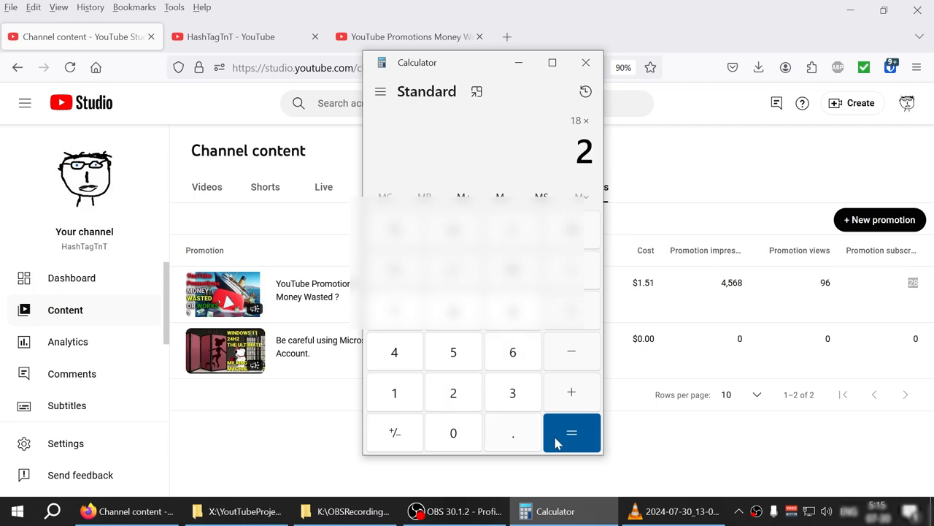
pyautogui.click(572, 433)
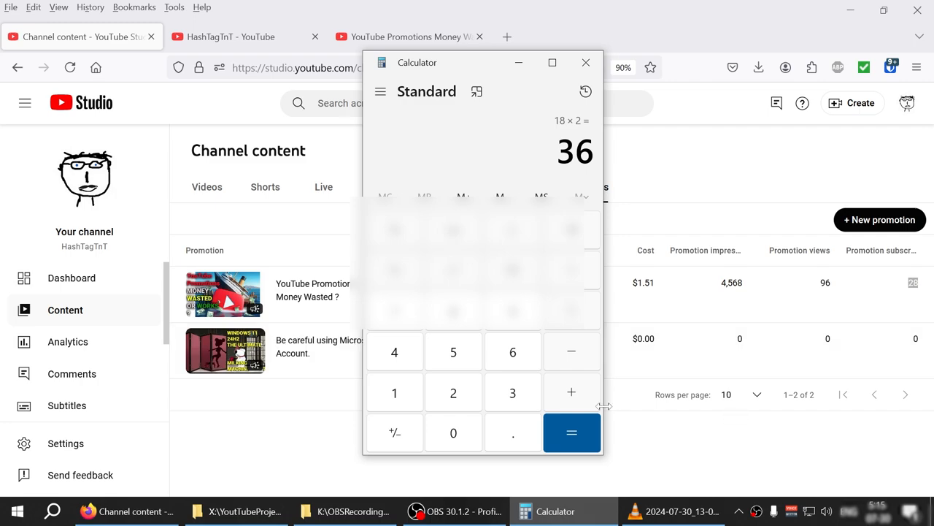
pyautogui.moveTo(861, 297)
pyautogui.write('1.51')
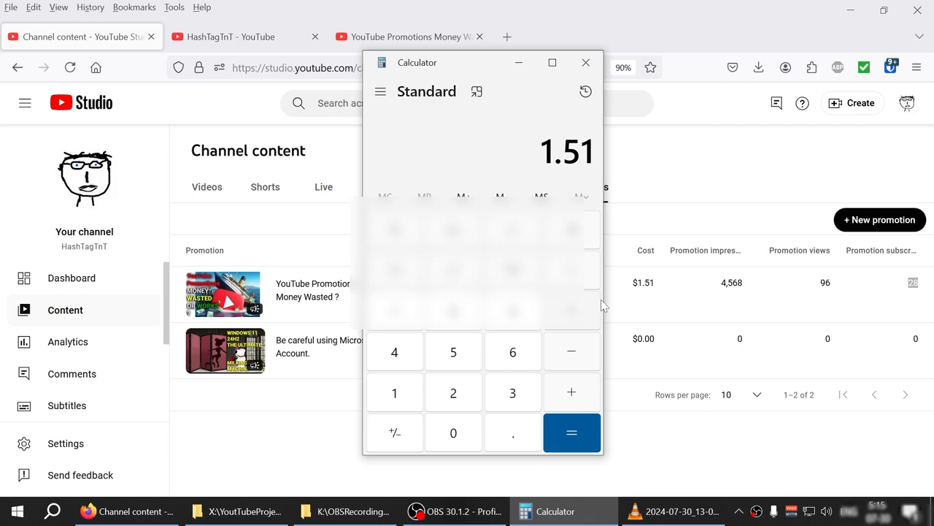
pyautogui.click(572, 433)
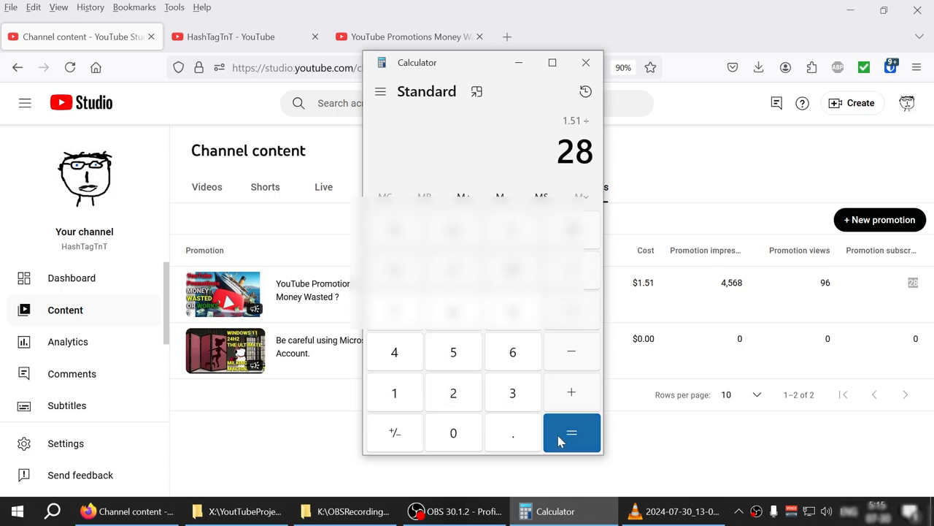
pyautogui.click(571, 432)
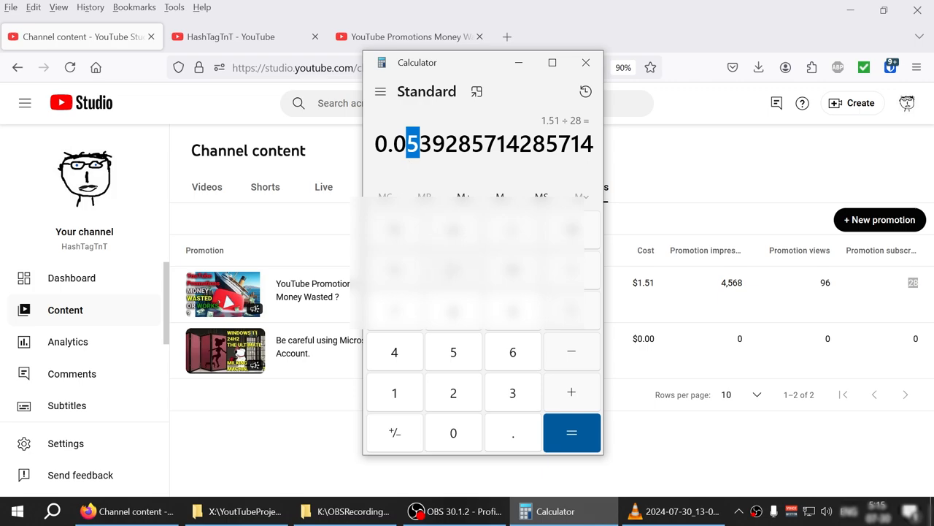
pyautogui.moveTo(585, 63)
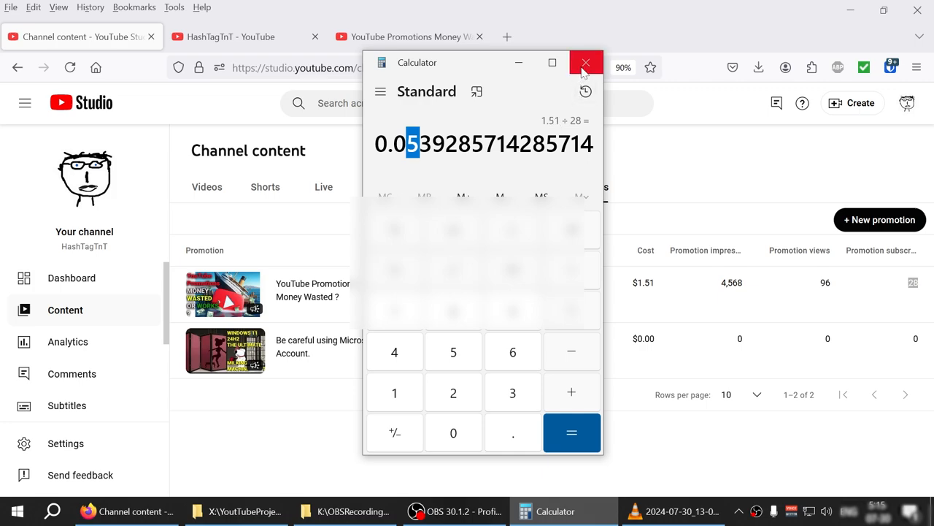
pyautogui.moveTo(587, 63)
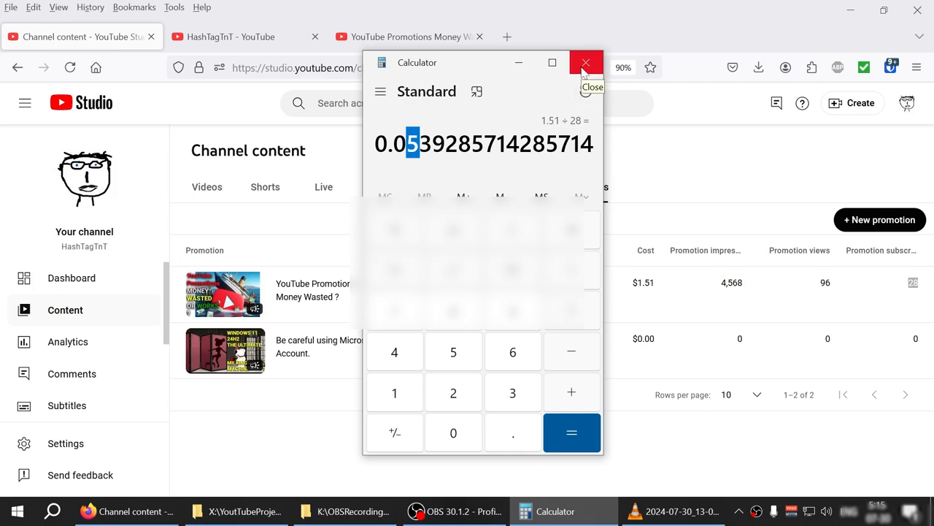
# Close Calculator, dismiss the disapproved promotion's policy popup, and open the Dashboard showing 791 subscribers
pyautogui.click(585, 63)
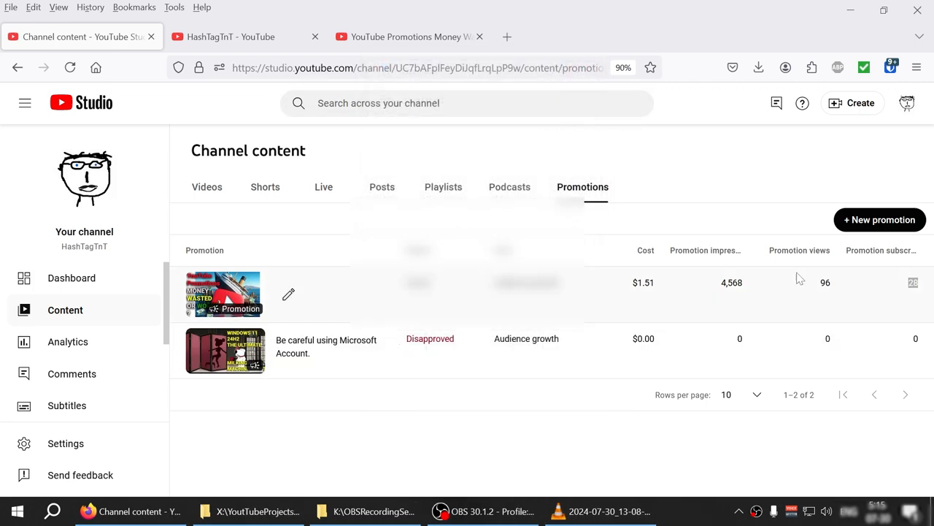
pyautogui.moveTo(769, 310)
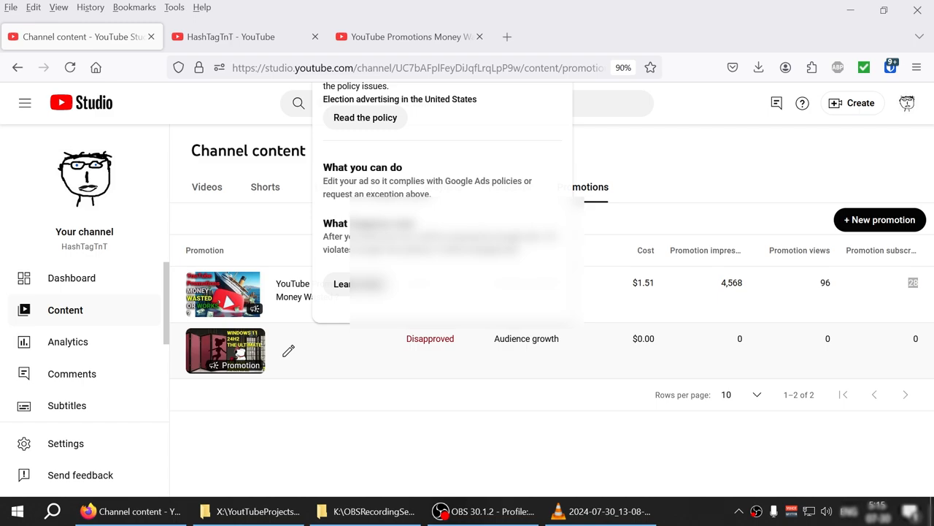
pyautogui.click(630, 461)
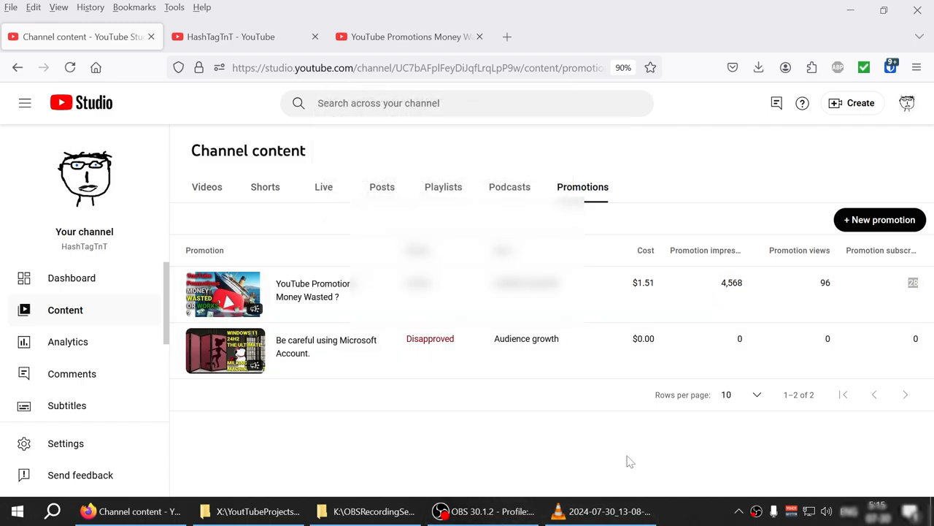
pyautogui.moveTo(547, 425)
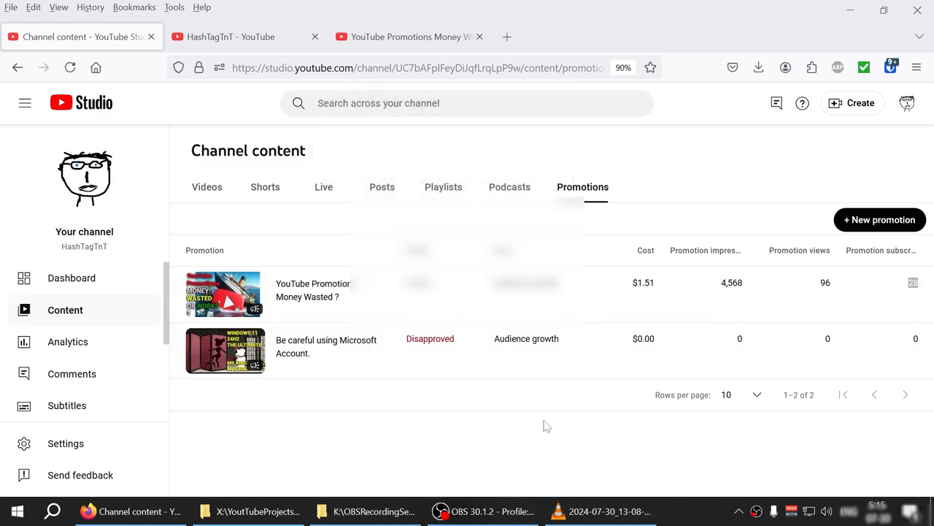
pyautogui.moveTo(71, 278)
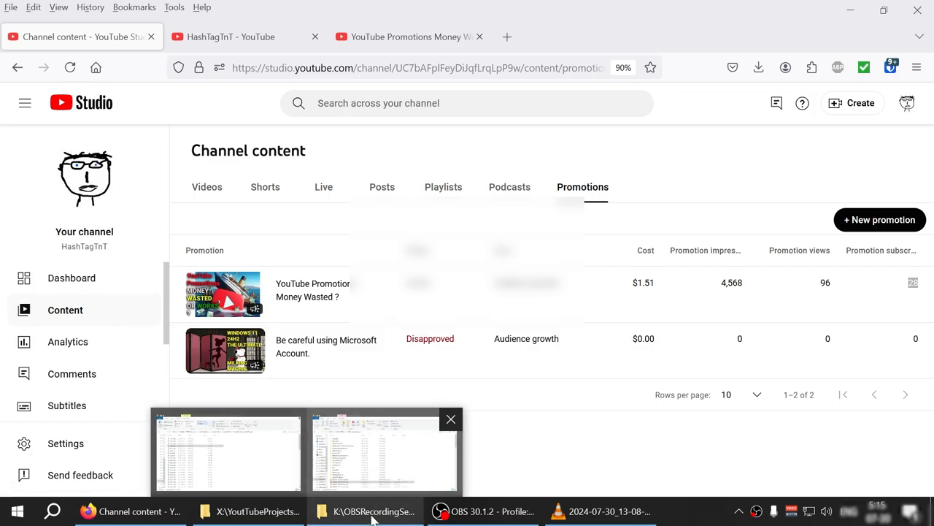
pyautogui.moveTo(208, 497)
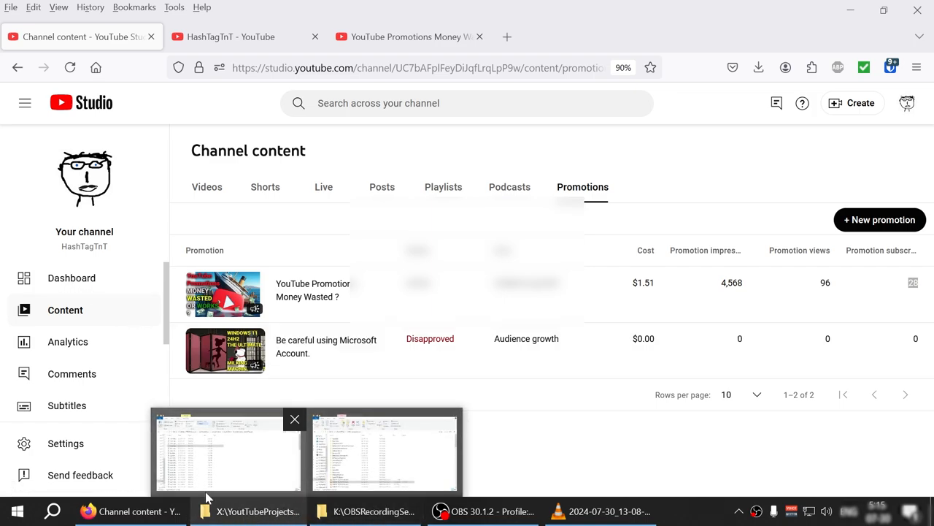
pyautogui.click(72, 277)
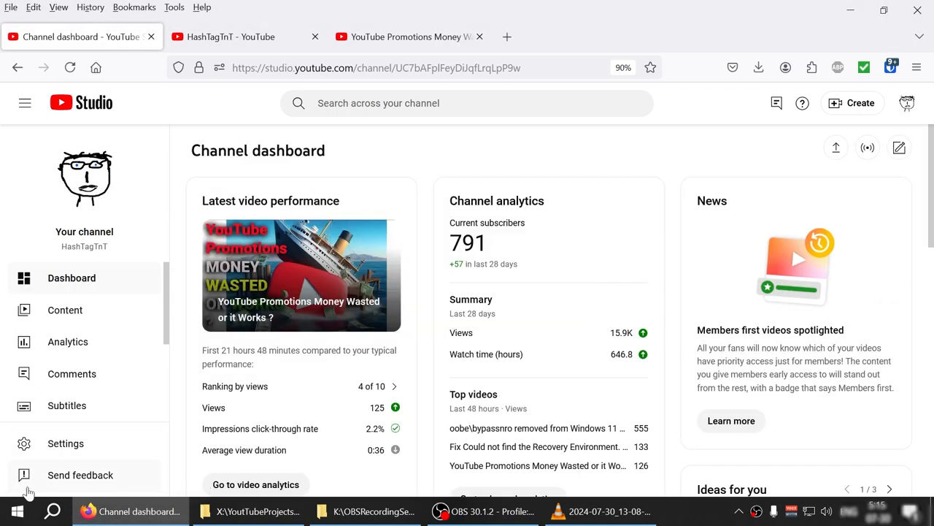
pyautogui.moveTo(18, 511)
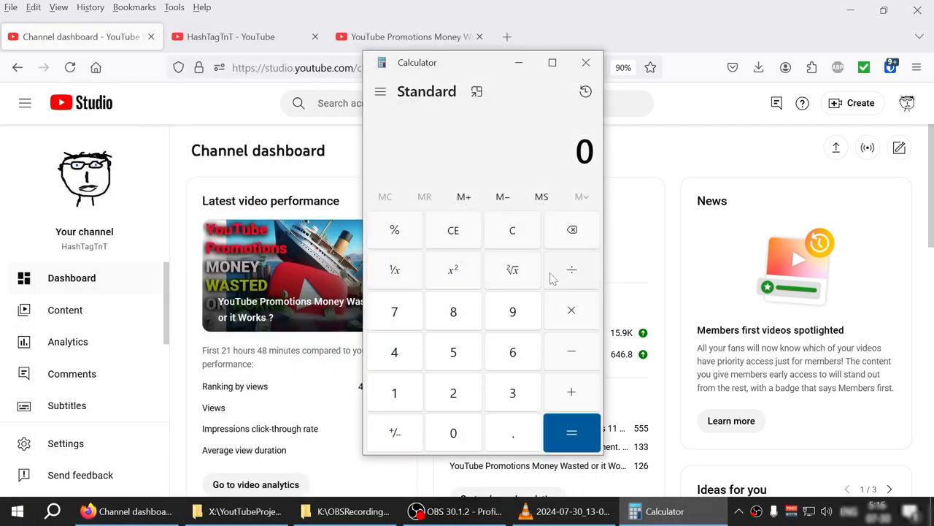
# Move Calculator aside and compute 747 + 28 = 775, then 775 − 791 = −16
pyautogui.moveTo(416, 62); pyautogui.dragTo(648, 72)
pyautogui.write('745')
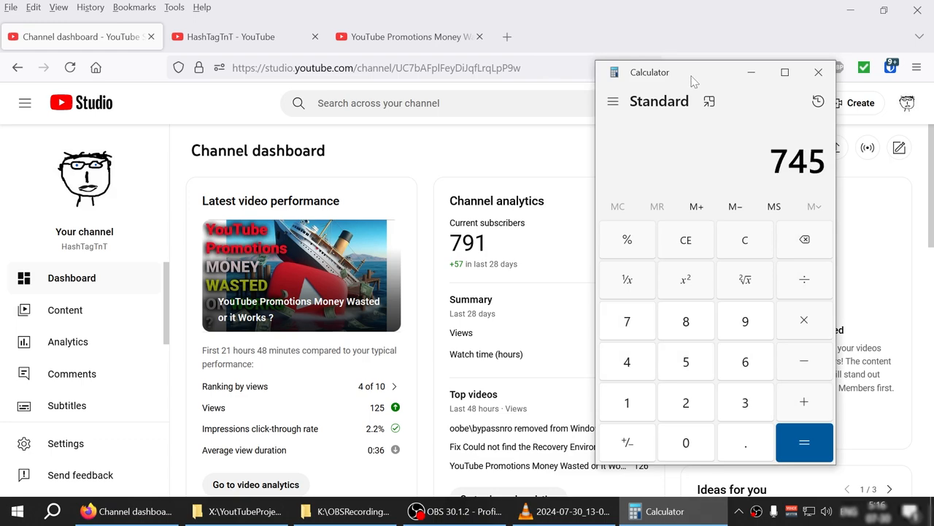
pyautogui.click(803, 401)
pyautogui.write('28')
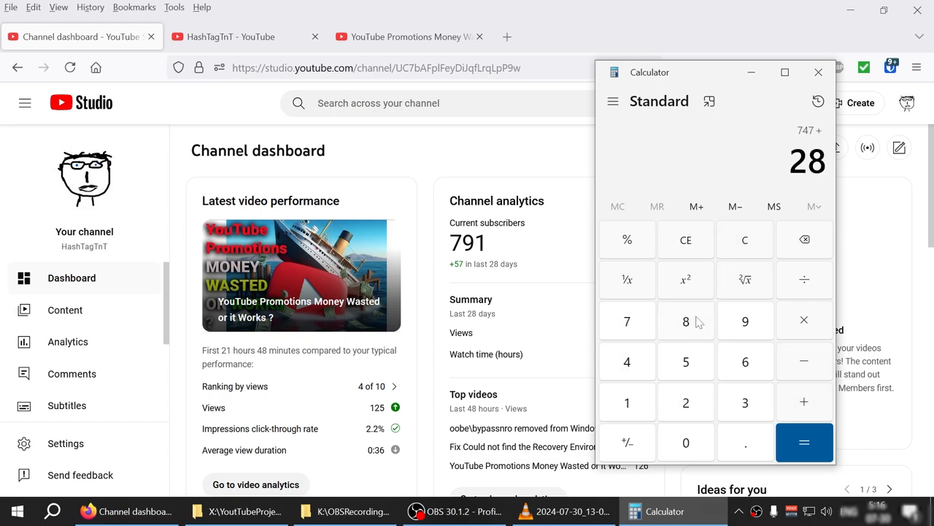
pyautogui.click(804, 442)
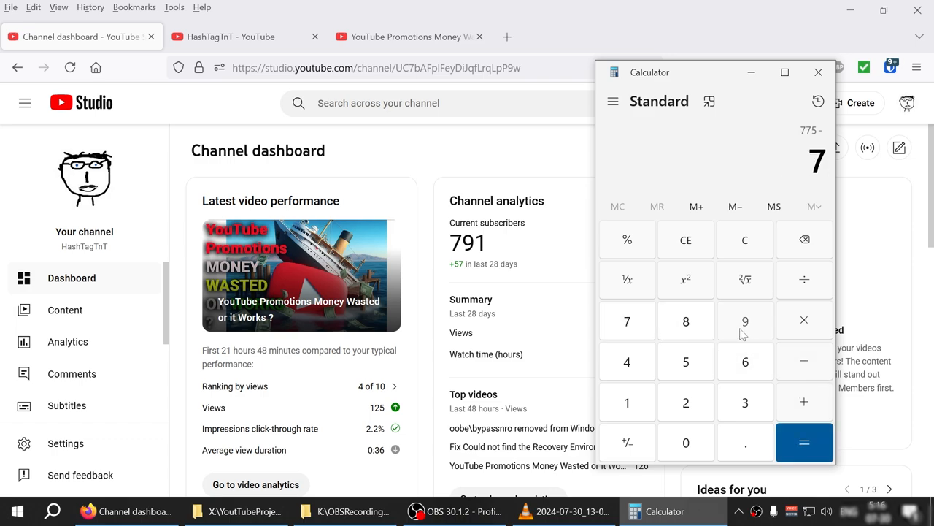
pyautogui.click(804, 442)
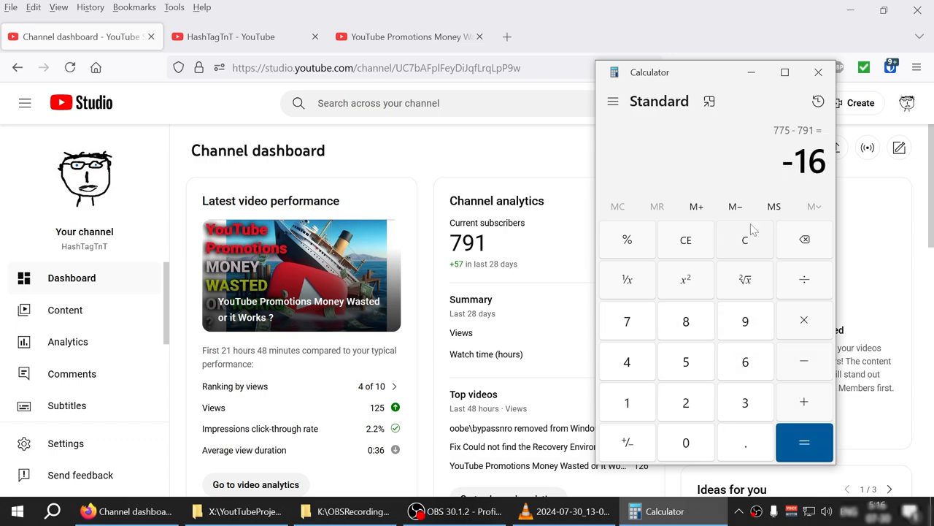
pyautogui.moveTo(754, 230)
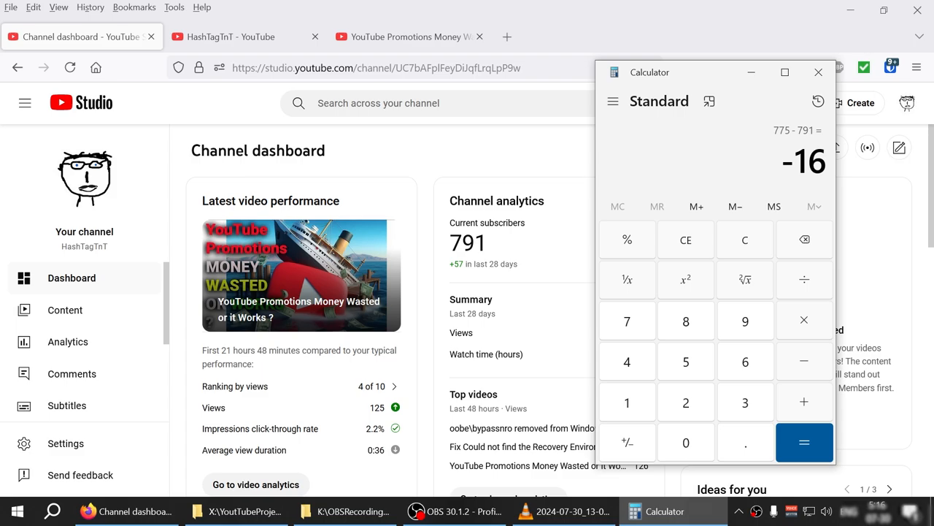
pyautogui.moveTo(505, 457)
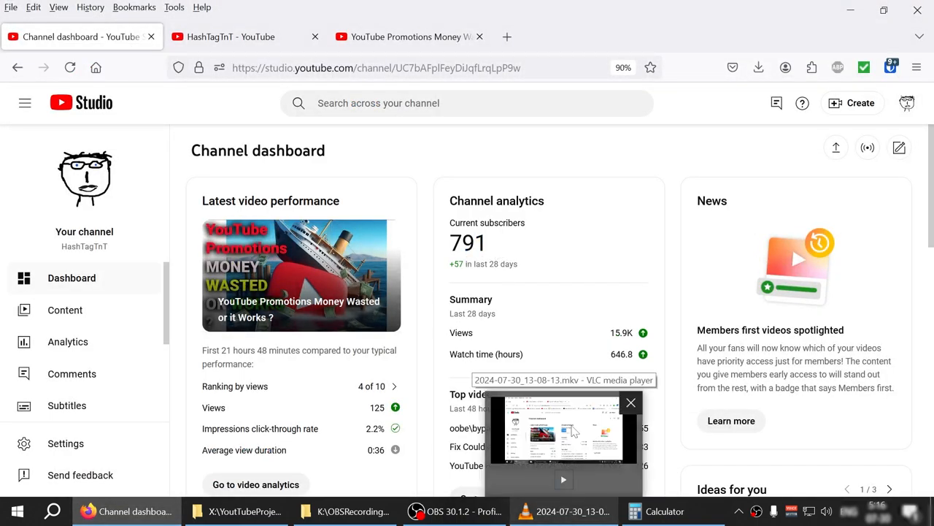
# View the Channel dashboard with 791 subscribers and the latest promoted video at 125 views
pyautogui.click(631, 402)
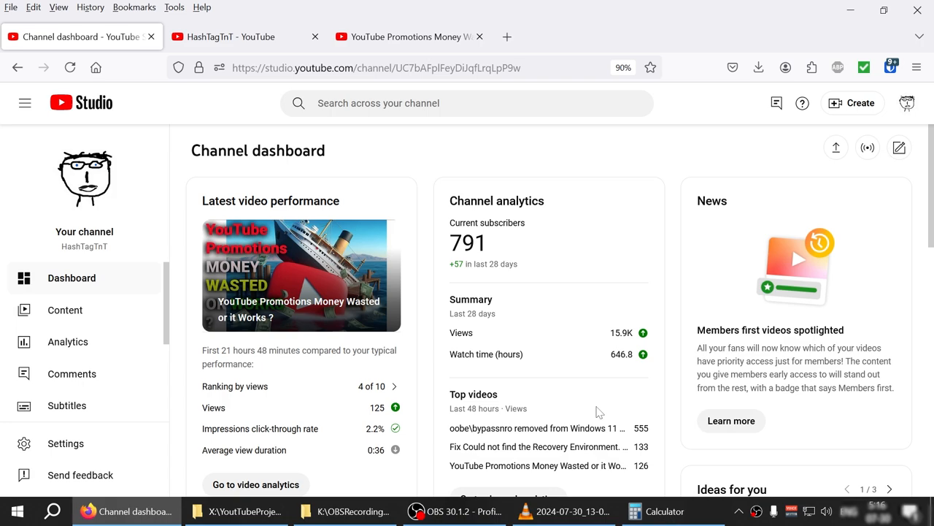
pyautogui.moveTo(609, 284)
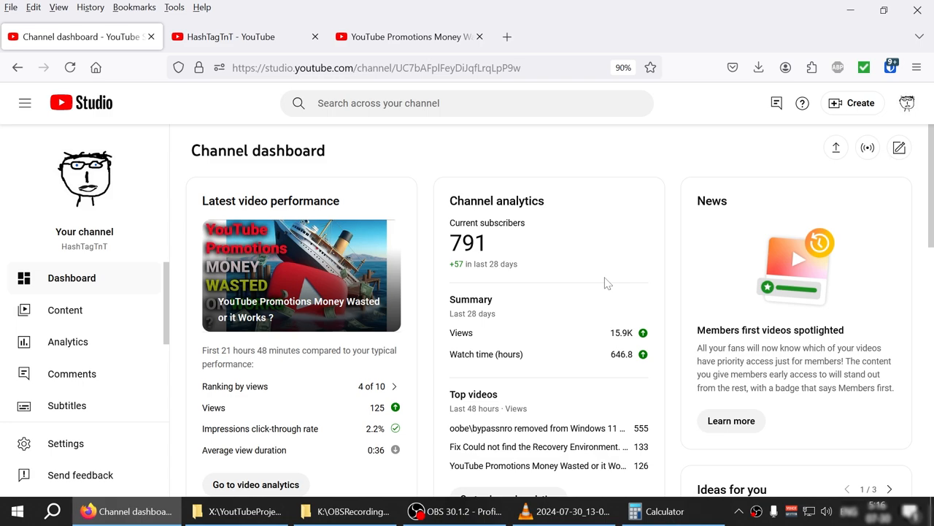
pyautogui.moveTo(605, 324)
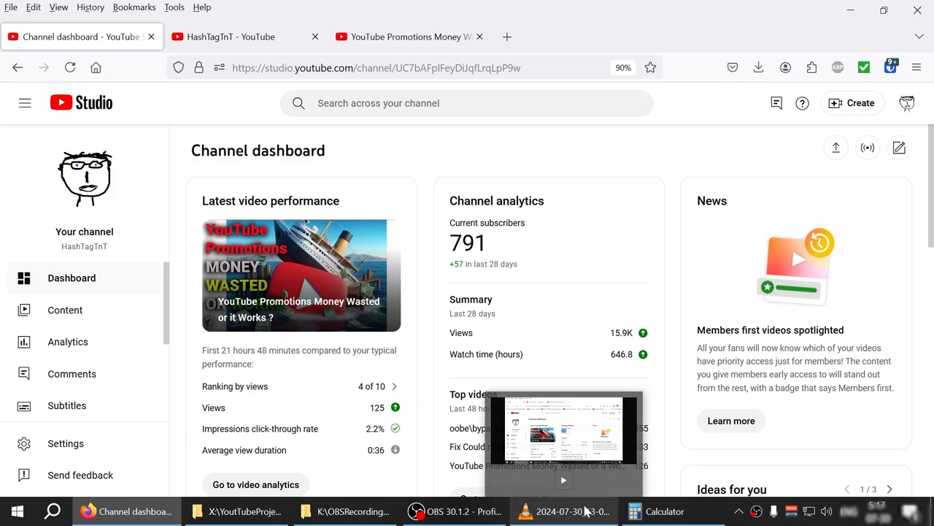
# Seek the older VLC recording to the channel content list showing 69 views and 71 likes
pyautogui.click(562, 511)
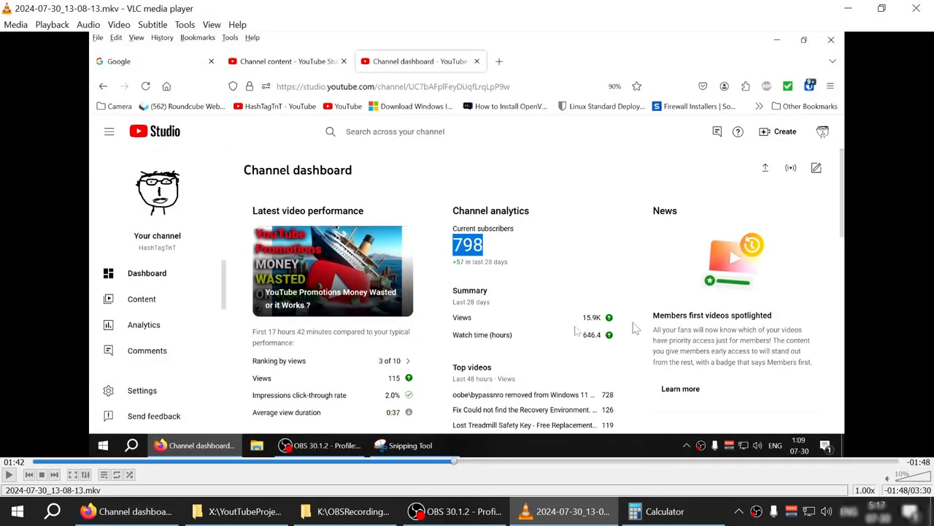
pyautogui.click(142, 299)
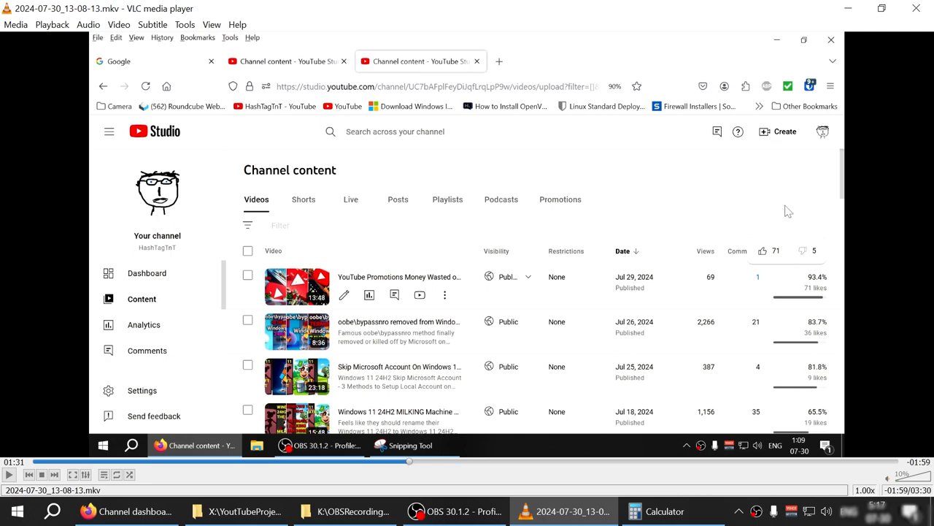
pyautogui.moveTo(737, 270)
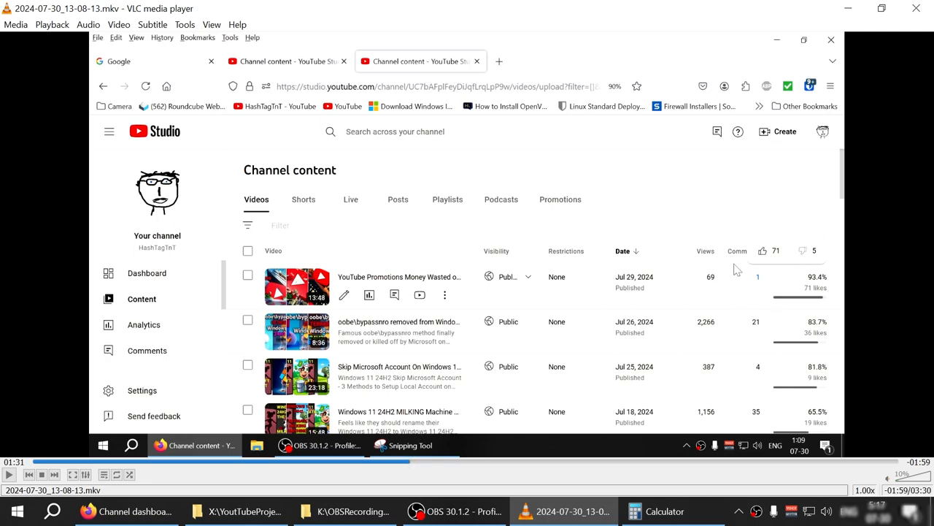
pyautogui.moveTo(428, 378)
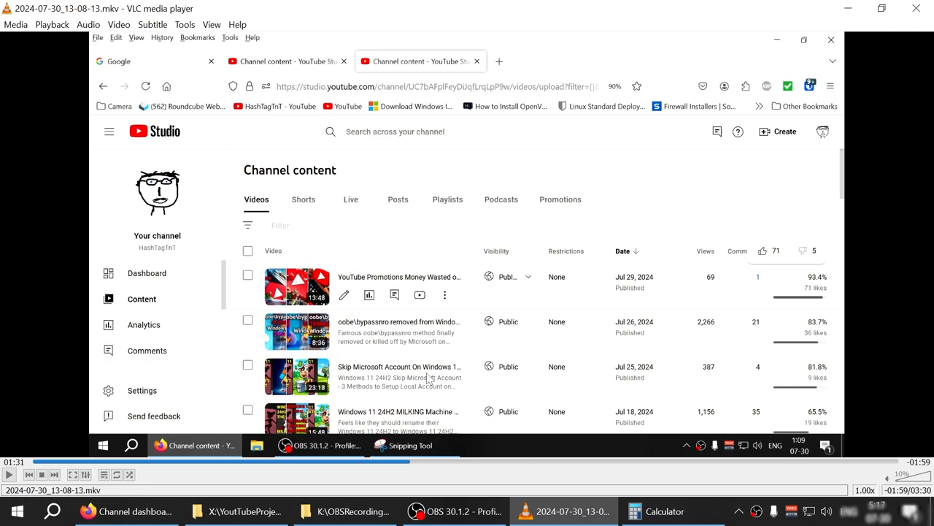
pyautogui.moveTo(619, 398)
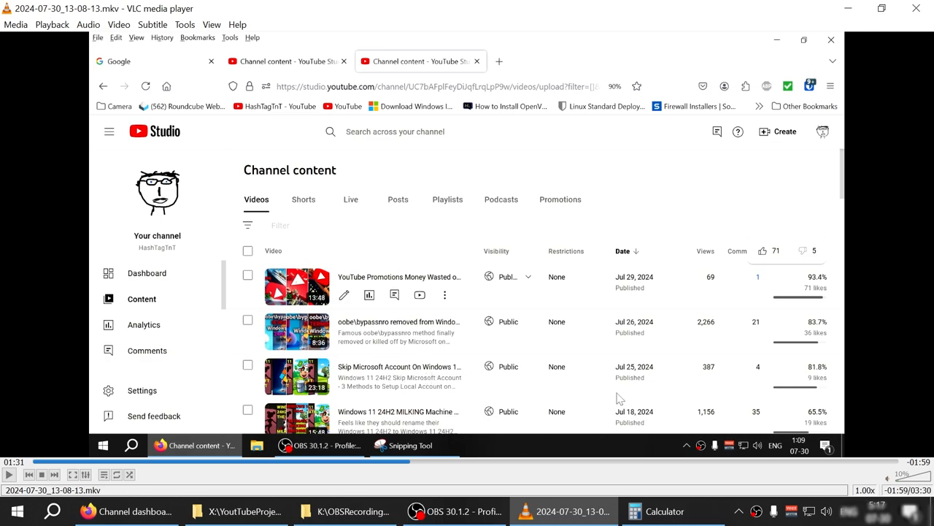
pyautogui.moveTo(799, 311)
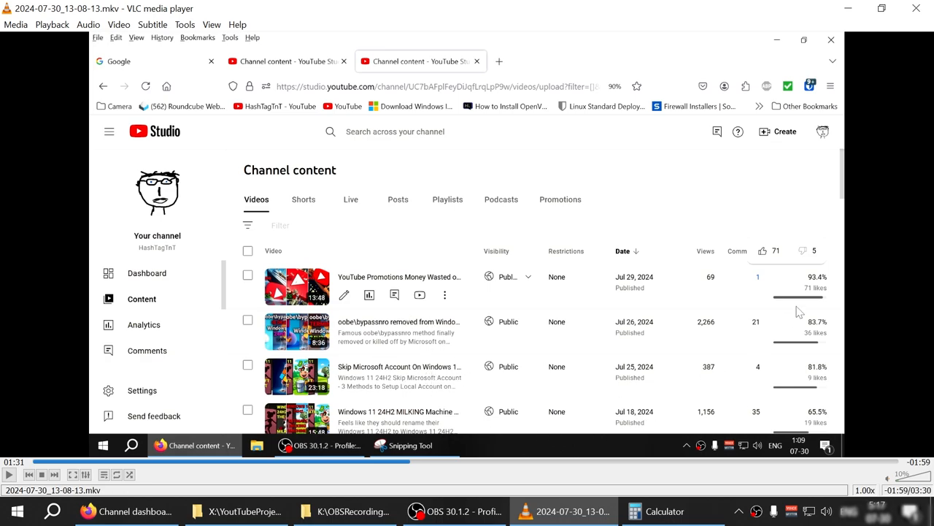
pyautogui.moveTo(801, 297)
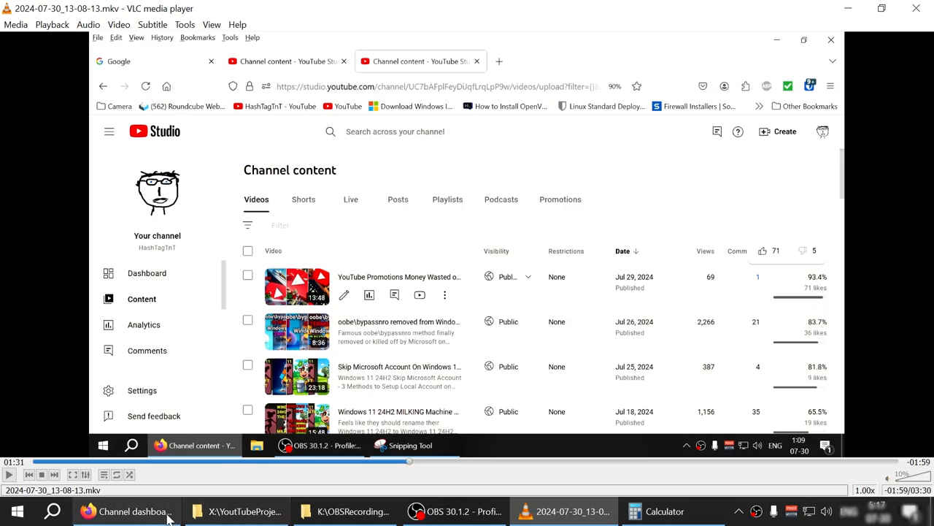
# Check Analytics, then open the live Content list showing the promoted video at 125 views, 58 likes
pyautogui.click(144, 324)
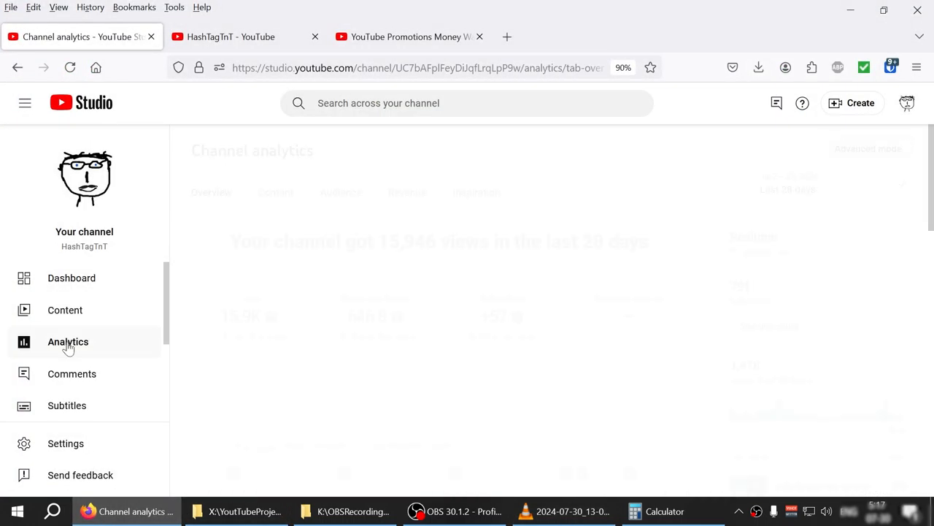
pyautogui.click(68, 342)
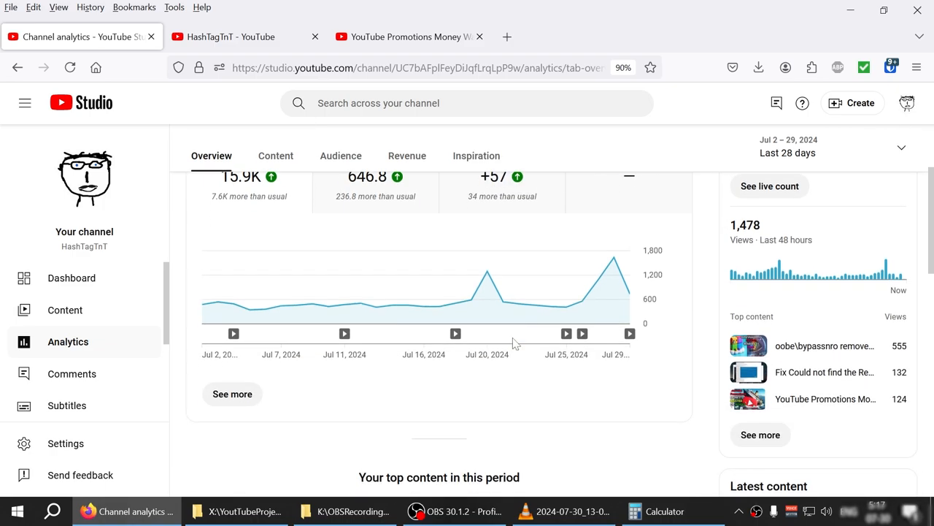
pyautogui.scroll(-3)
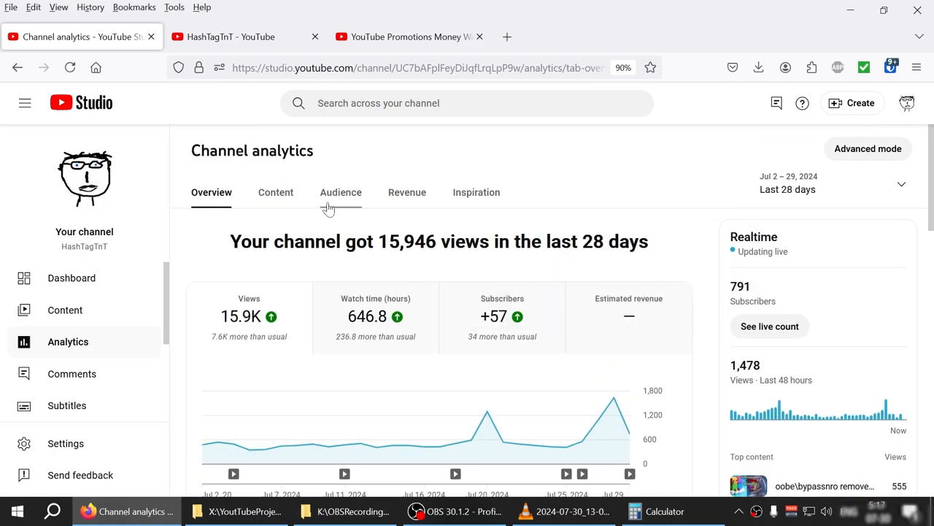
pyautogui.click(65, 309)
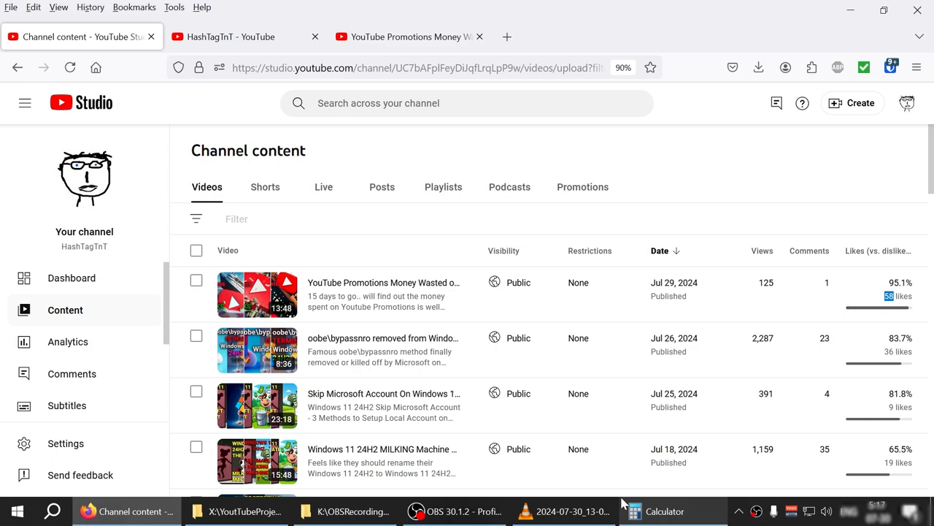
# Switch between Firefox and VLC to compare the promoted video's stats, ending on the VLC recording
pyautogui.click(562, 510)
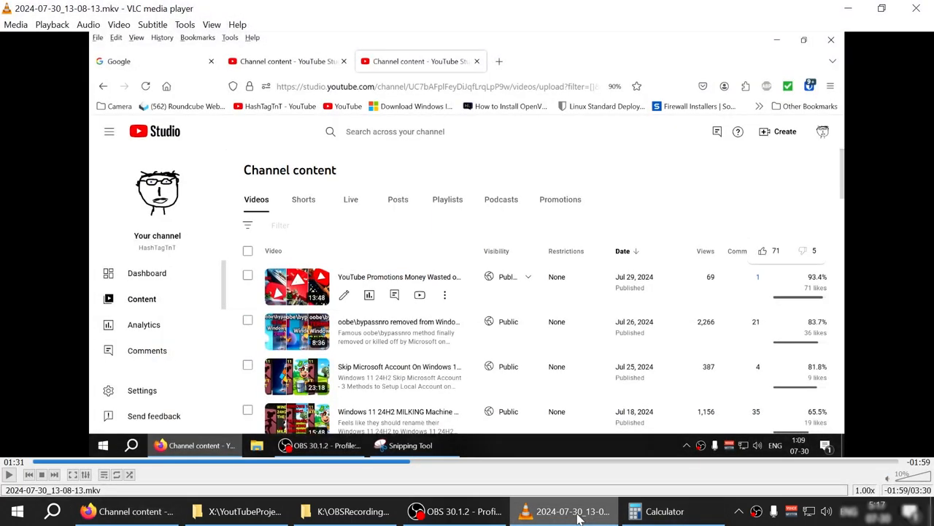
pyautogui.moveTo(812, 312)
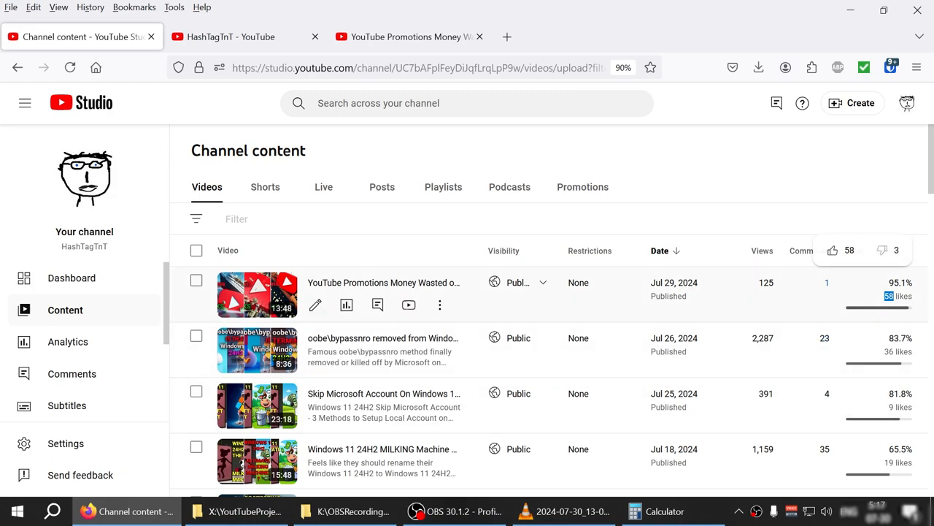
pyautogui.moveTo(762, 318)
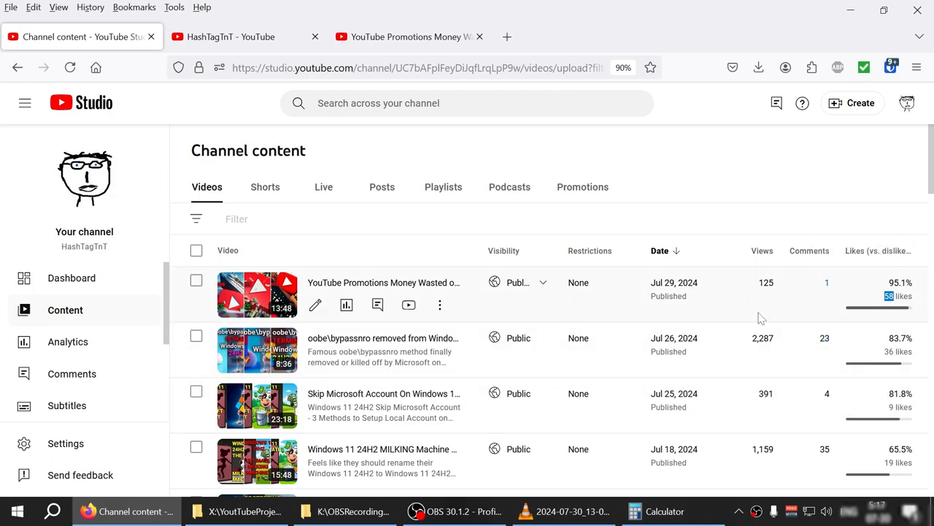
pyautogui.click(562, 511)
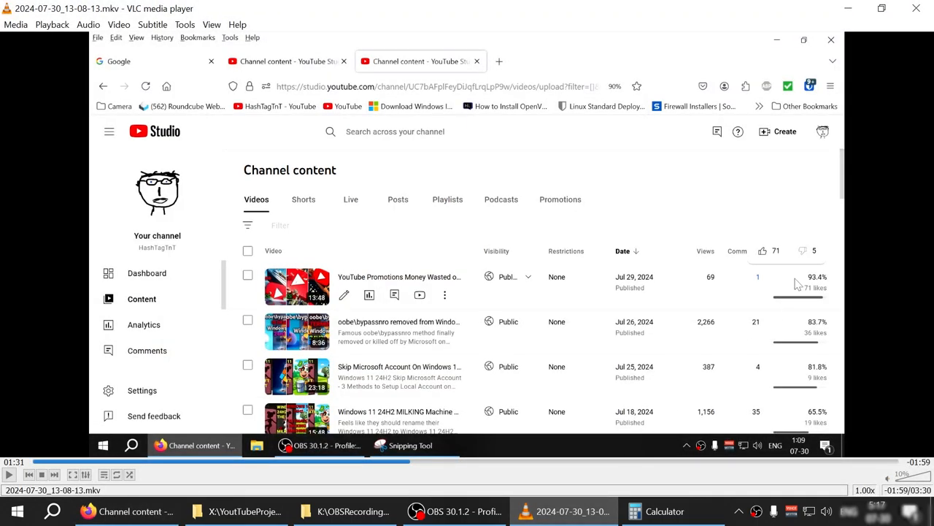
pyautogui.moveTo(714, 285)
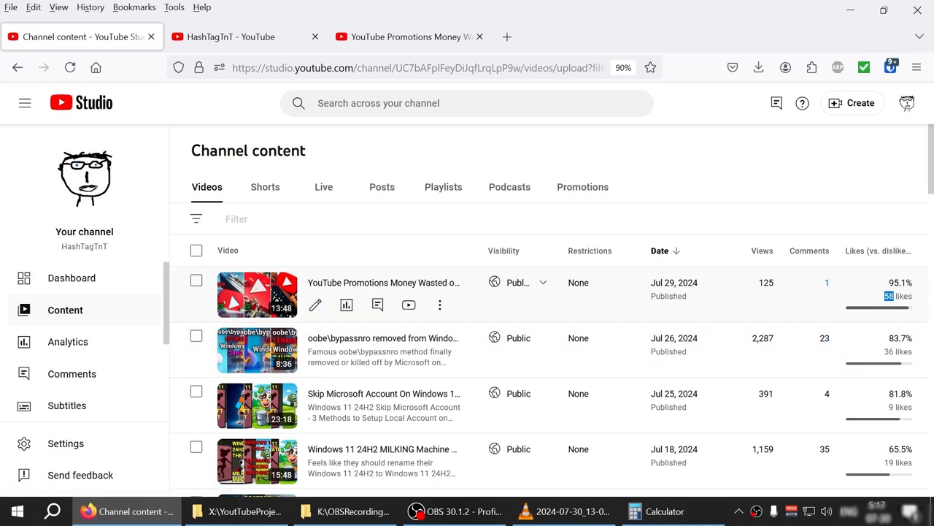
pyautogui.moveTo(835, 285)
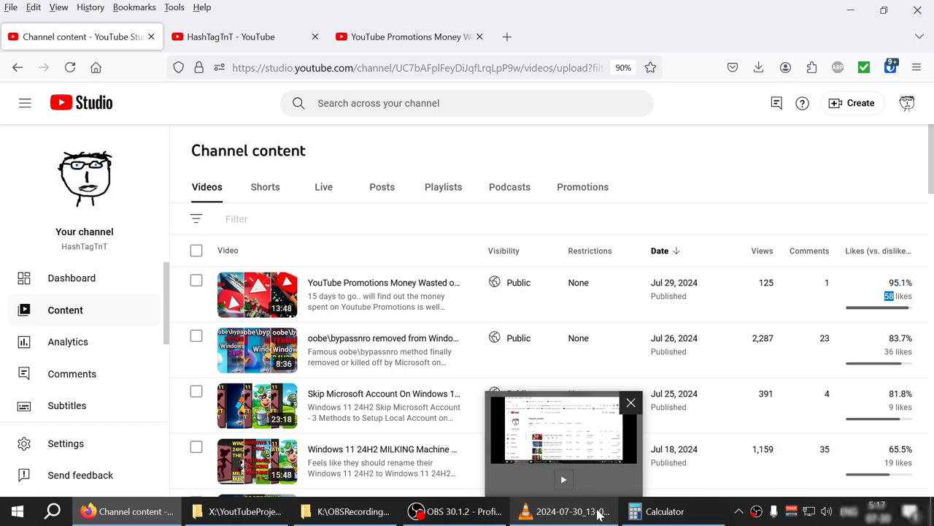
pyautogui.click(630, 402)
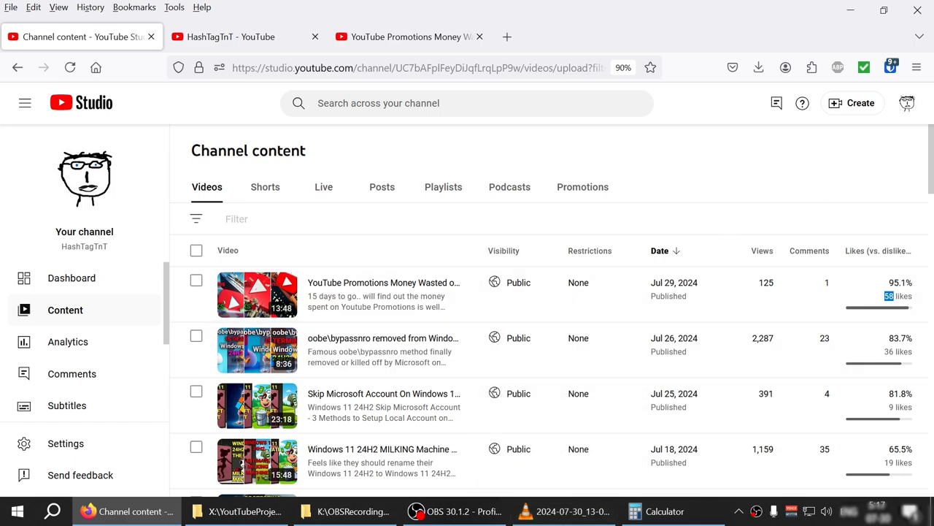
pyautogui.moveTo(821, 180)
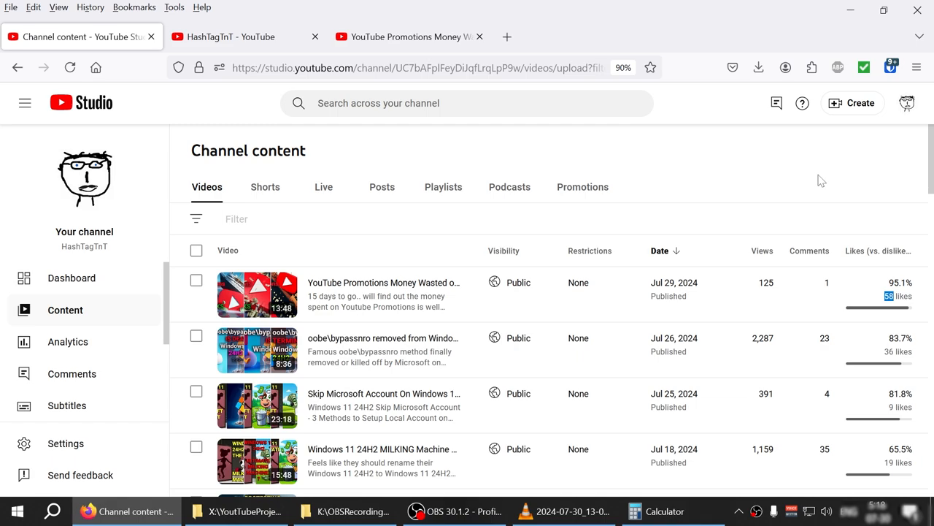
pyautogui.moveTo(726, 290)
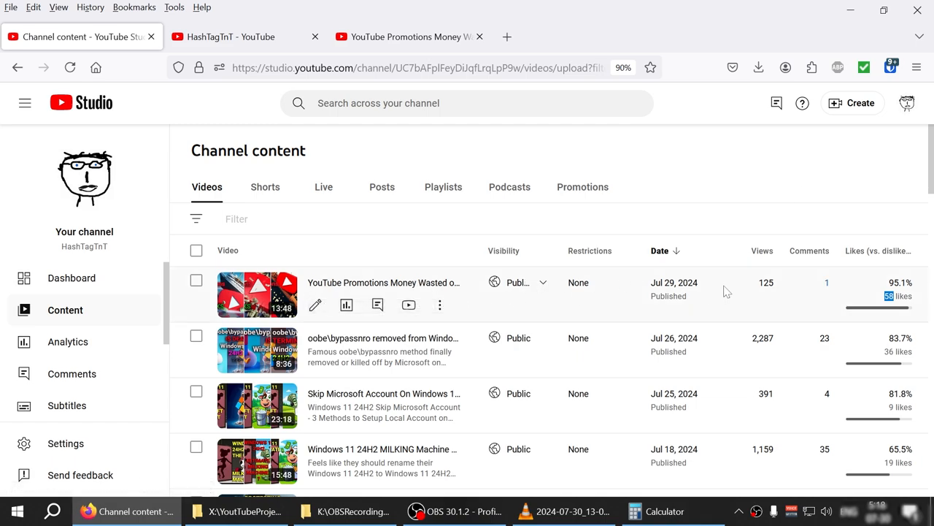
pyautogui.moveTo(883, 378)
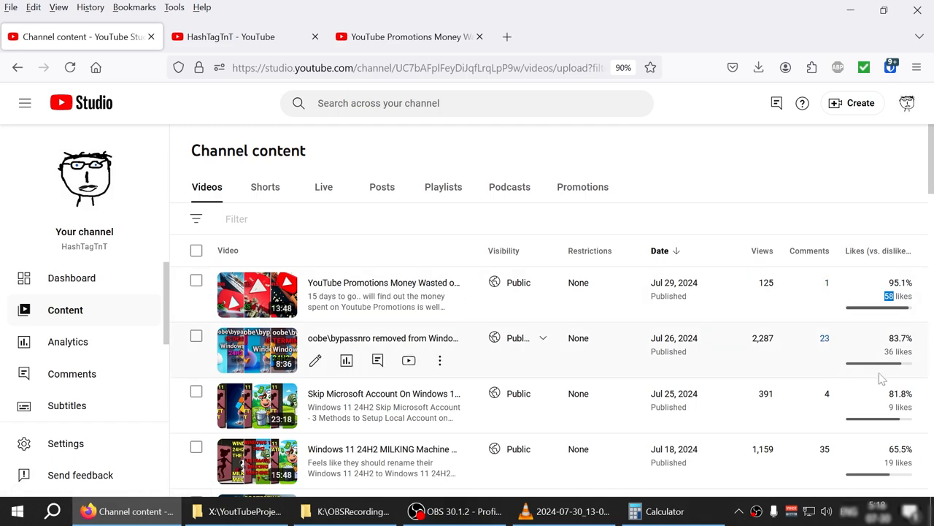
pyautogui.click(562, 511)
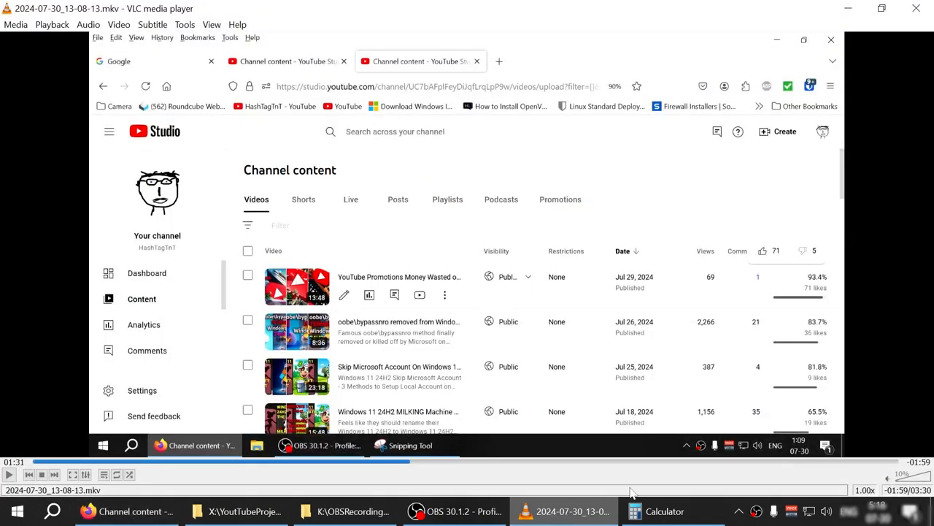
pyautogui.moveTo(799, 244)
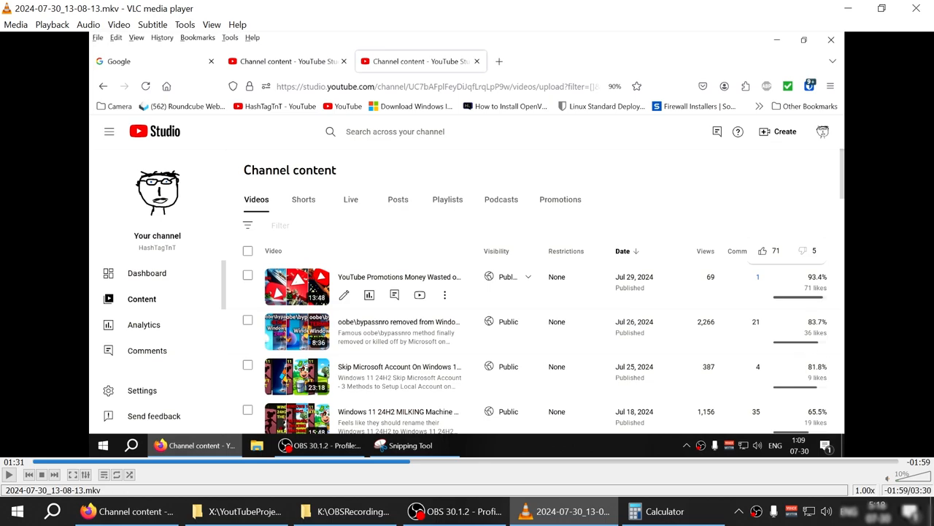
pyautogui.moveTo(754, 278)
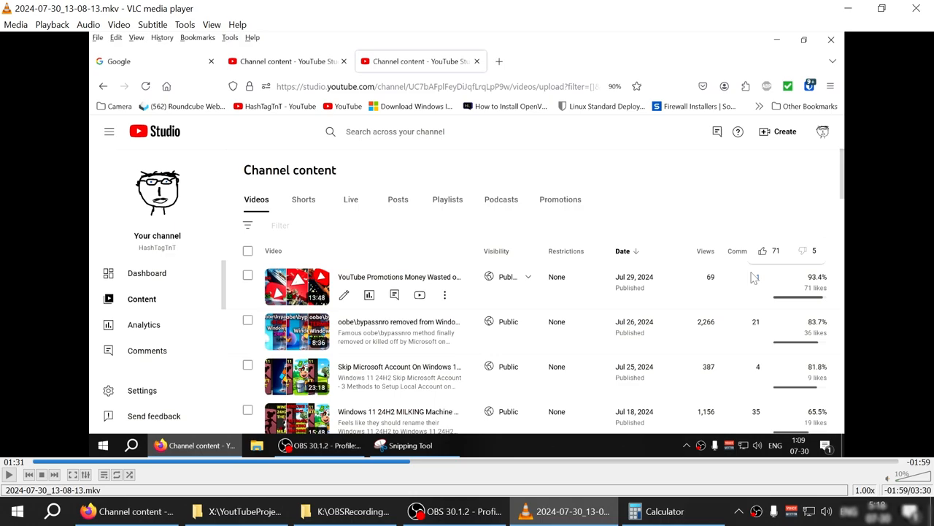
pyautogui.moveTo(124, 510)
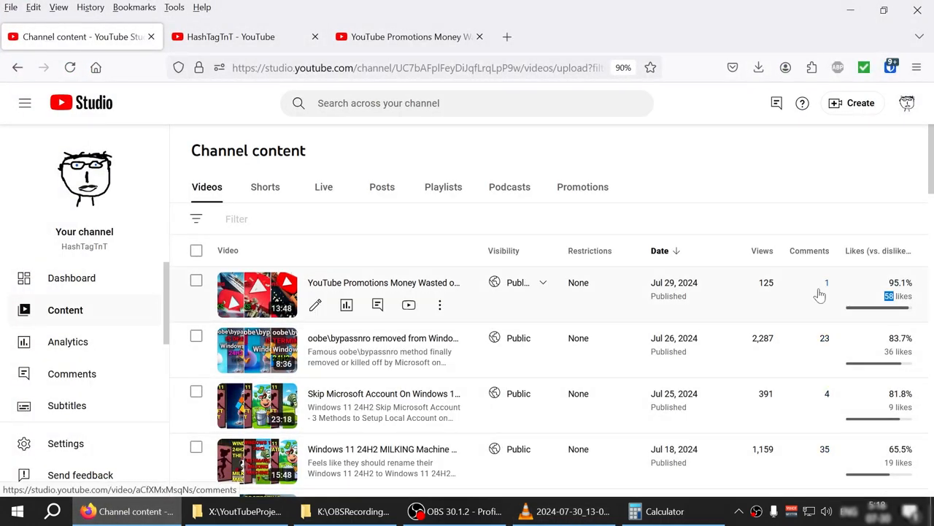
pyautogui.moveTo(630, 285)
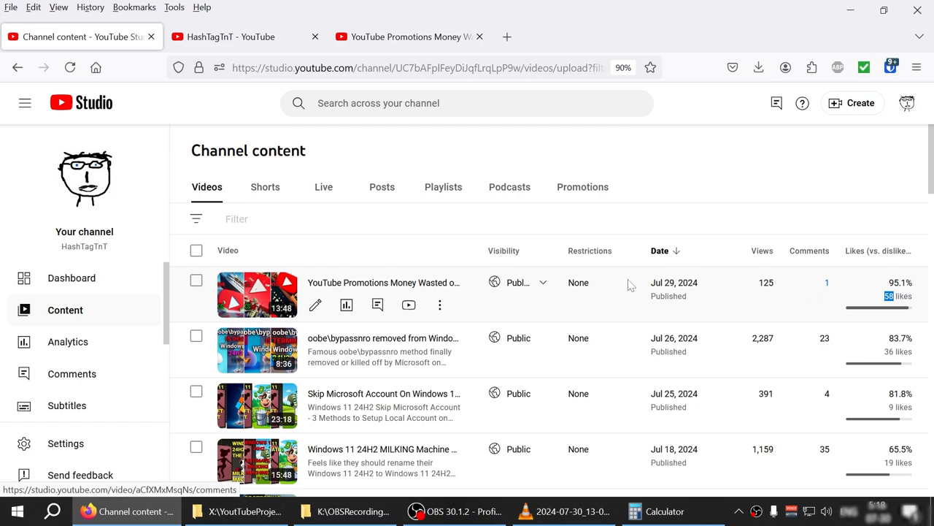
pyautogui.moveTo(377, 283)
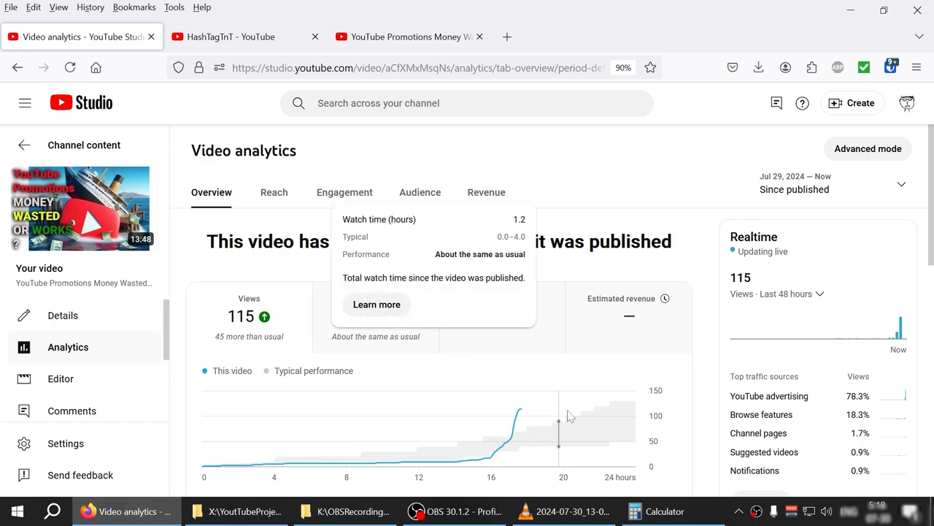
pyautogui.moveTo(564, 420)
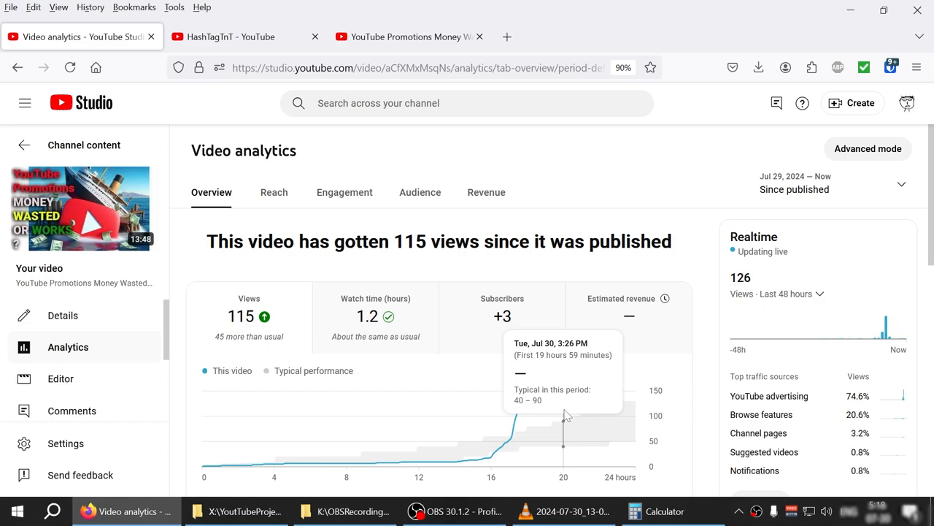
pyautogui.moveTo(635, 382)
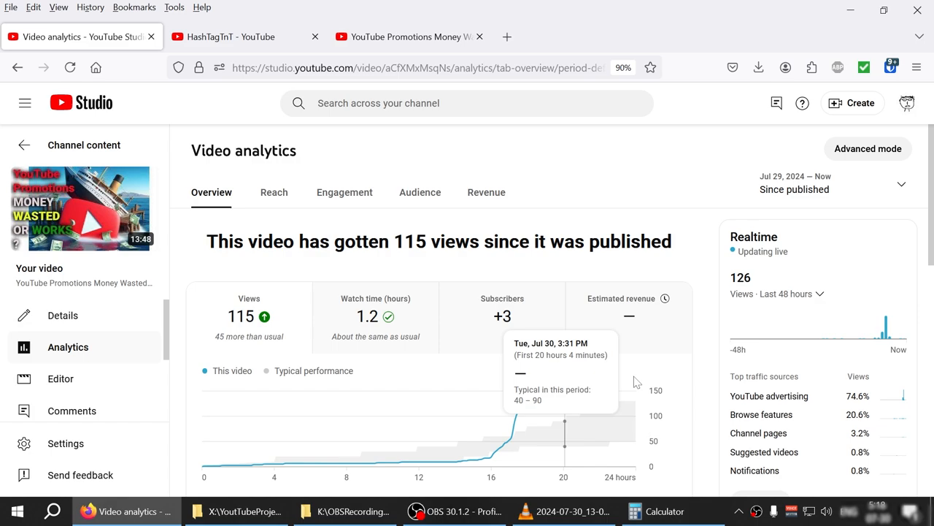
pyautogui.moveTo(770, 398)
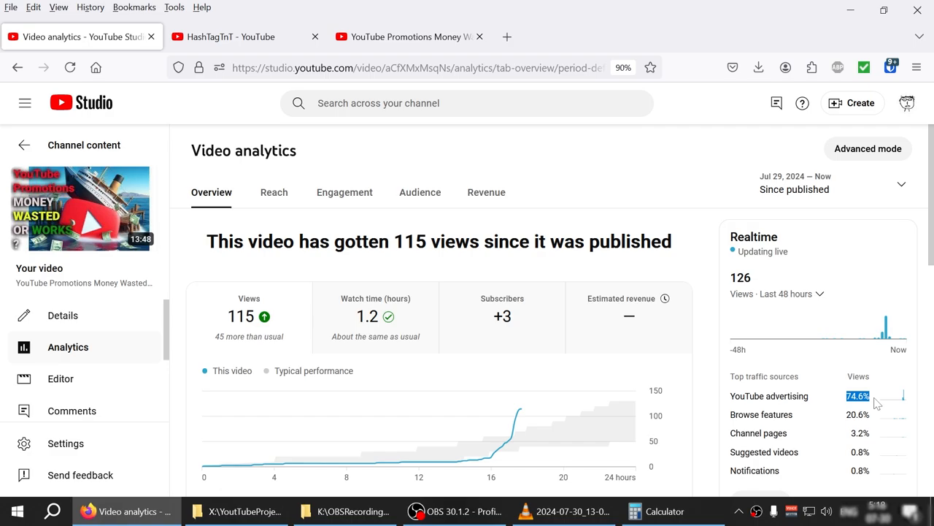
pyautogui.moveTo(91, 329)
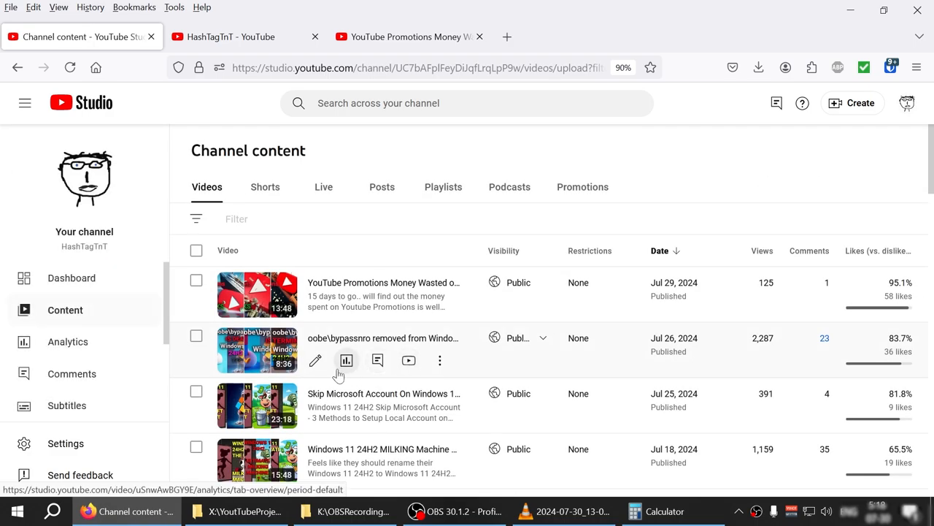
# Review the MILKING Machine video's analytics (1,157 views), then open the promoted video's analytics
pyautogui.scroll(-3)
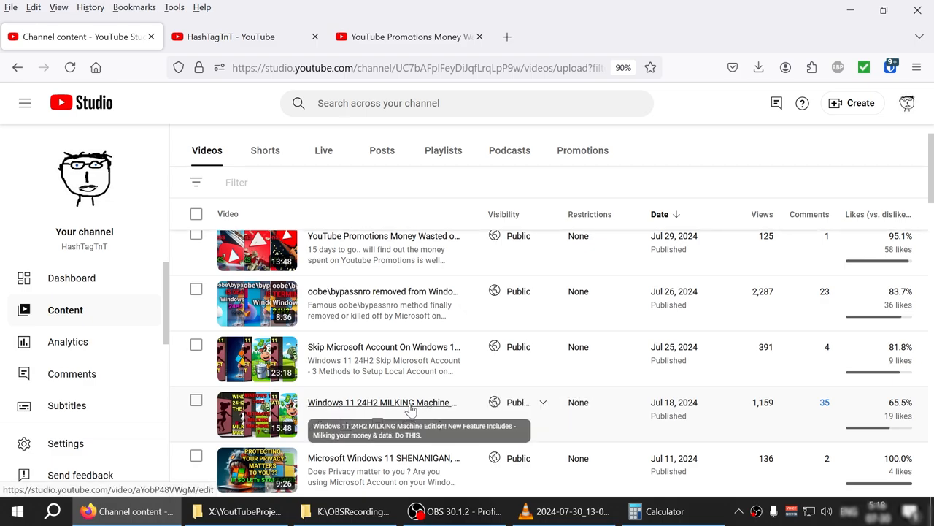
pyautogui.click(382, 403)
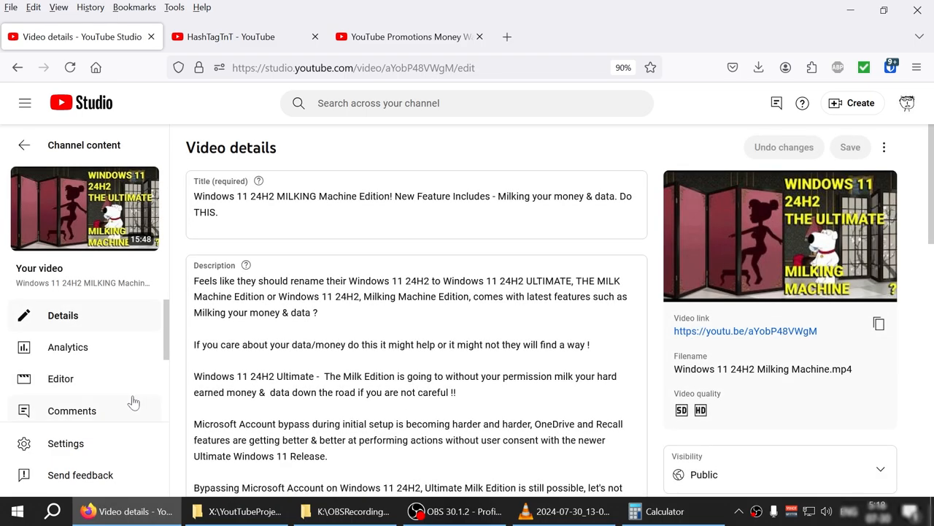
pyautogui.click(68, 346)
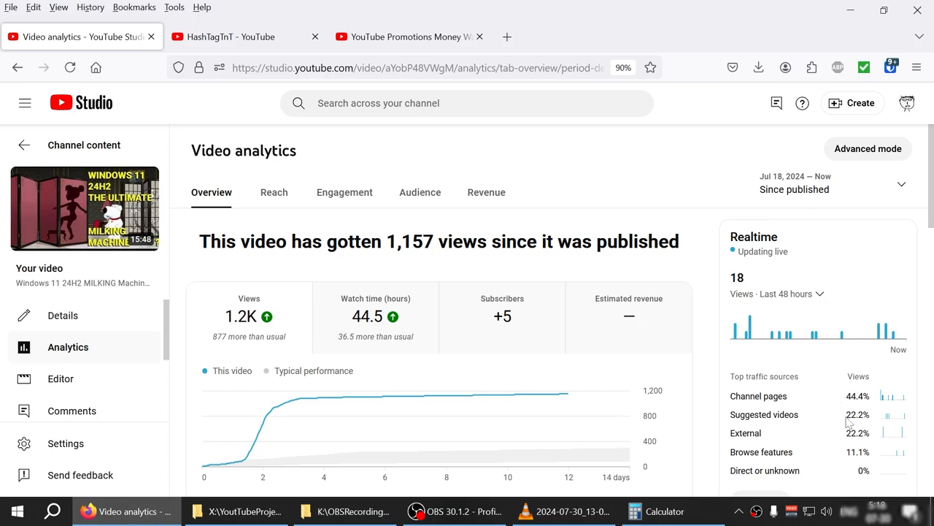
pyautogui.moveTo(678, 378)
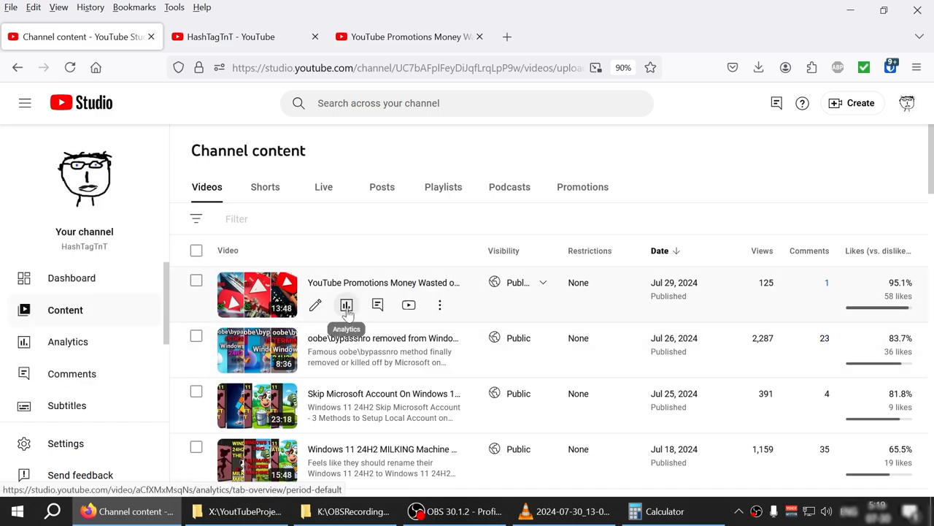
pyautogui.click(346, 305)
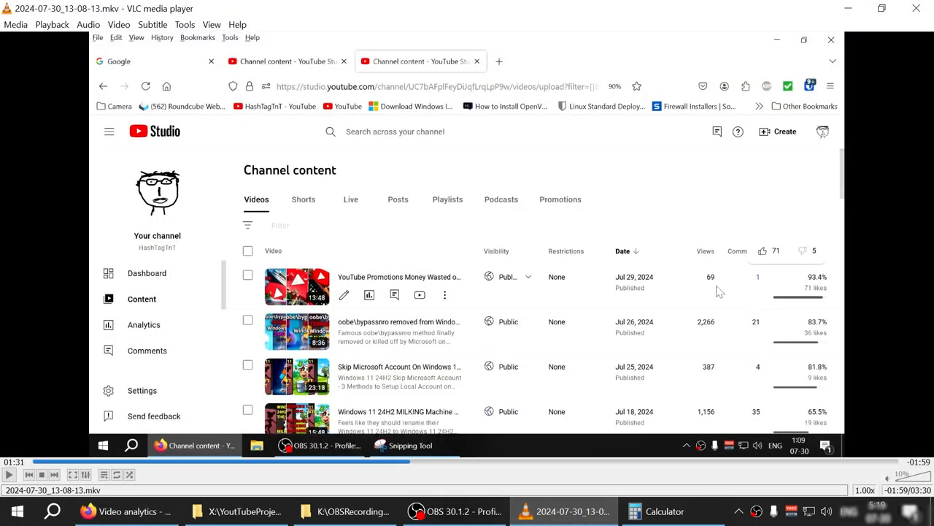
# Review the promoted video's subscribers, traffic sources and retention (115 views), then return to Channel content
pyautogui.click(368, 295)
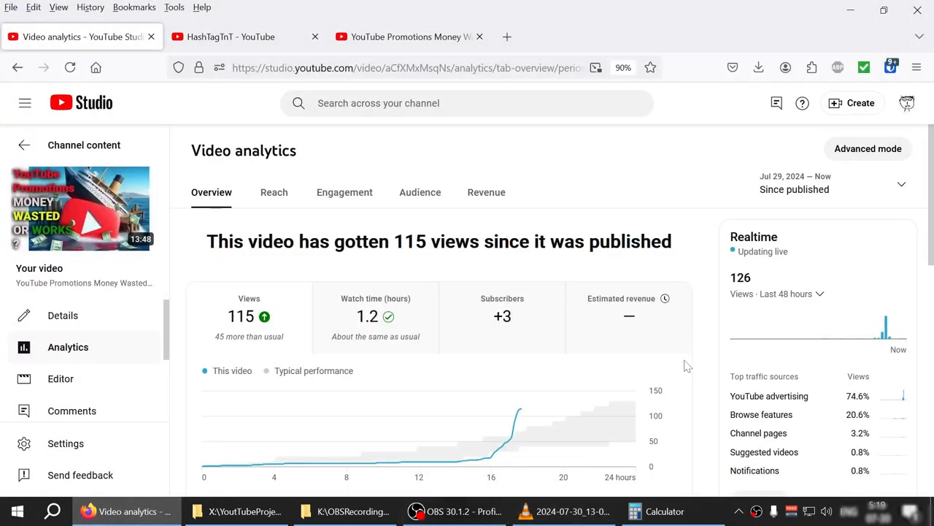
pyautogui.moveTo(551, 329)
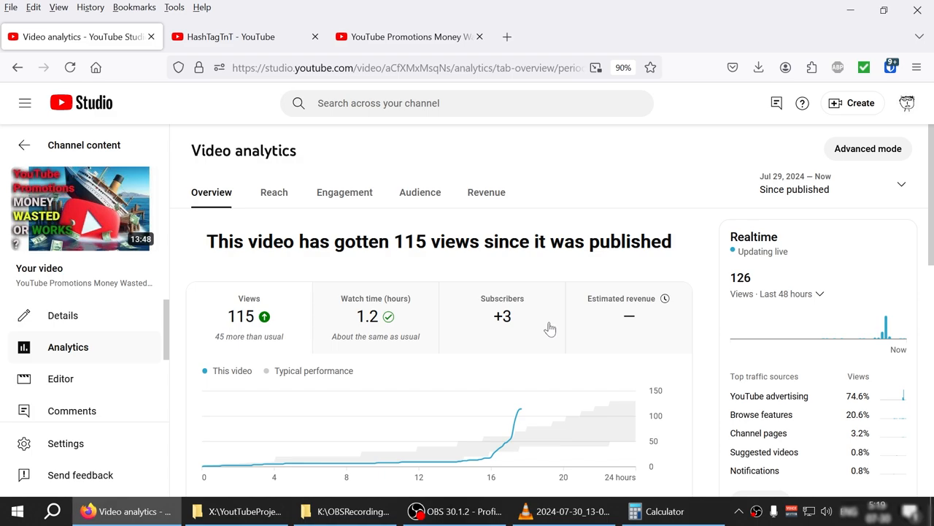
pyautogui.moveTo(517, 332)
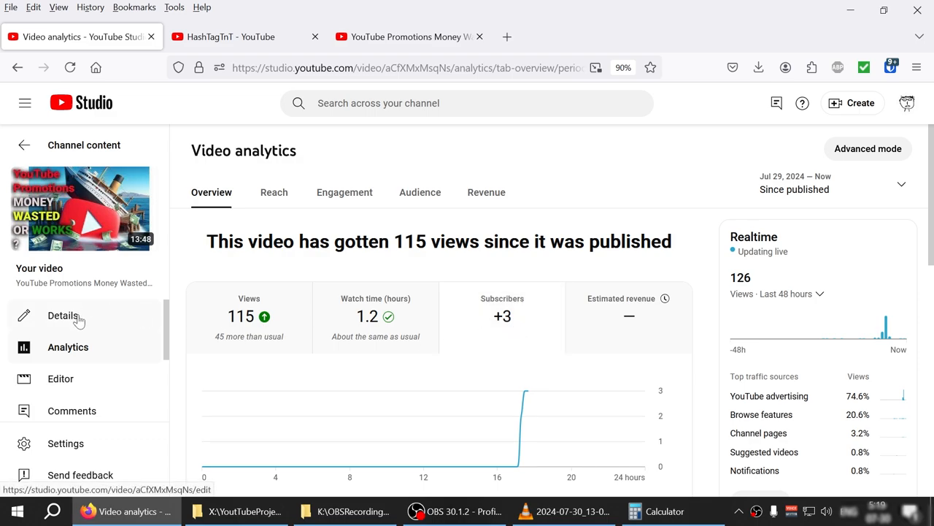
pyautogui.moveTo(179, 304)
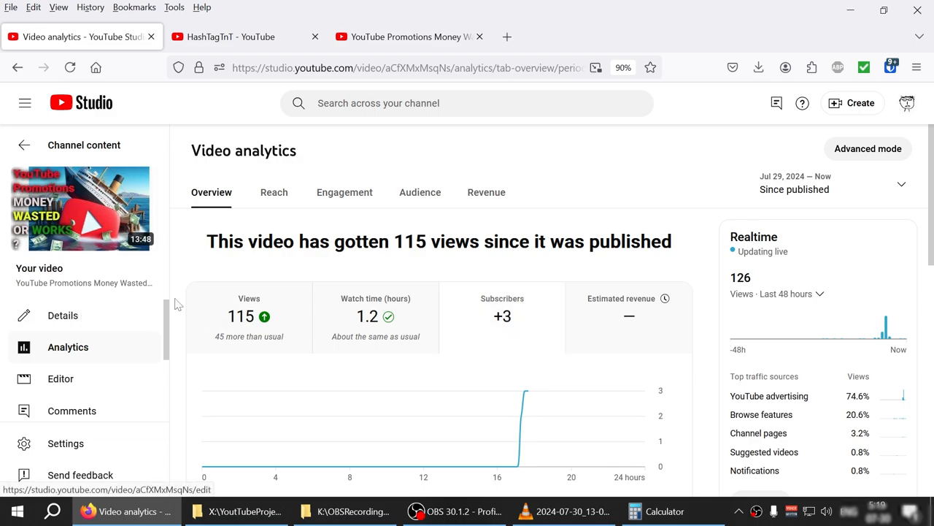
pyautogui.moveTo(127, 357)
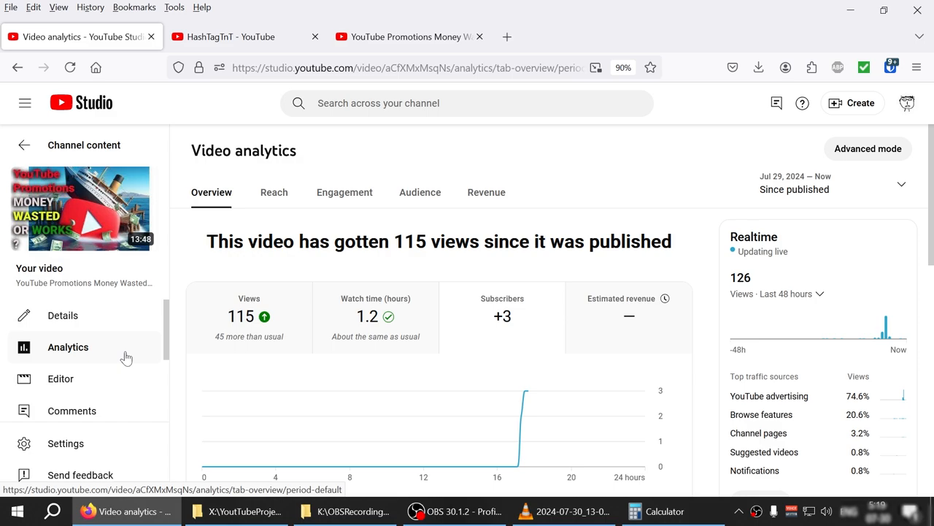
pyautogui.moveTo(358, 360)
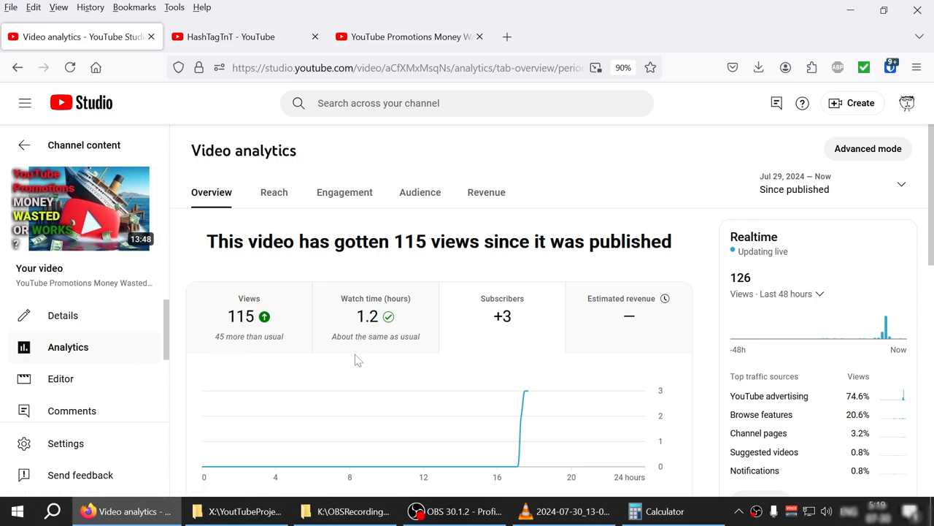
pyautogui.moveTo(2, 286)
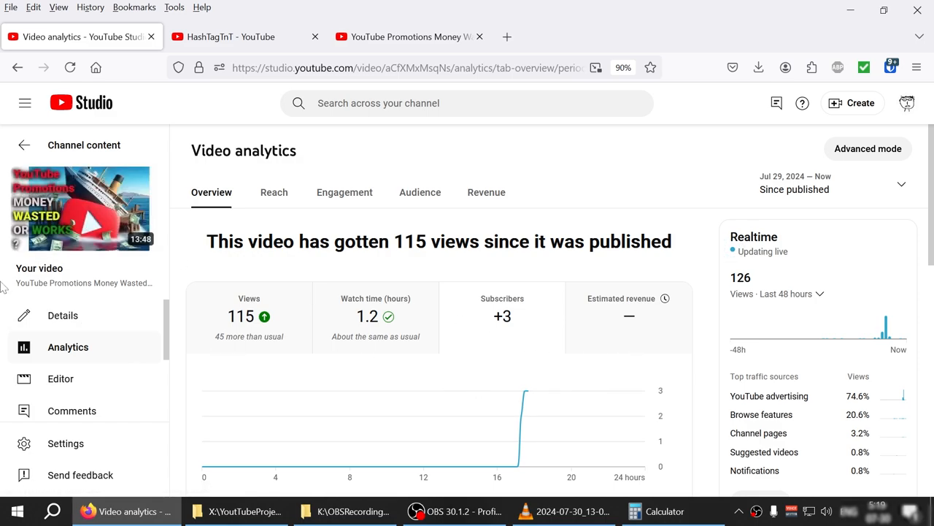
pyautogui.moveTo(153, 273)
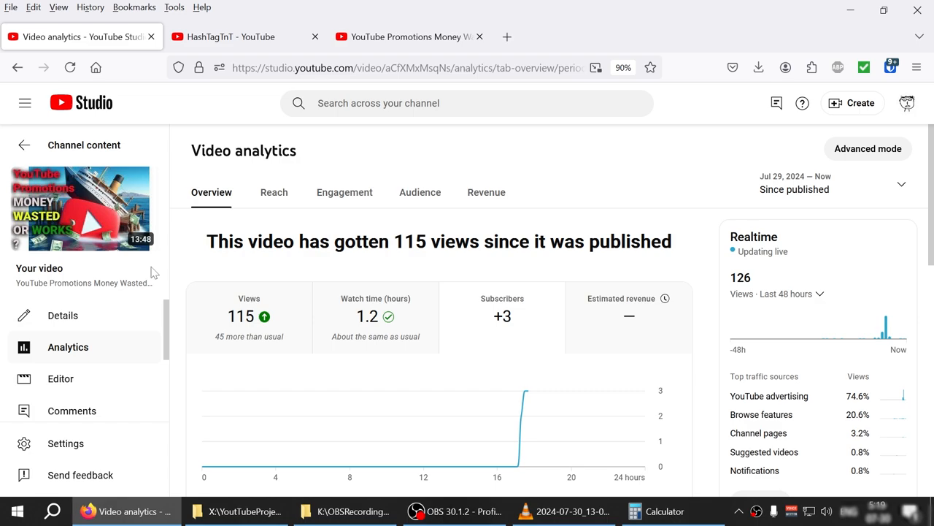
pyautogui.scroll(-3)
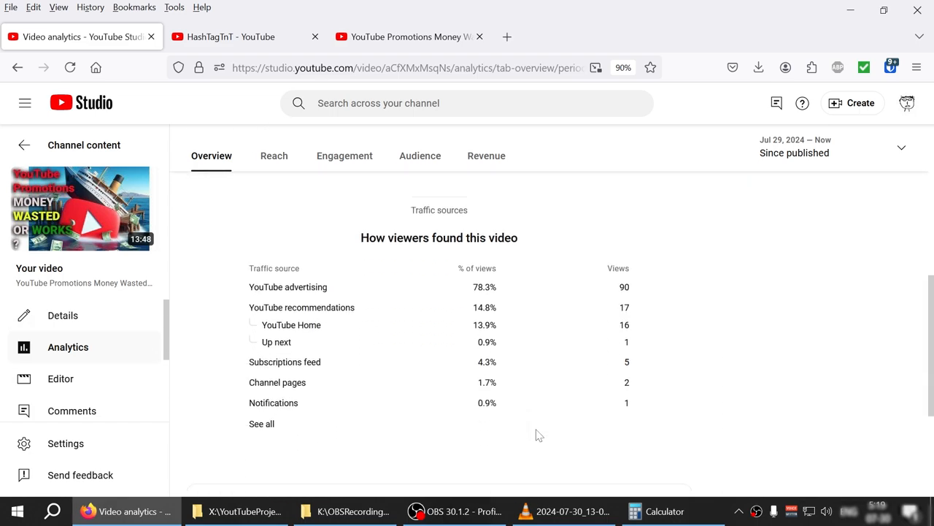
pyautogui.moveTo(470, 292)
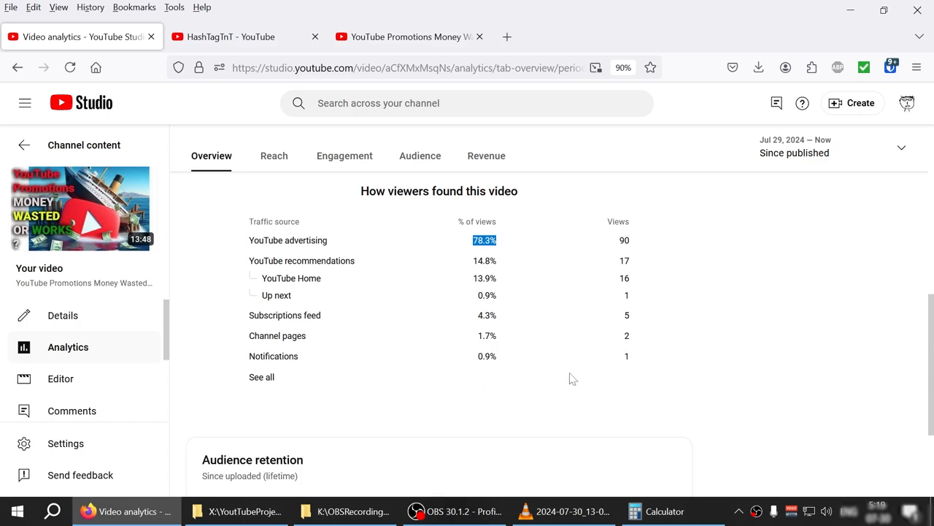
pyautogui.scroll(-3)
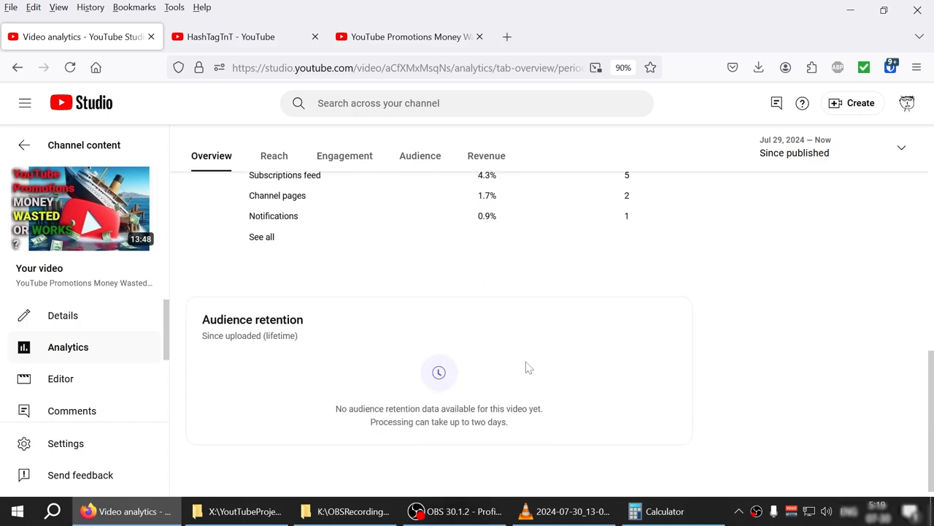
pyautogui.scroll(-3)
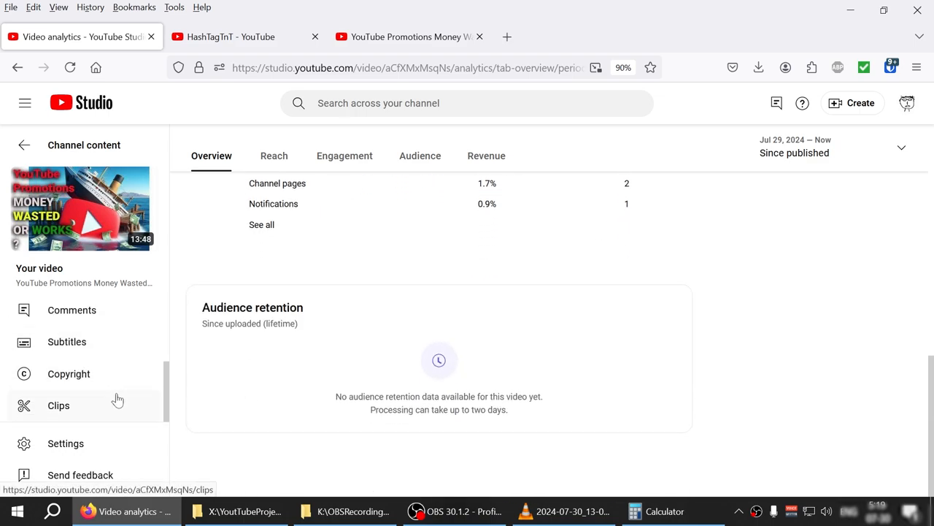
pyautogui.scroll(3)
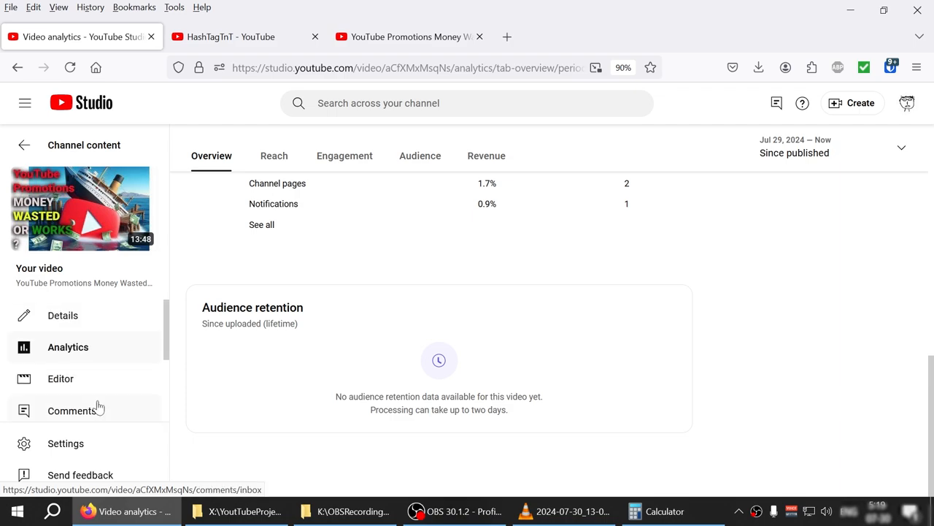
pyautogui.click(63, 314)
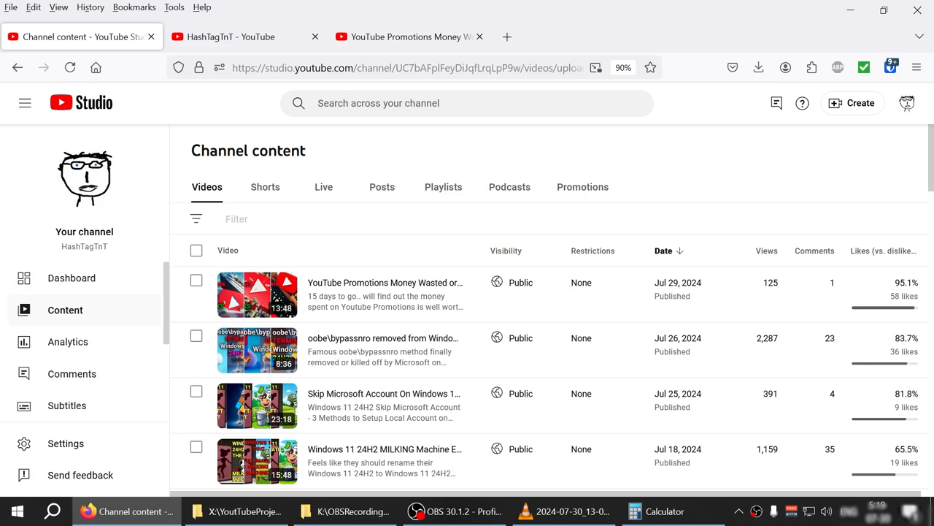
# Glance at Channel customization, then open the Earn page's monetization overview
pyautogui.scroll(-3)
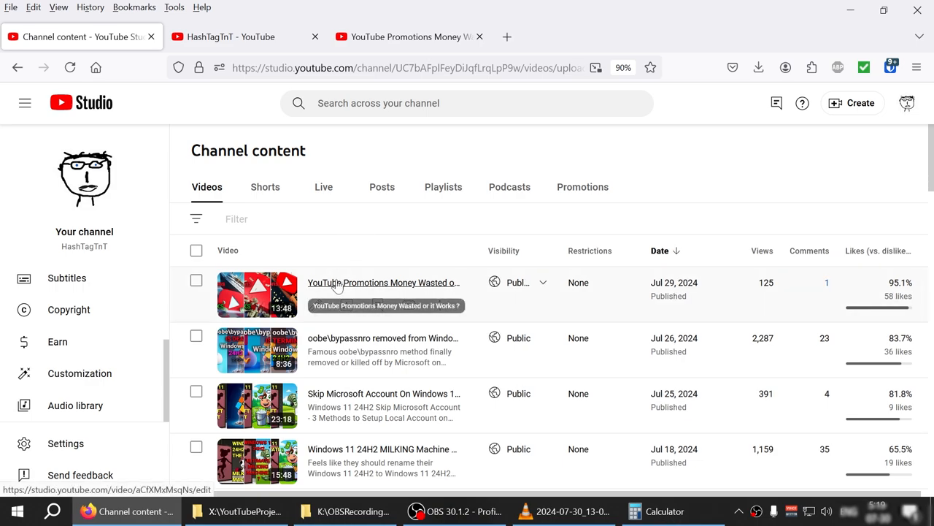
pyautogui.moveTo(440, 241)
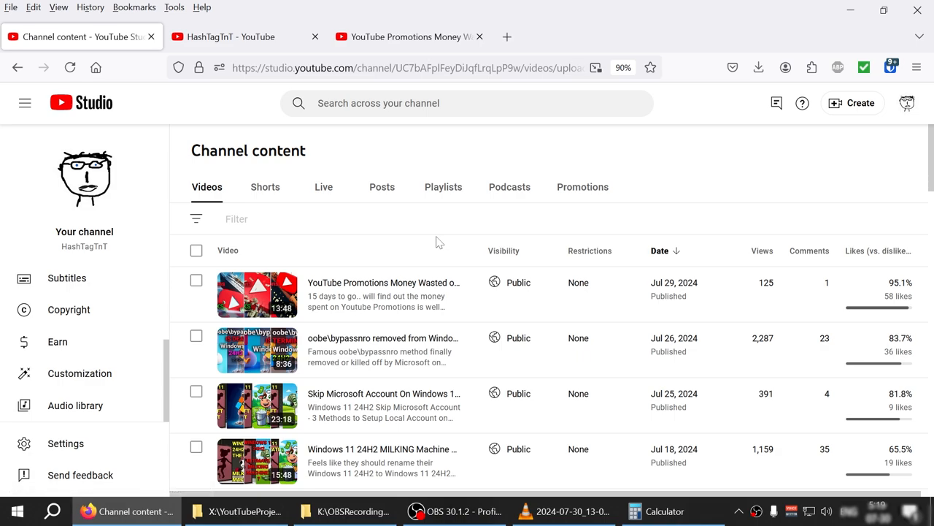
pyautogui.moveTo(80, 373)
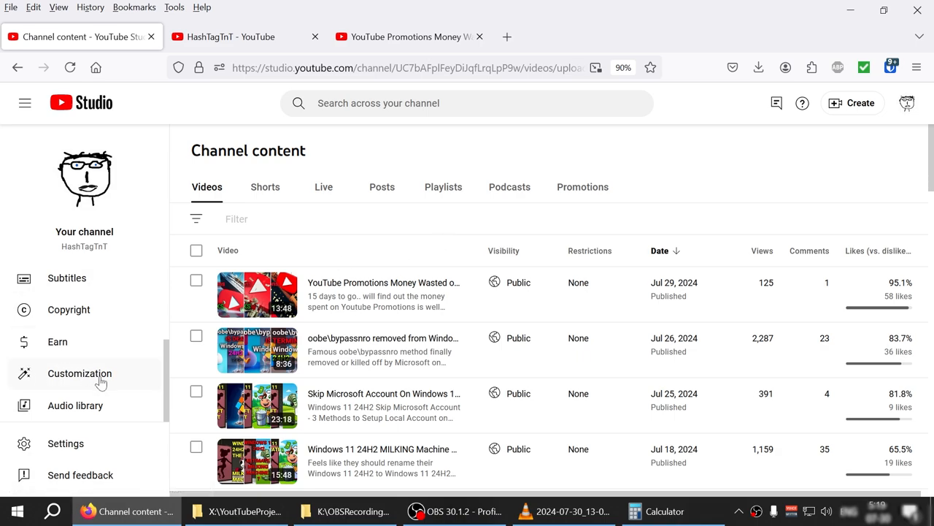
pyautogui.moveTo(79, 373)
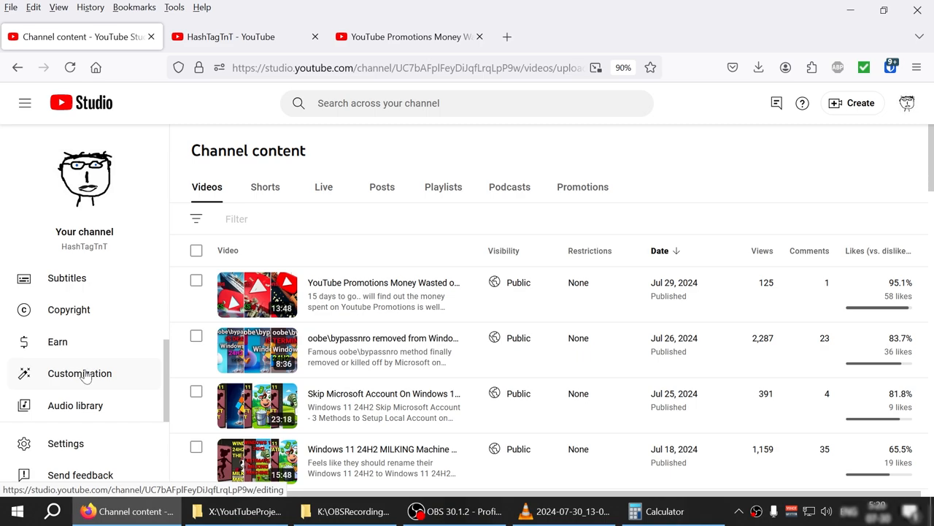
pyautogui.click(80, 373)
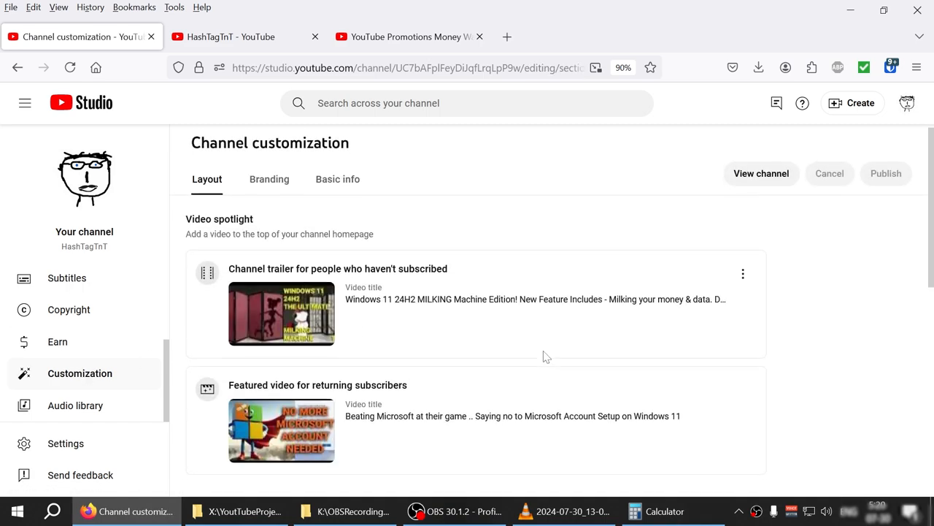
pyautogui.click(56, 342)
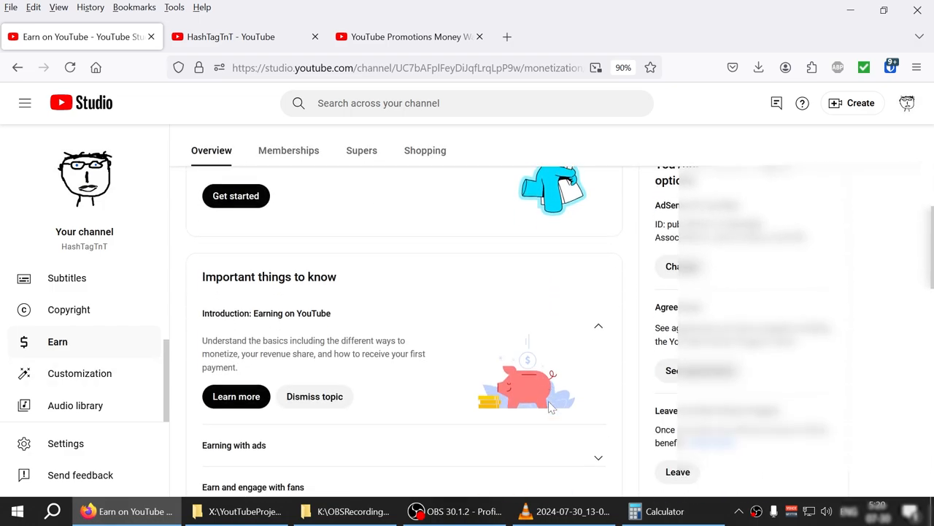
pyautogui.scroll(-3)
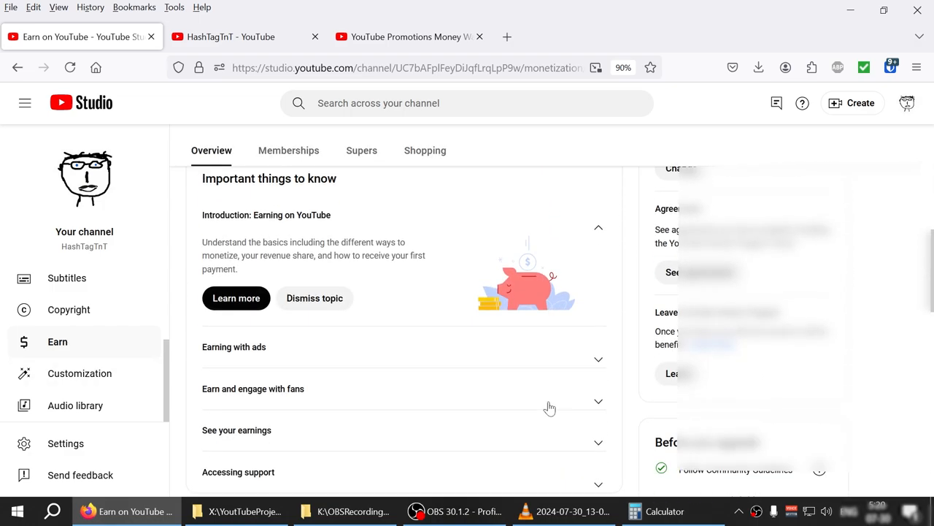
pyautogui.scroll(-3)
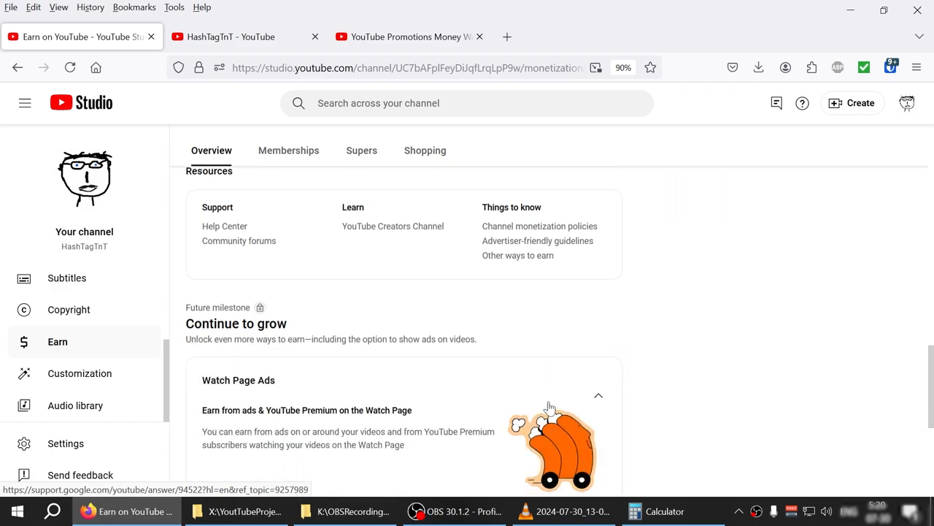
pyautogui.scroll(-3)
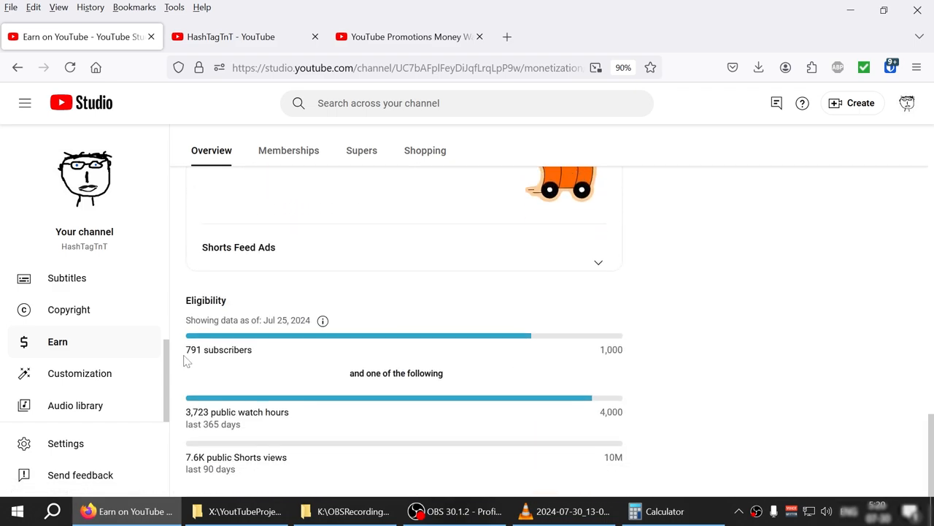
pyautogui.moveTo(264, 357)
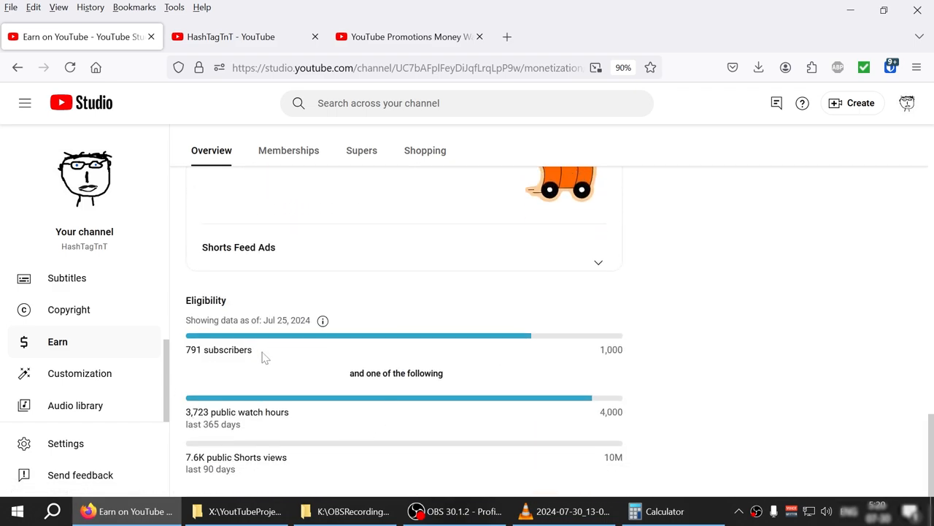
pyautogui.doubleClick(219, 349)
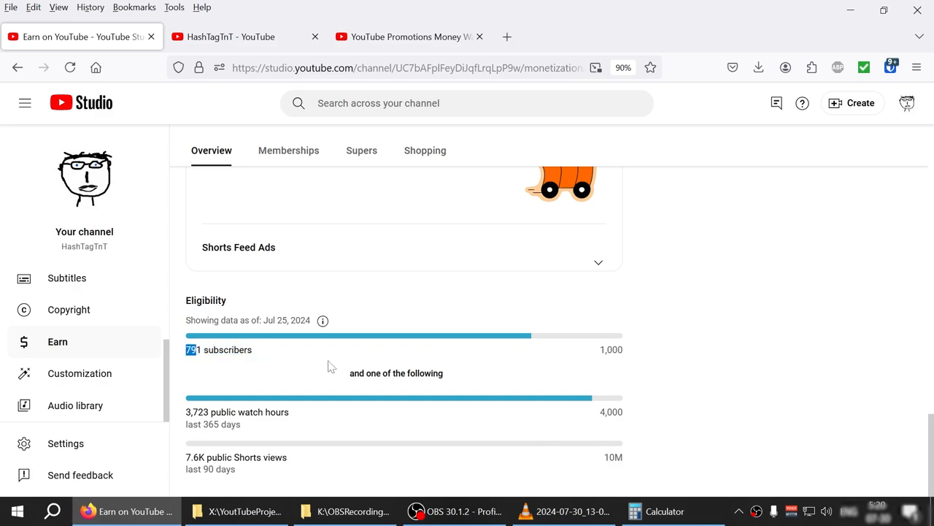
pyautogui.moveTo(806, 475)
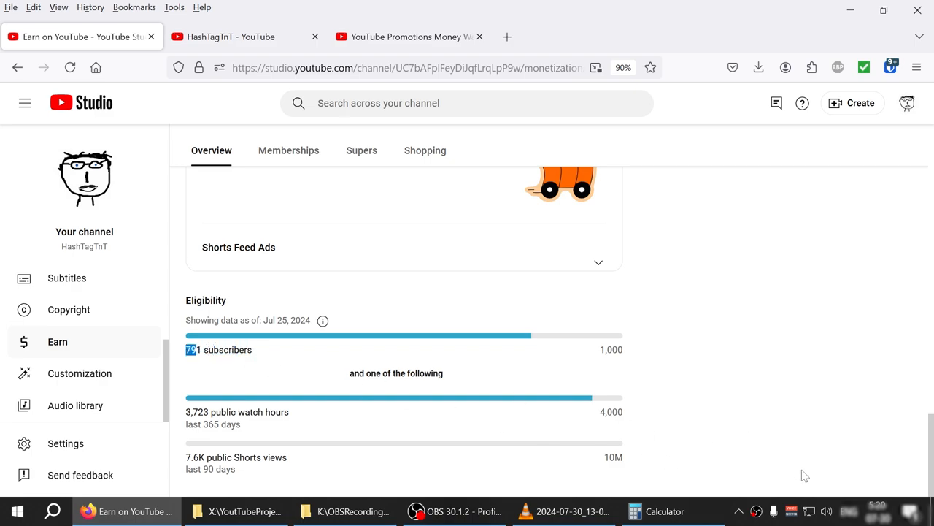
pyautogui.moveTo(307, 458)
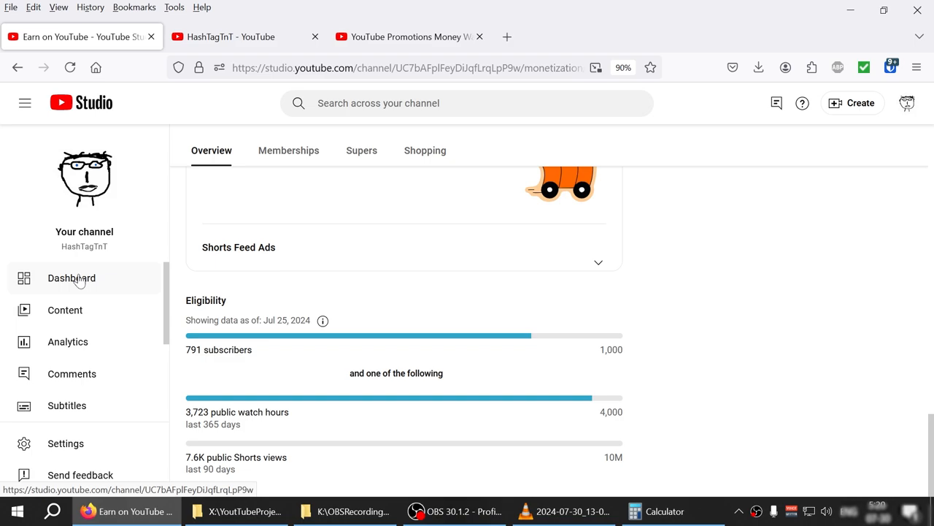
# Check the dashboard and Earn eligibility page, highlighting Jul 25, then open channel analytics
pyautogui.click(71, 277)
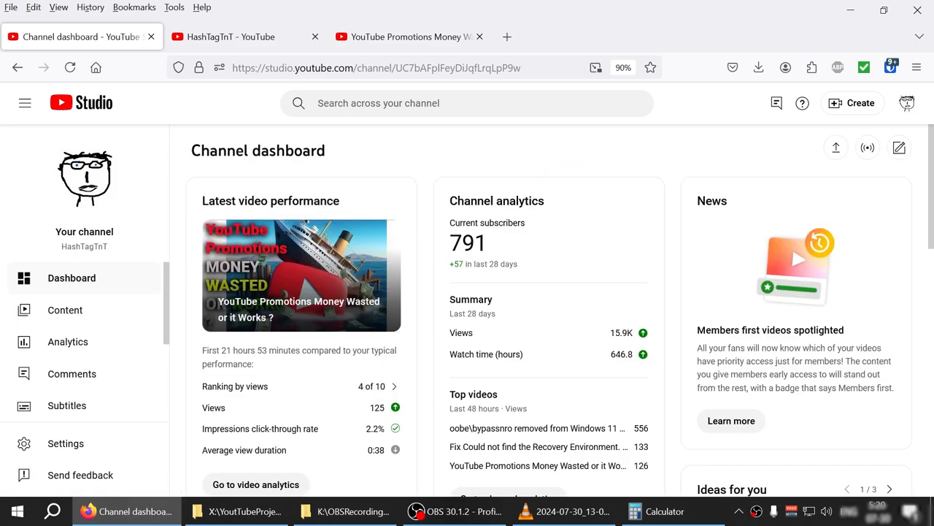
pyautogui.scroll(-3)
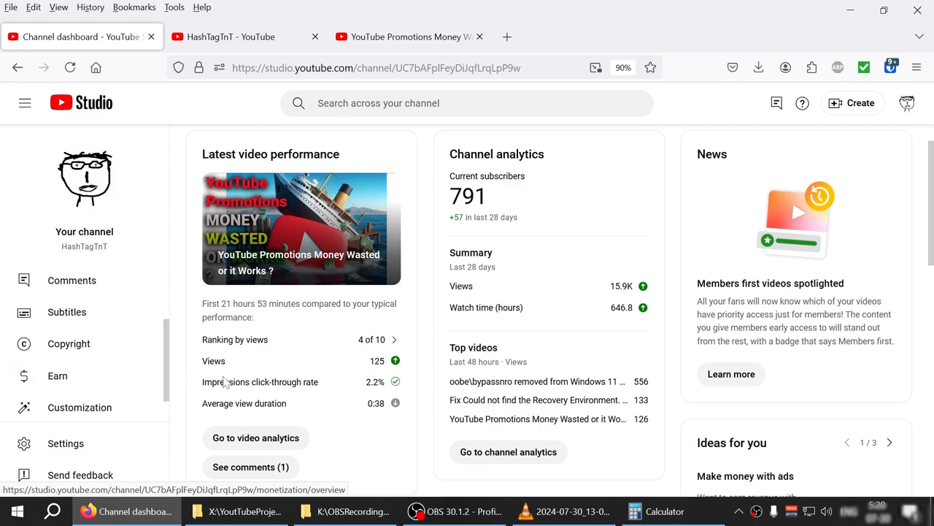
pyautogui.click(57, 375)
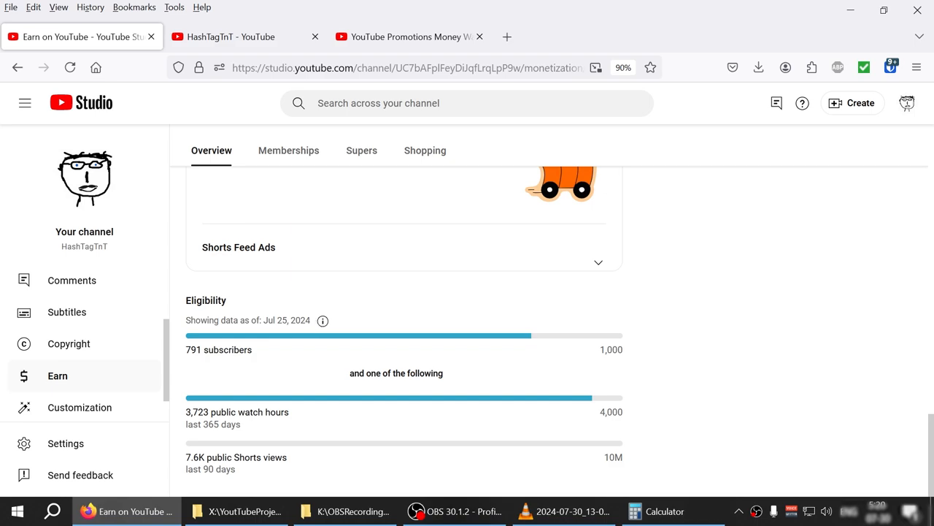
pyautogui.doubleClick(276, 320)
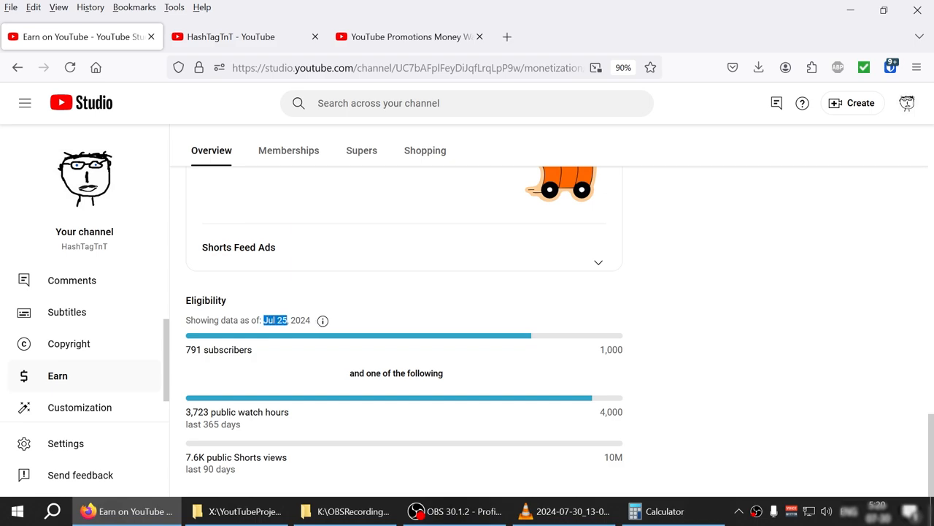
pyautogui.click(71, 277)
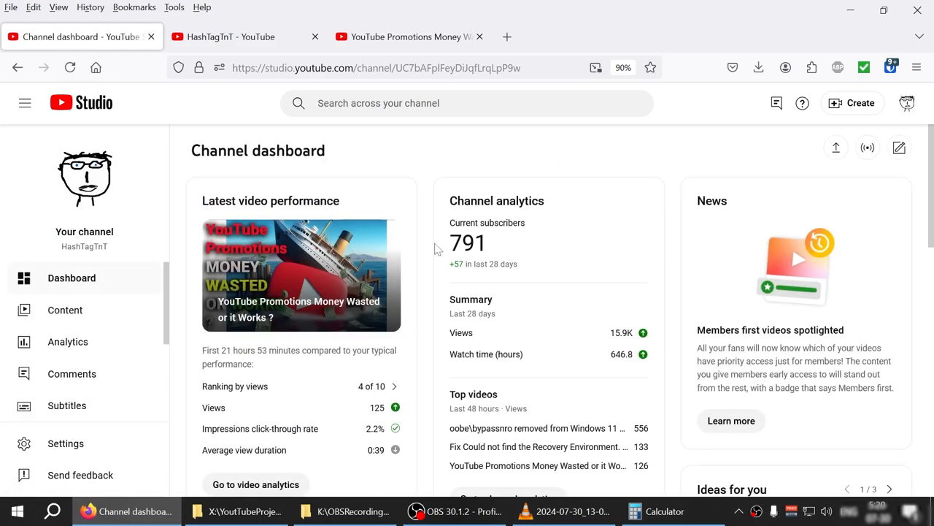
pyautogui.click(68, 342)
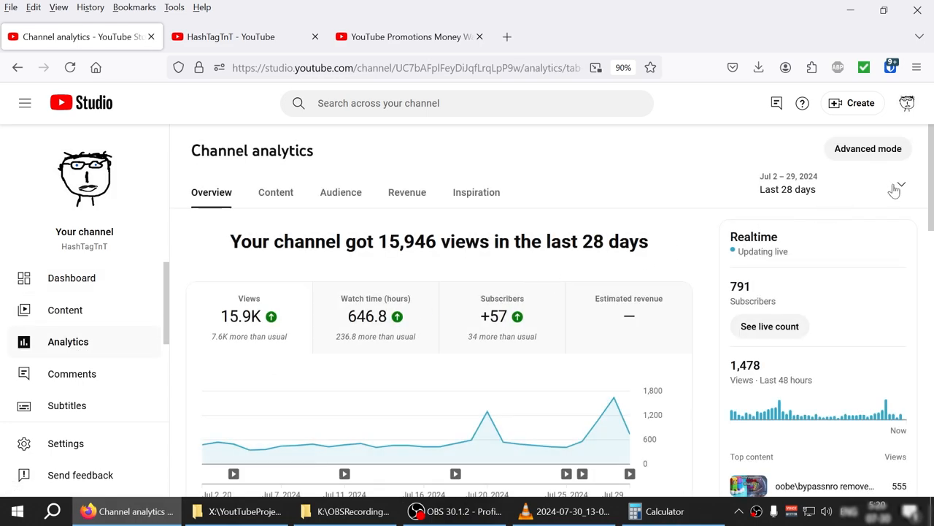
# Set channel analytics to Last 365 days: 88.8K views, 4.0K watch hours, +286 subscribers
pyautogui.click(897, 185)
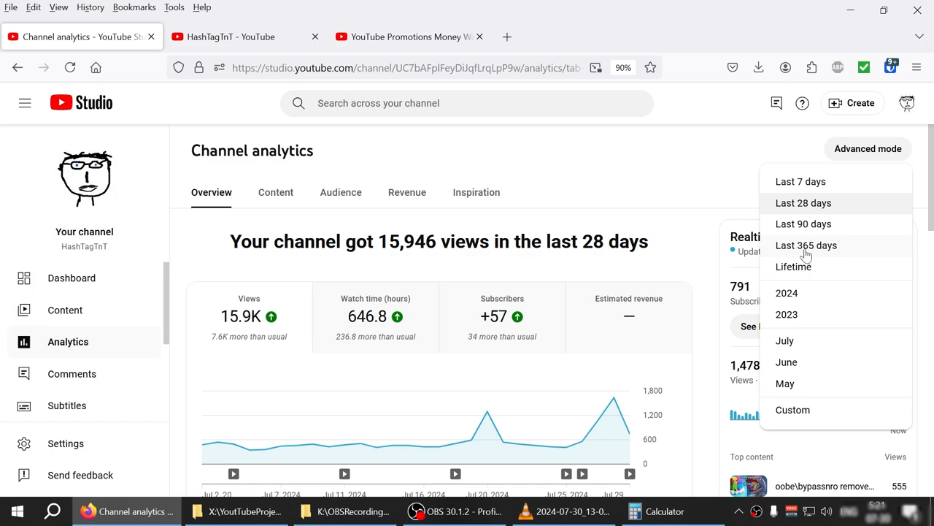
pyautogui.click(806, 244)
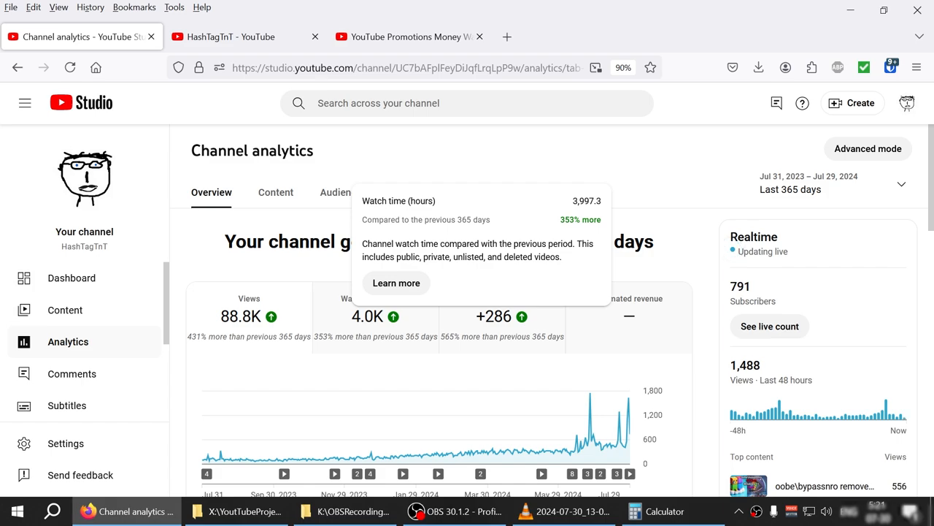
pyautogui.moveTo(670, 184)
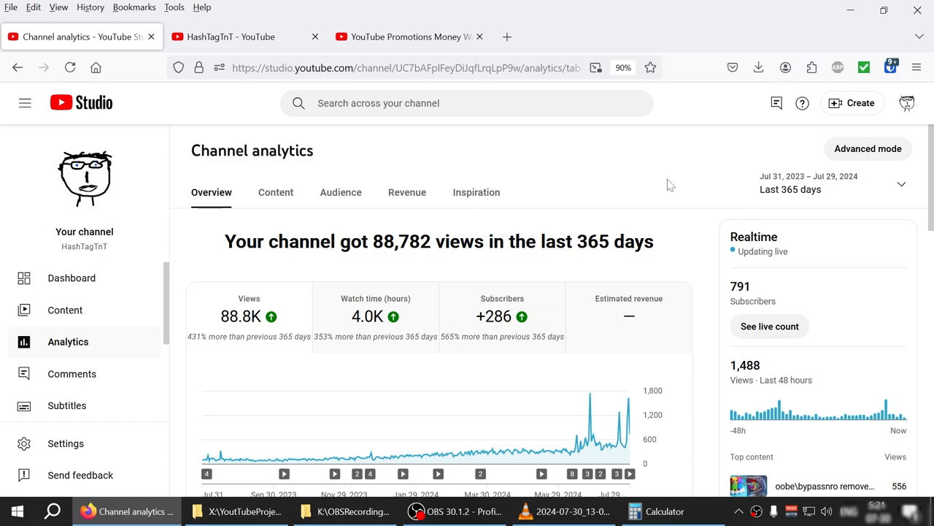
pyautogui.moveTo(621, 217)
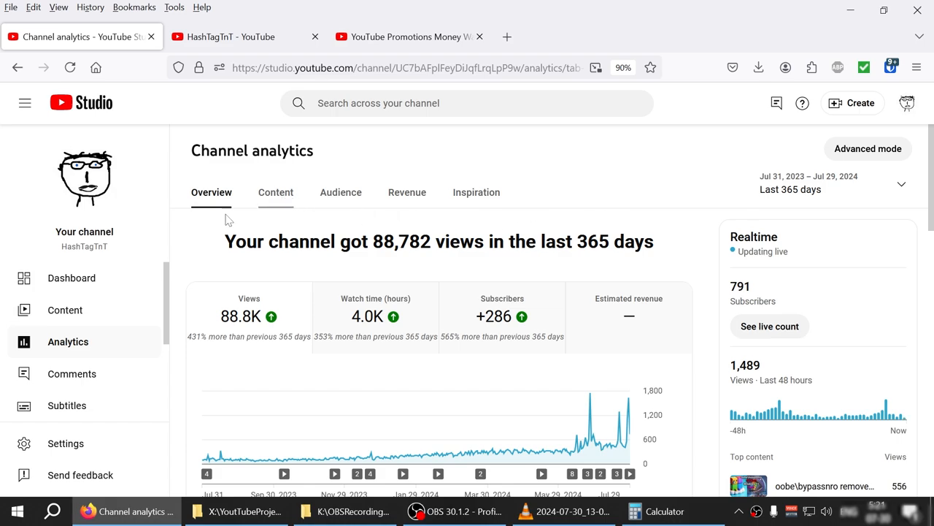
# Scroll the dashboard, highlighting 791 current subscribers and the latest video's performance
pyautogui.click(71, 278)
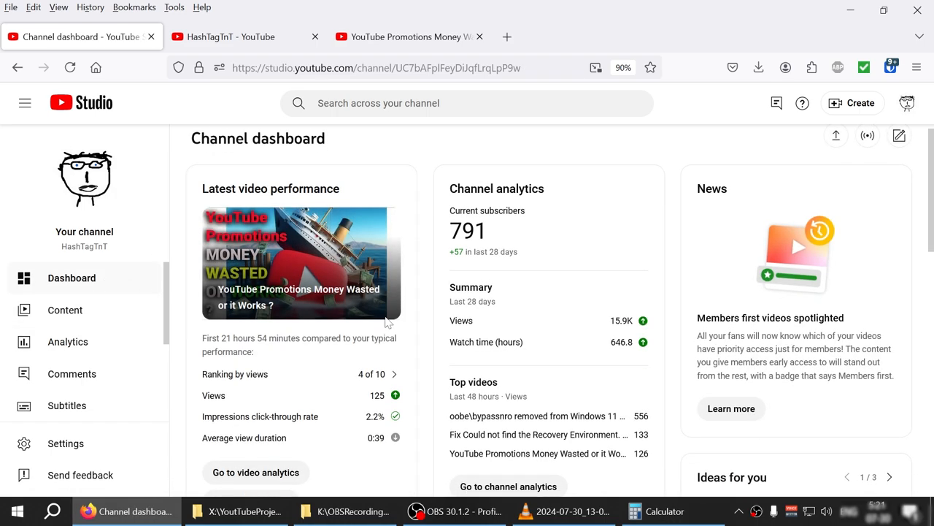
pyautogui.scroll(-3)
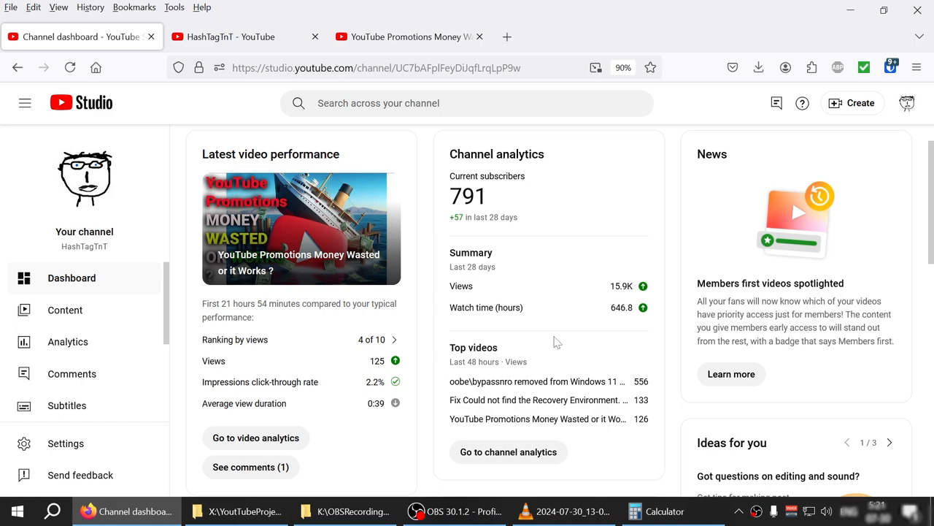
pyautogui.doubleClick(467, 196)
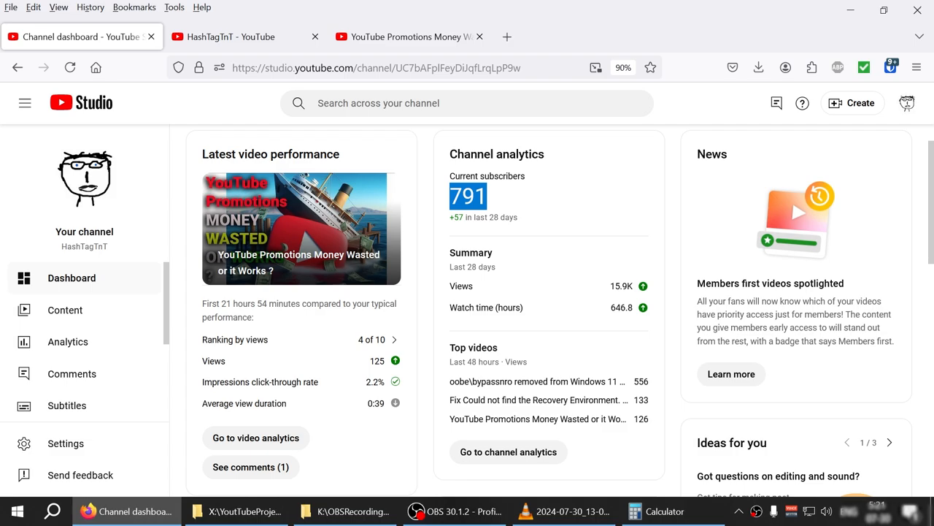
pyautogui.scroll(-3)
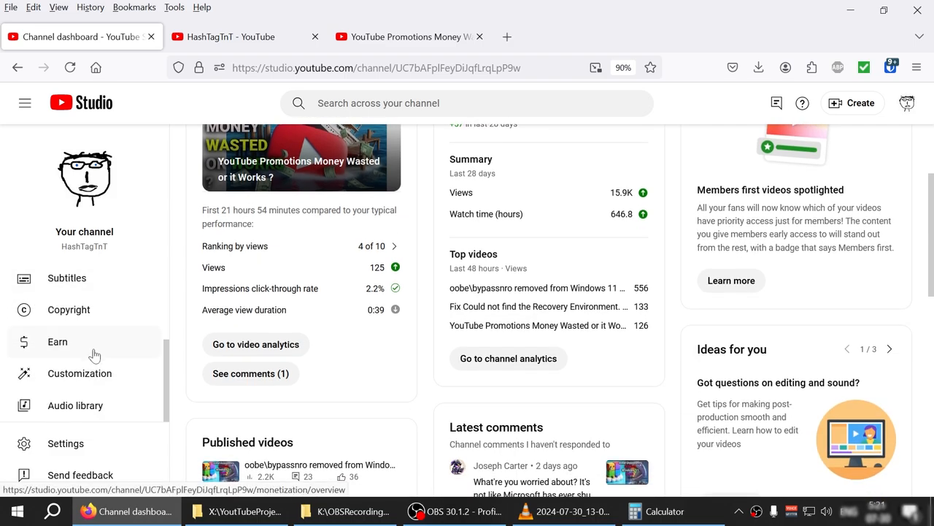
pyautogui.moveTo(92, 353)
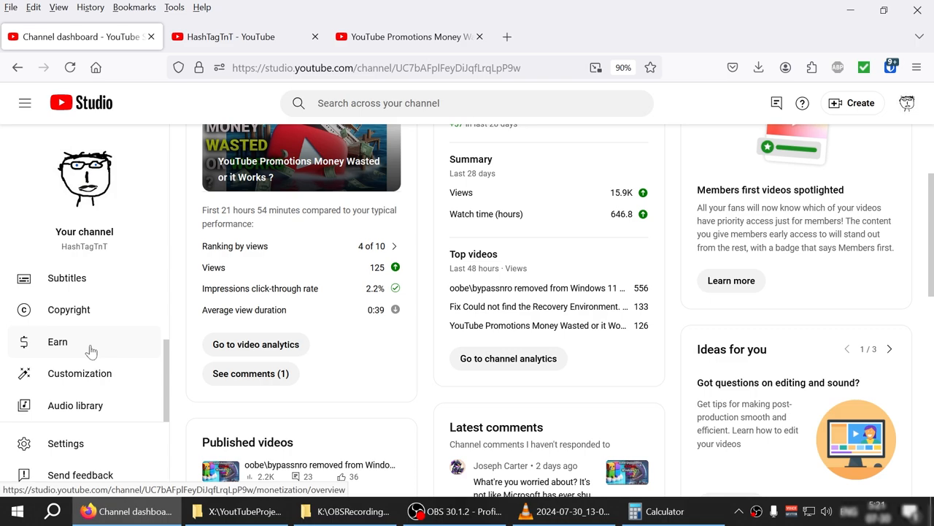
pyautogui.moveTo(95, 352)
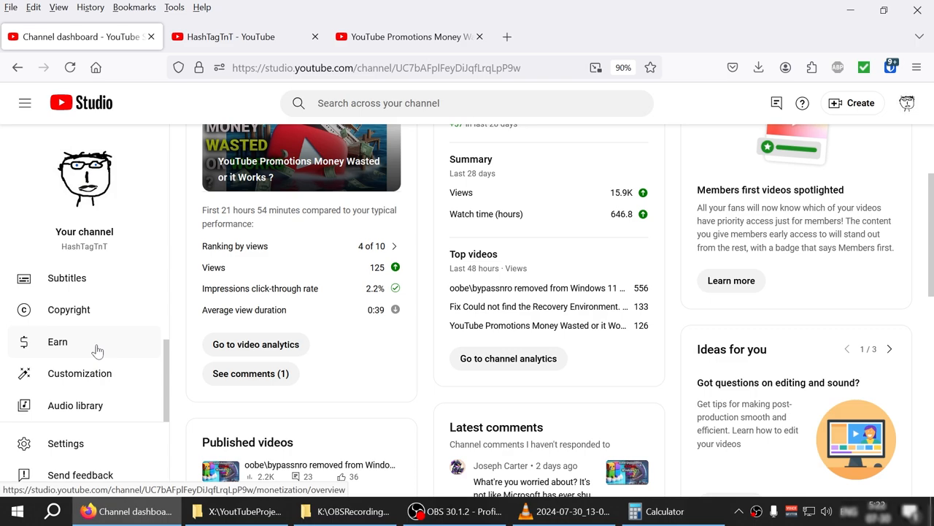
pyautogui.scroll(-3)
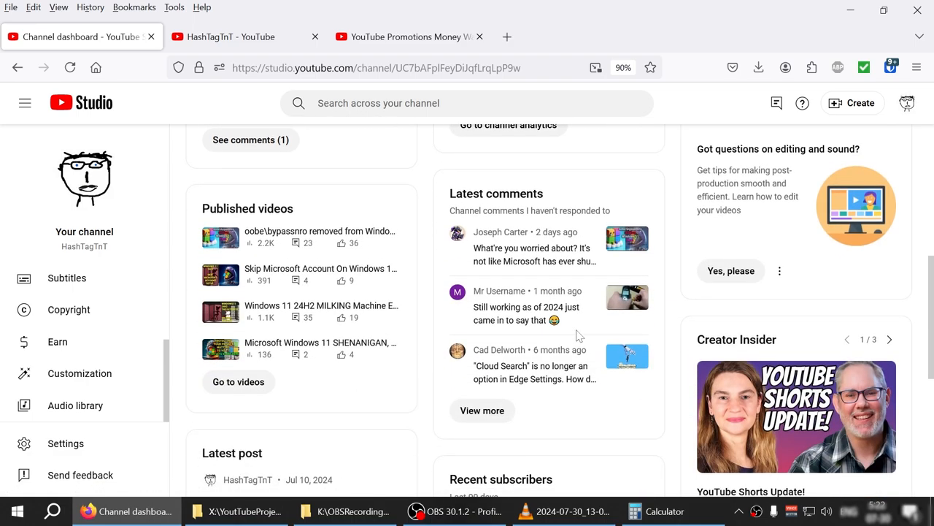
pyautogui.scroll(-3)
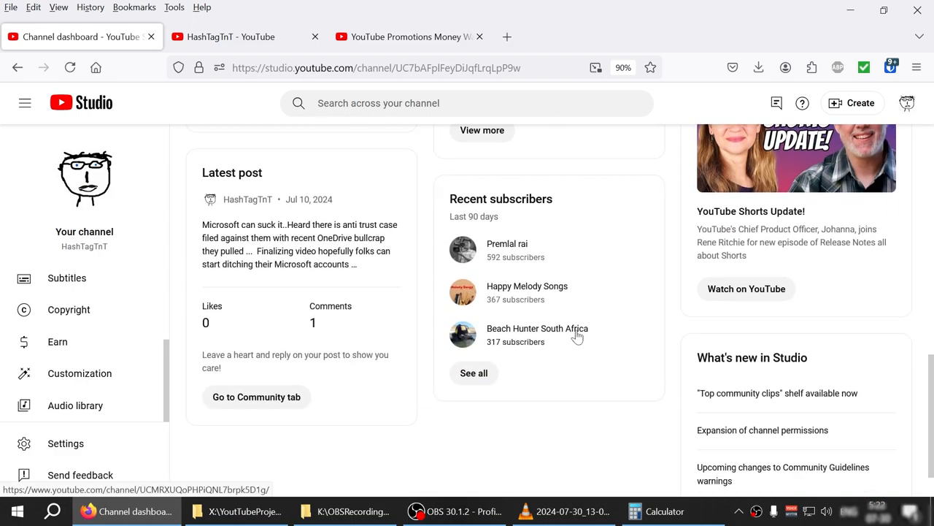
pyautogui.scroll(-3)
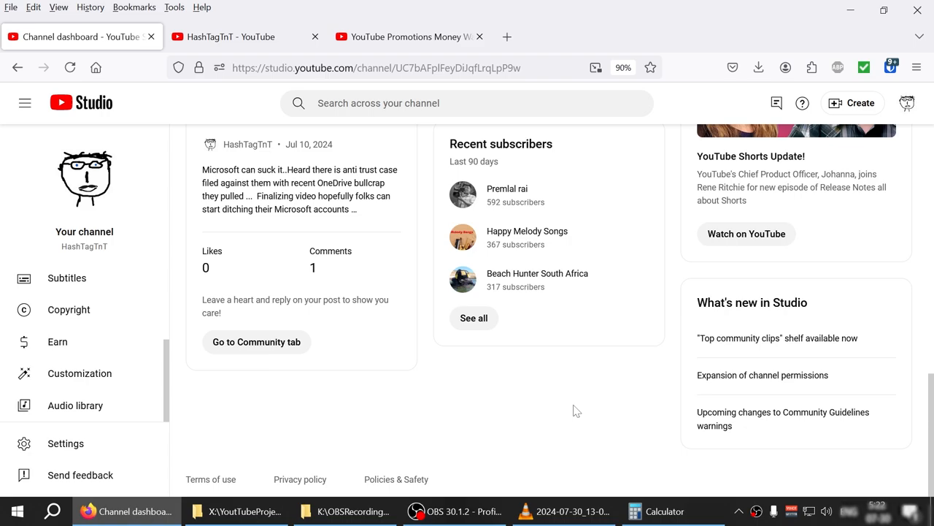
pyautogui.scroll(3)
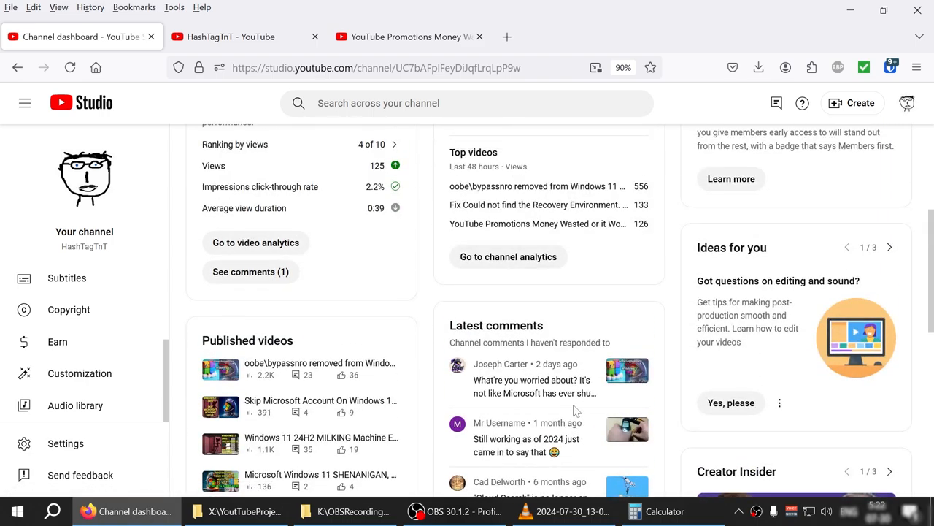
pyautogui.scroll(3)
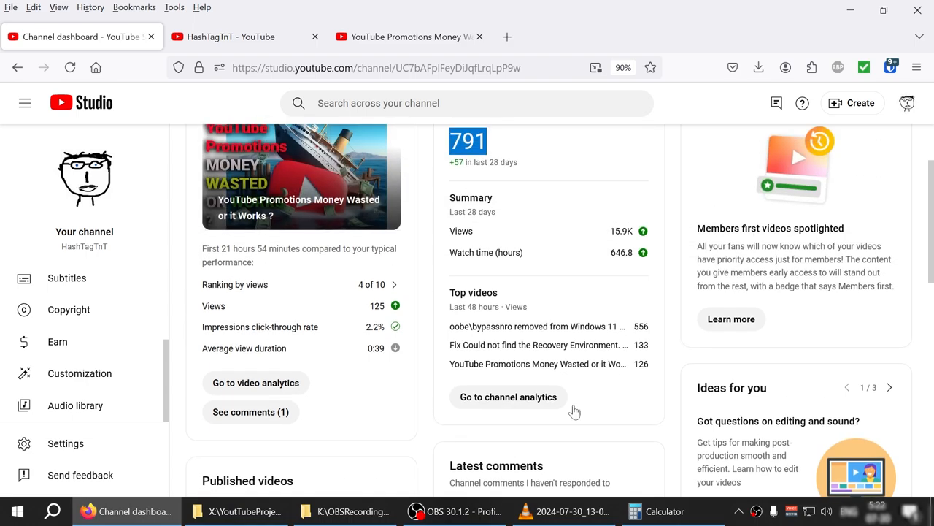
pyautogui.scroll(3)
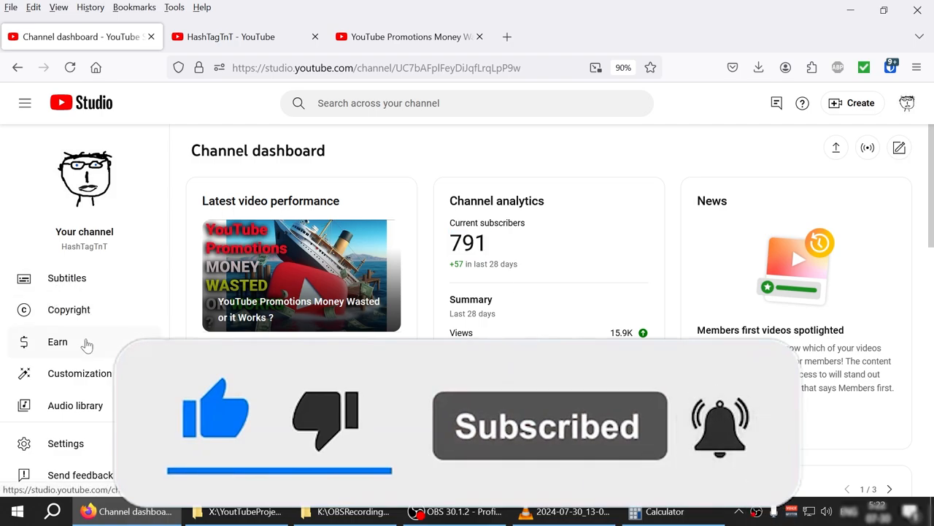
# Glance at the 28-day channel analytics, then return to the dashboard
pyautogui.click(68, 341)
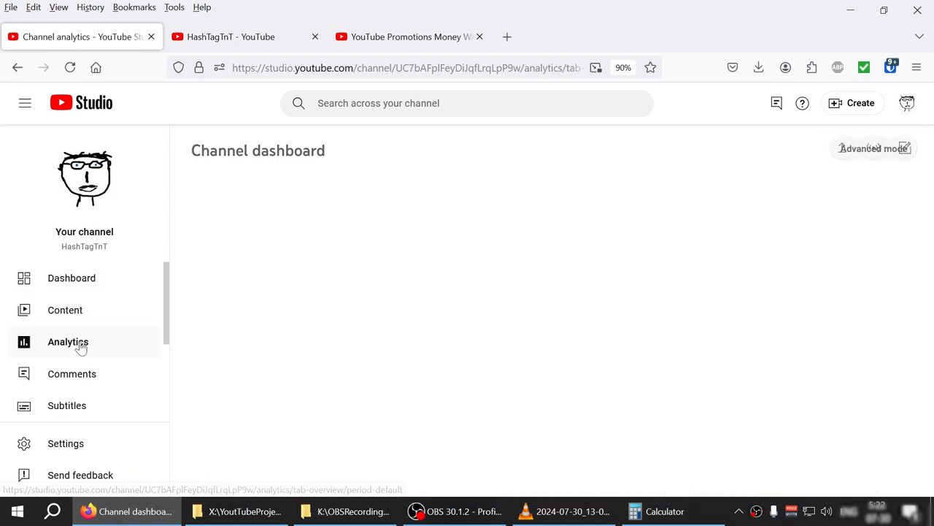
pyautogui.click(67, 342)
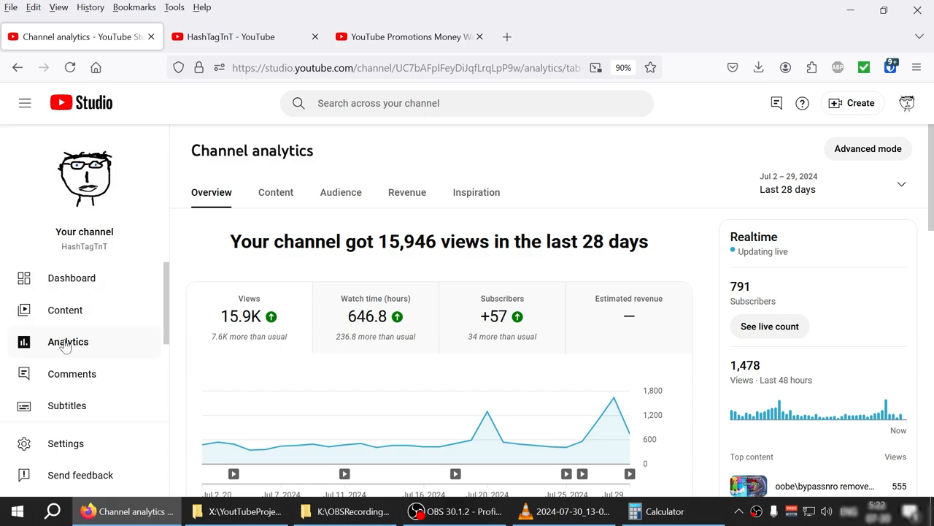
pyautogui.click(71, 278)
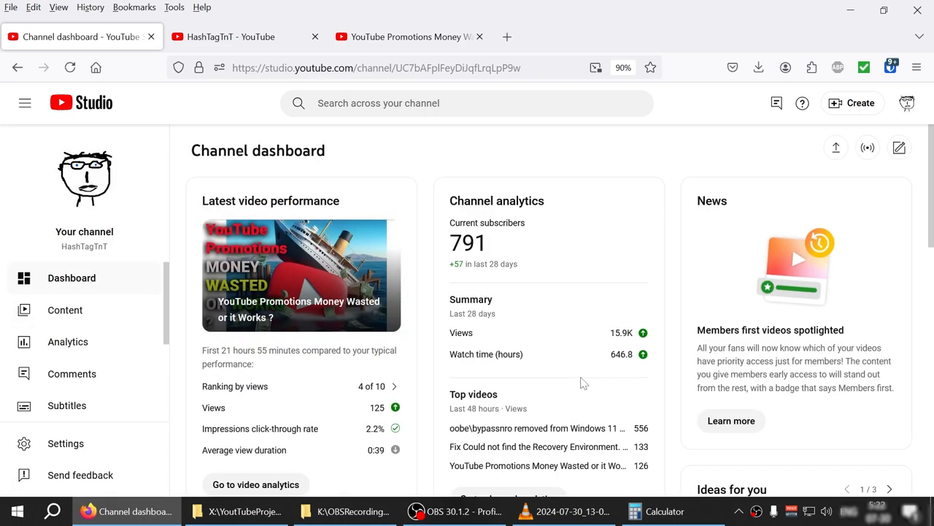
pyautogui.moveTo(612, 411)
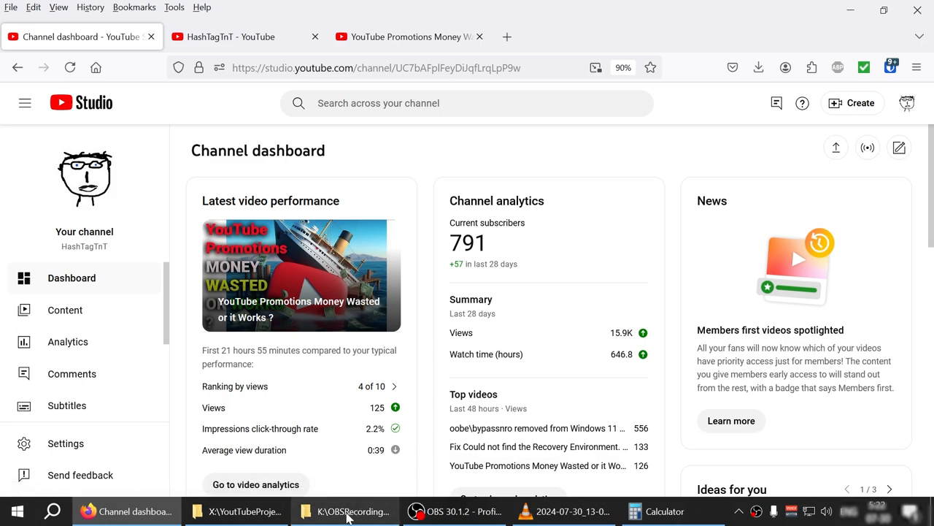
pyautogui.moveTo(237, 510)
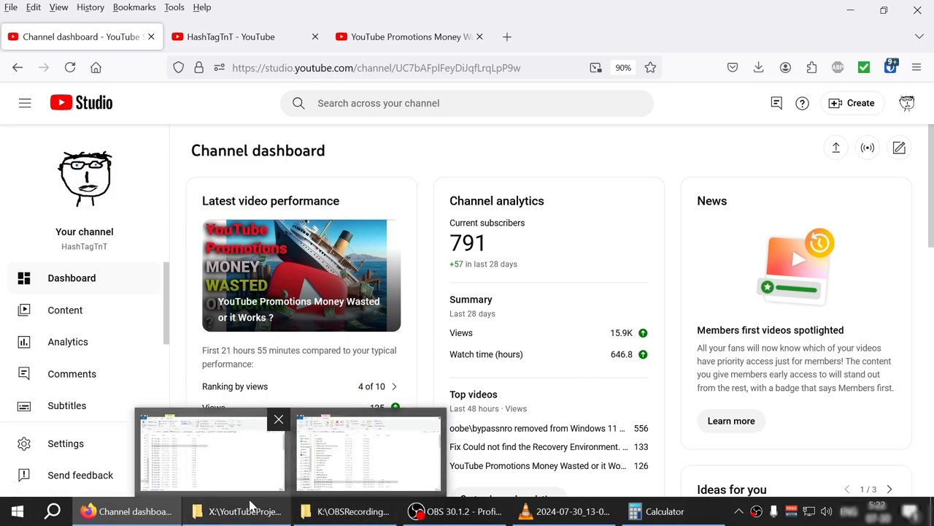
# Open the saved 2-hrs-stats screenshot and zoom on promotion figures: $1.30, 4,010 impressions, 66 views
pyautogui.click(212, 449)
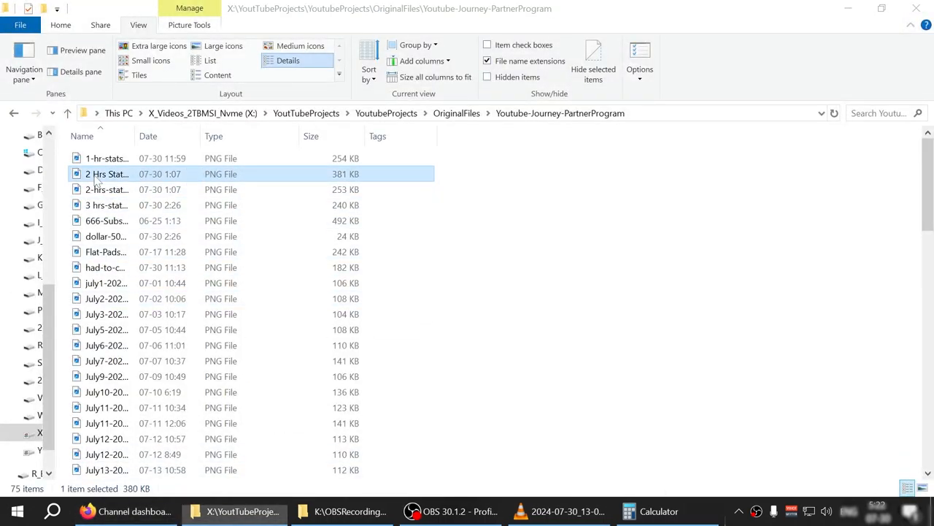
pyautogui.doubleClick(108, 173)
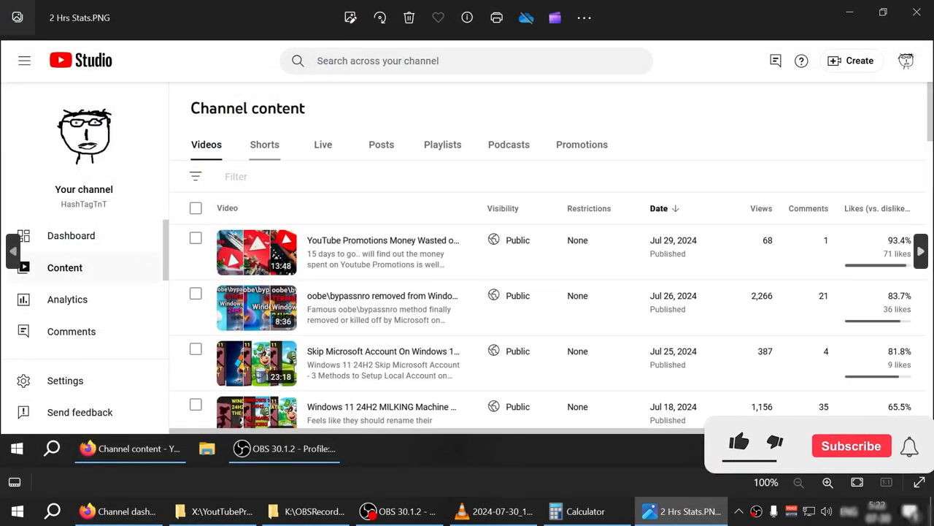
pyautogui.click(582, 144)
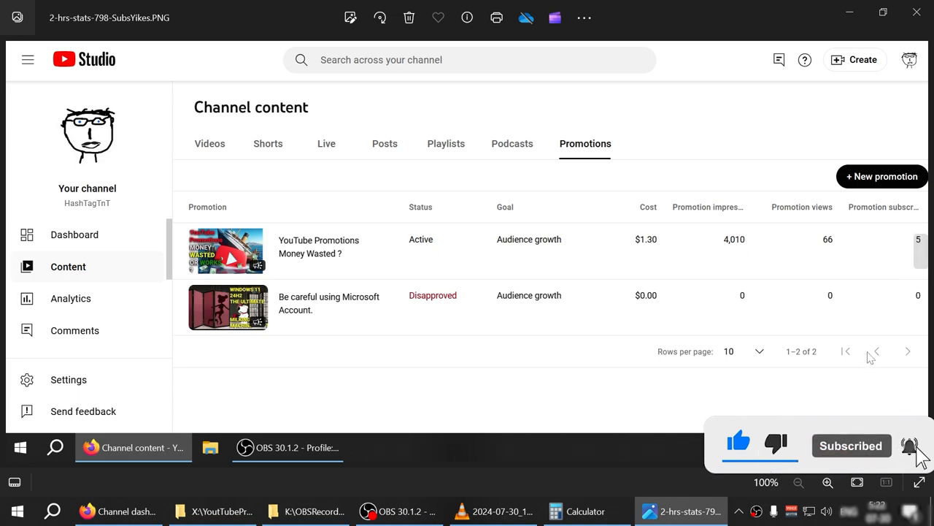
pyautogui.moveTo(471, 522)
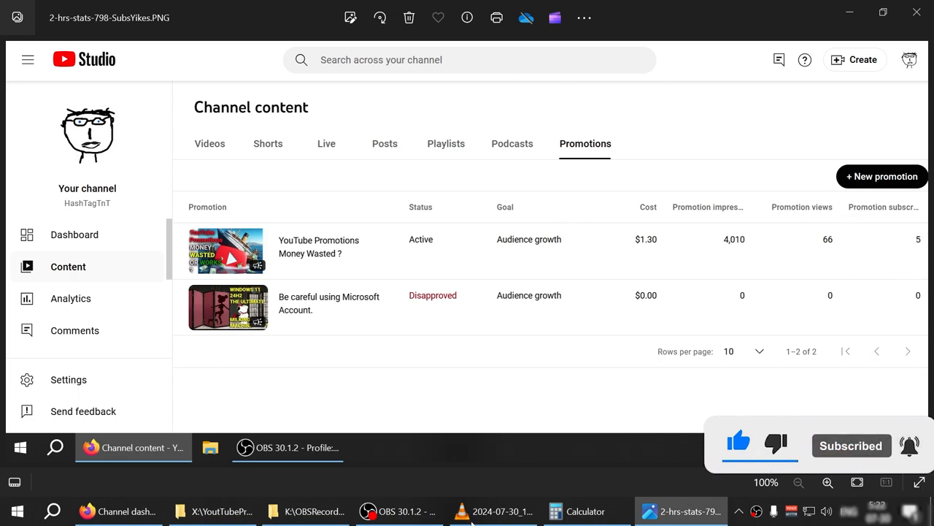
pyautogui.click(211, 446)
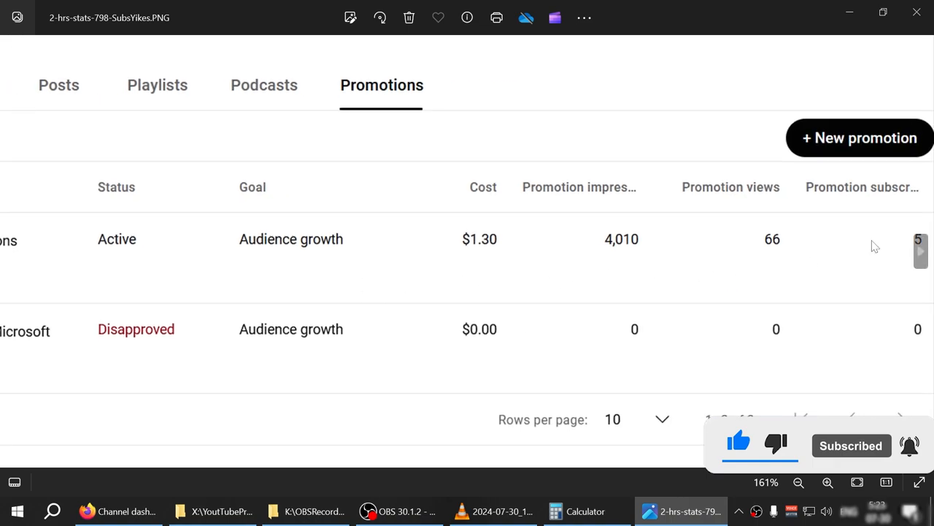
pyautogui.moveTo(747, 346)
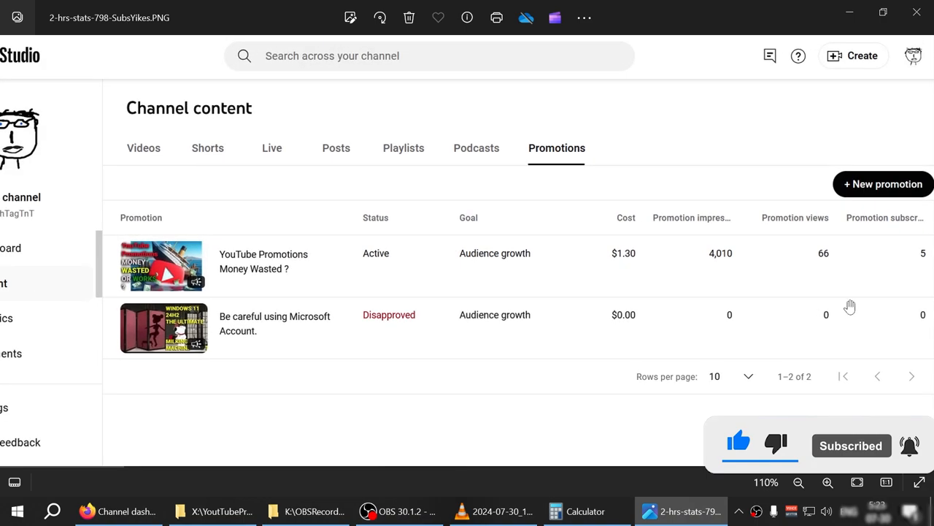
pyautogui.moveTo(921, 259)
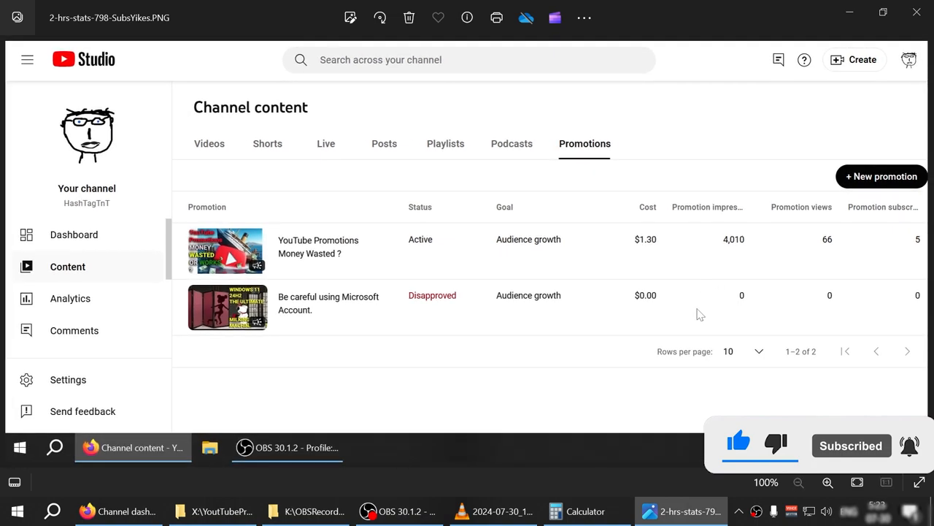
pyautogui.moveTo(645, 248)
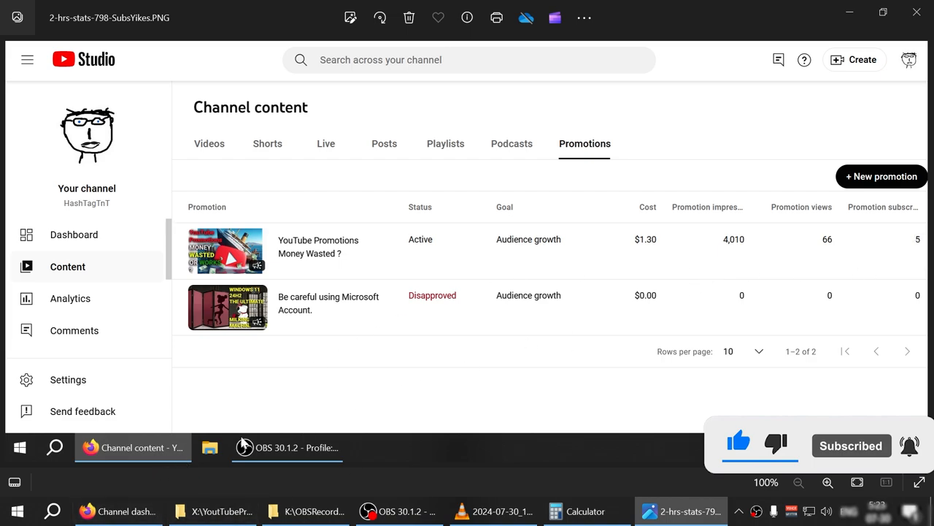
# Show live promotion results: $1.51 cost, 4,568 impressions, 96 views, 28 subscribers
pyautogui.click(118, 510)
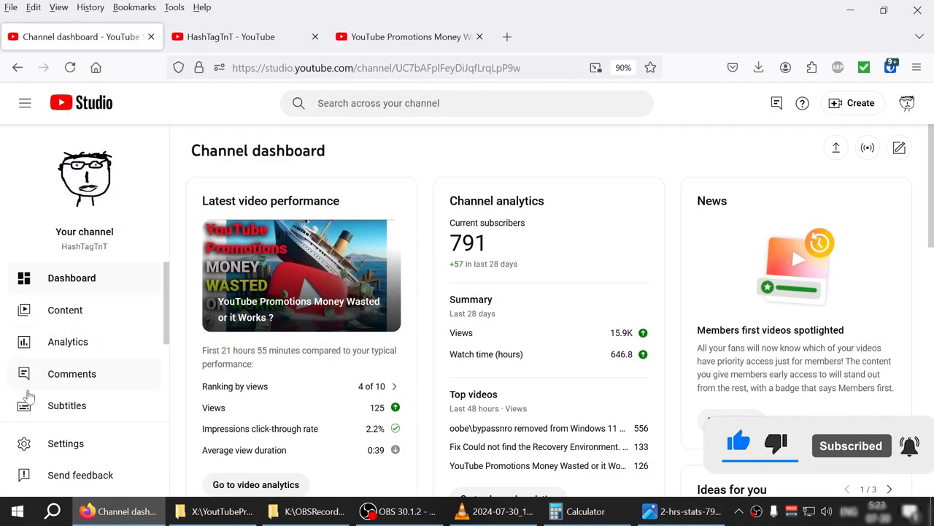
pyautogui.moveTo(113, 357)
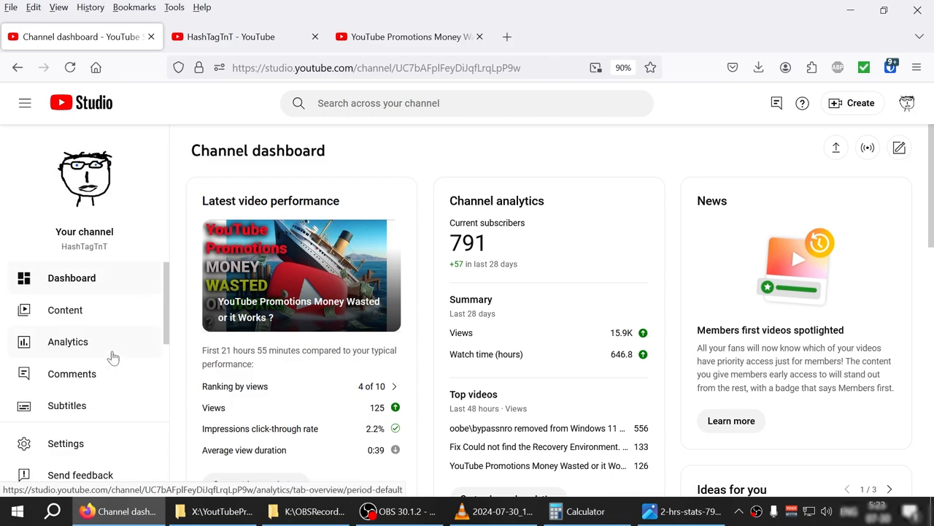
pyautogui.moveTo(102, 336)
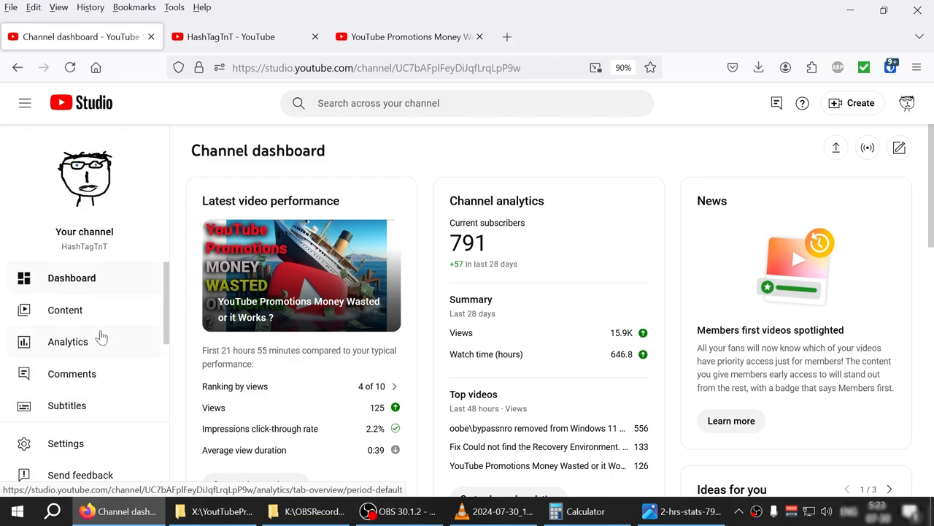
pyautogui.click(65, 310)
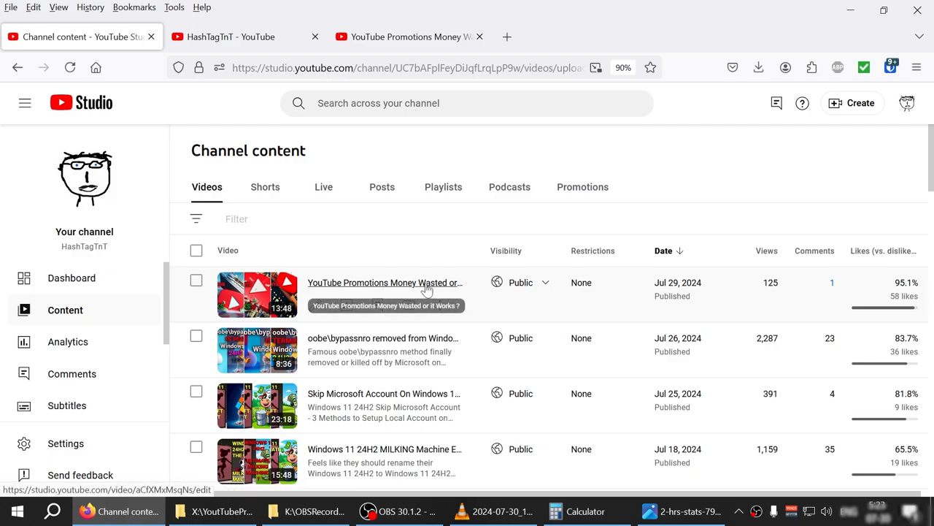
pyautogui.click(385, 283)
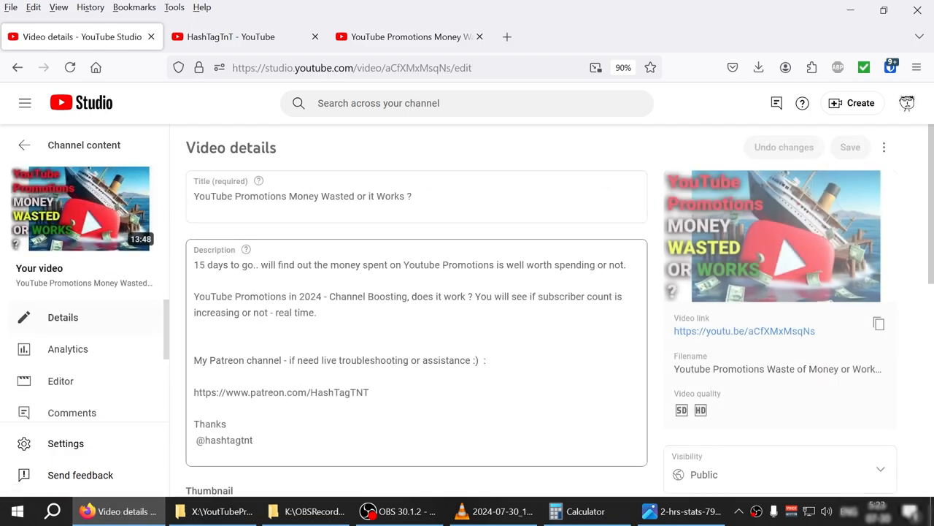
pyautogui.moveTo(23, 146)
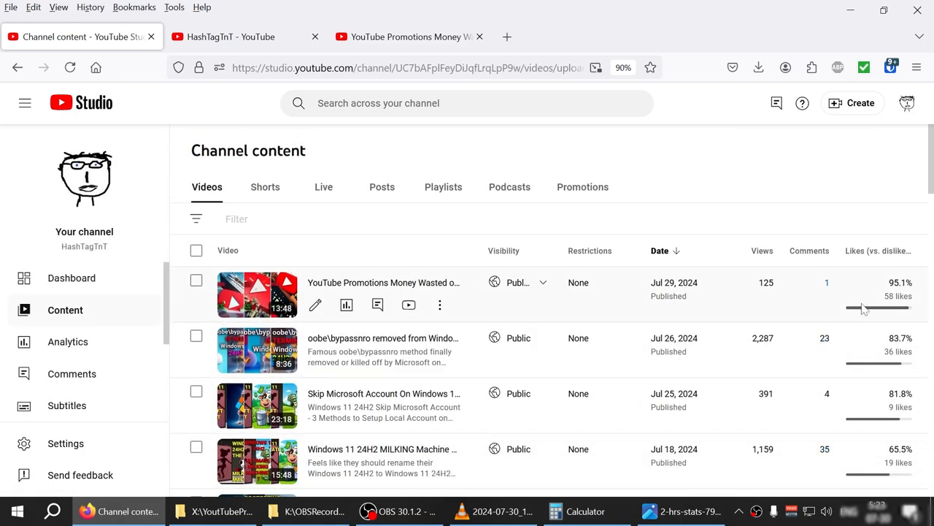
pyautogui.click(583, 187)
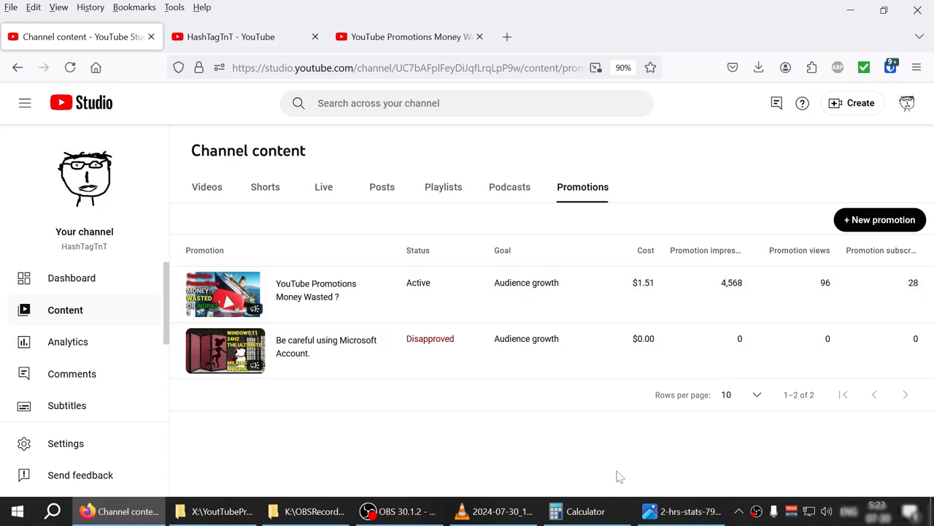
# Bring up Calculator showing 775 − 791 = −16
pyautogui.click(577, 510)
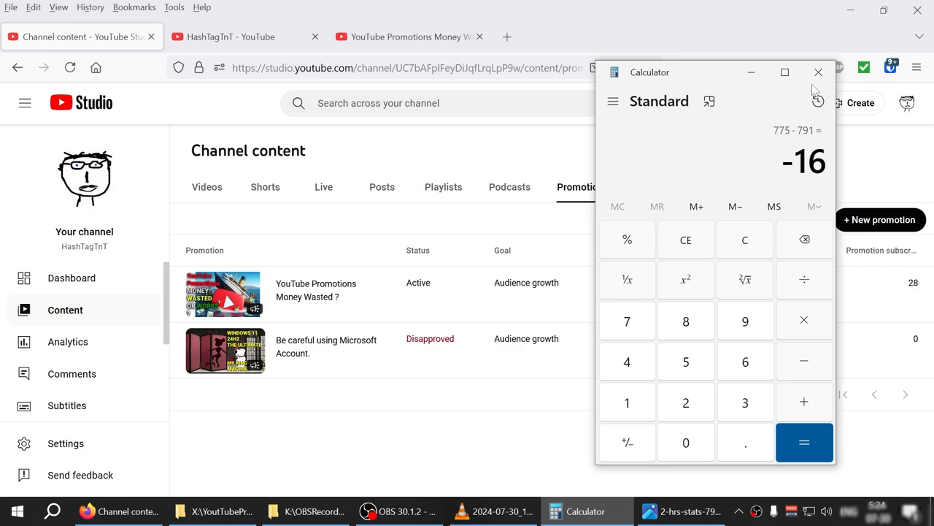
pyautogui.moveTo(392, 441)
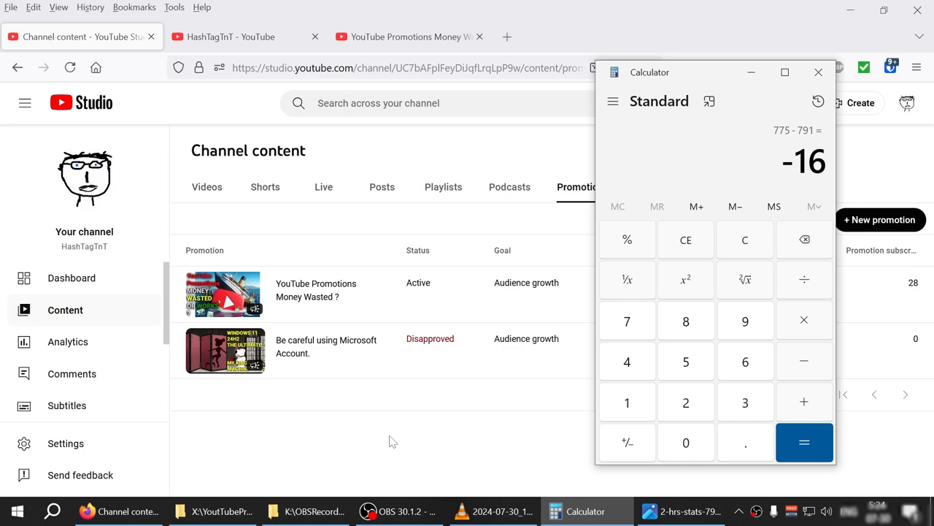
# Close Calculator and view the latest video's Engagement: 1.2 watch hours, 0:37 average duration
pyautogui.click(819, 72)
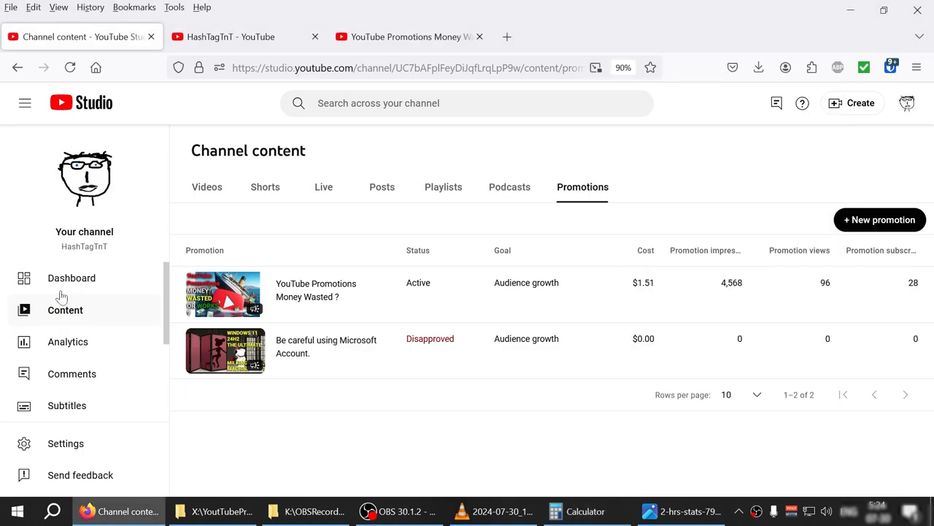
pyautogui.click(71, 277)
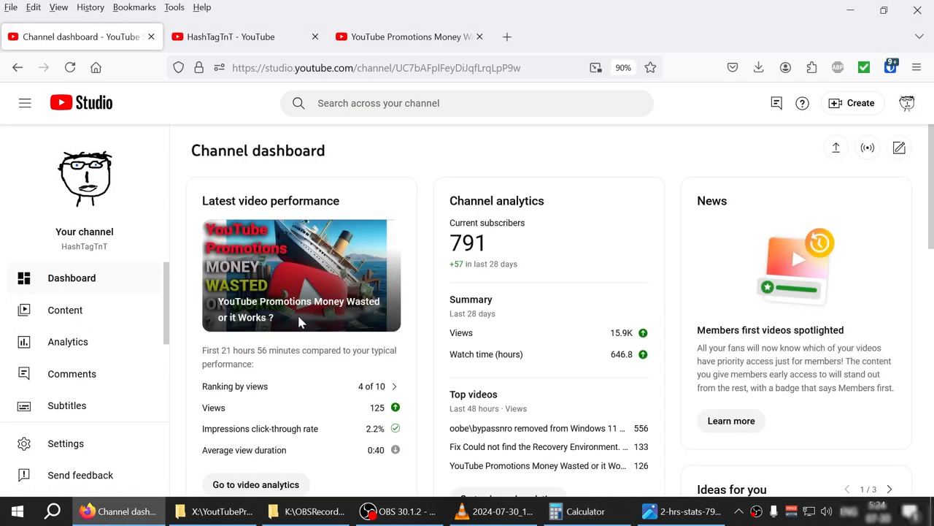
pyautogui.scroll(-3)
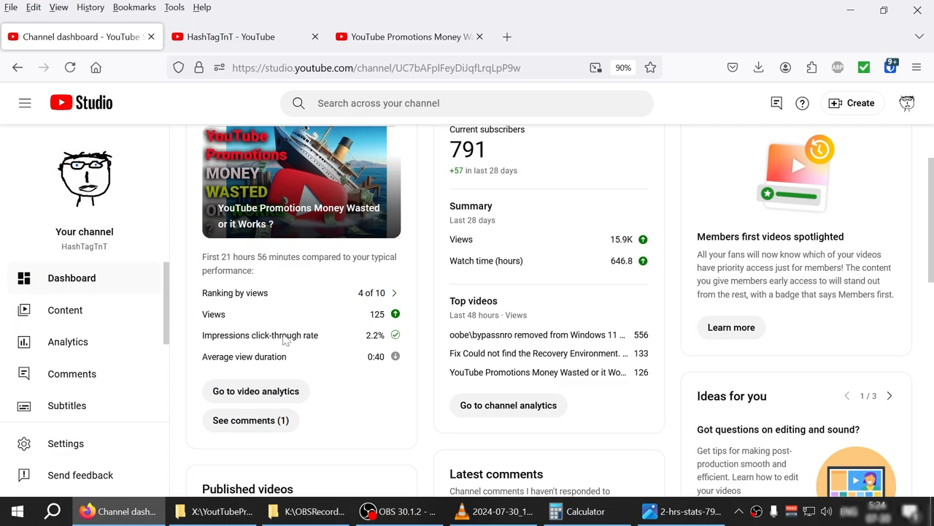
pyautogui.moveTo(65, 309)
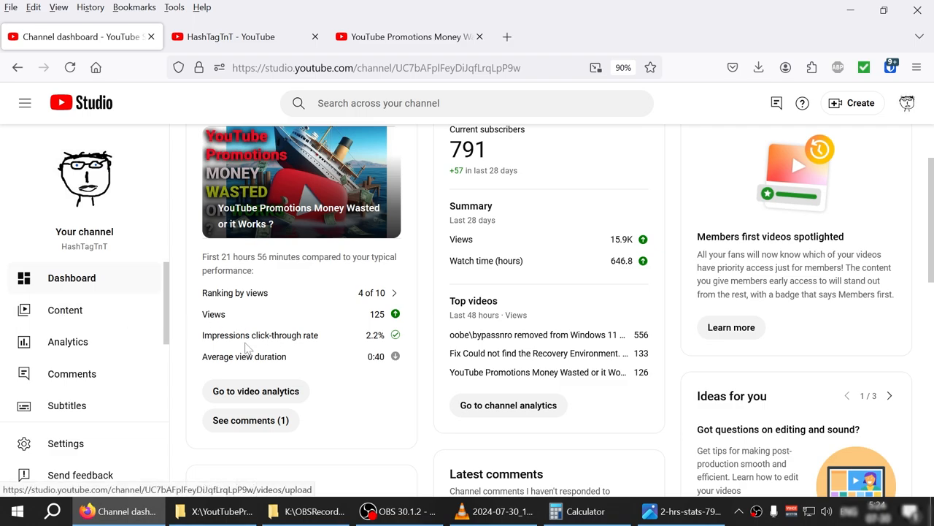
pyautogui.click(256, 390)
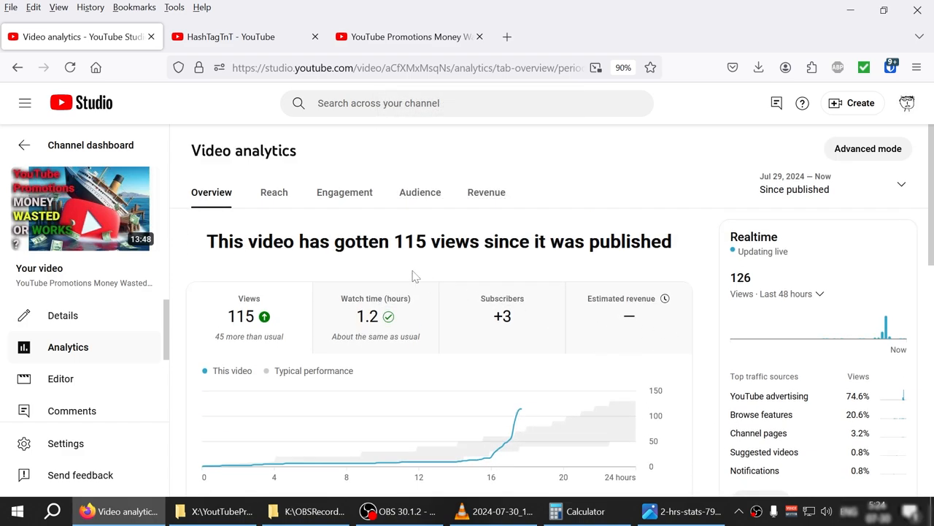
pyautogui.click(344, 192)
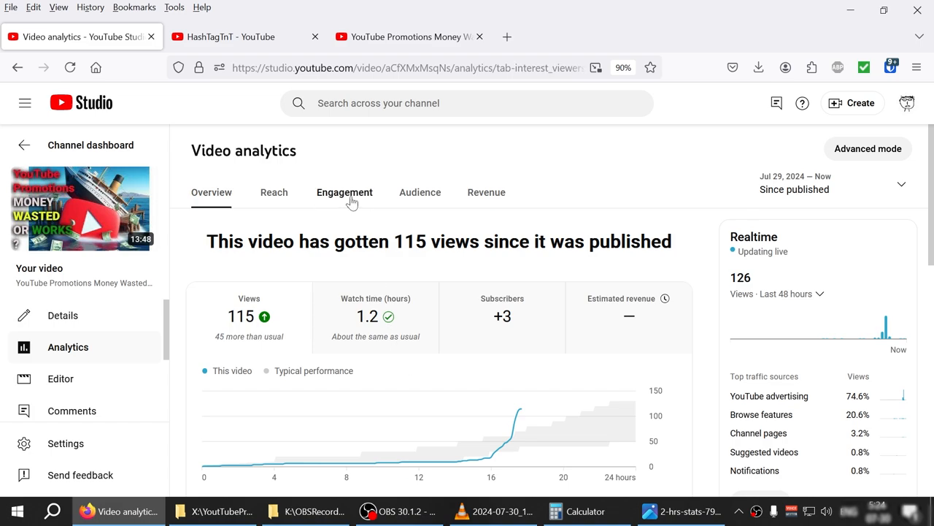
pyautogui.click(343, 192)
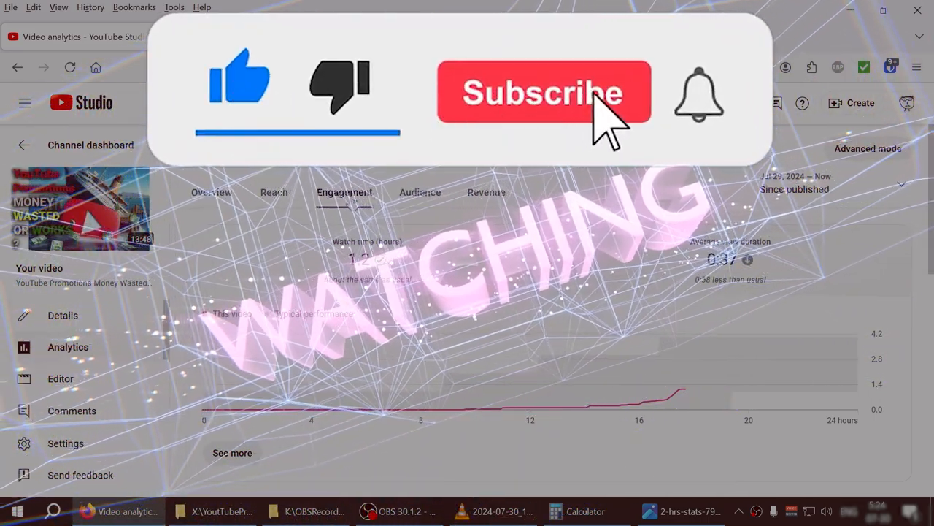
pyautogui.click(543, 92)
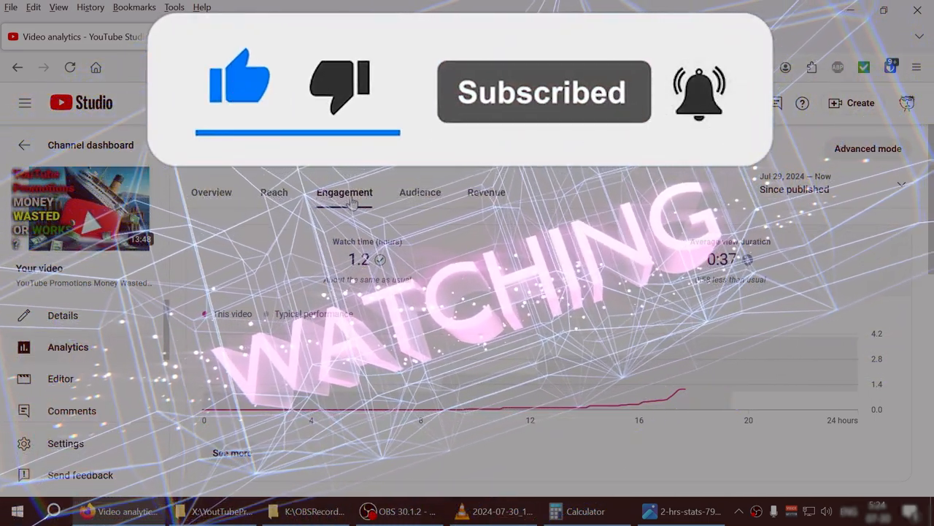